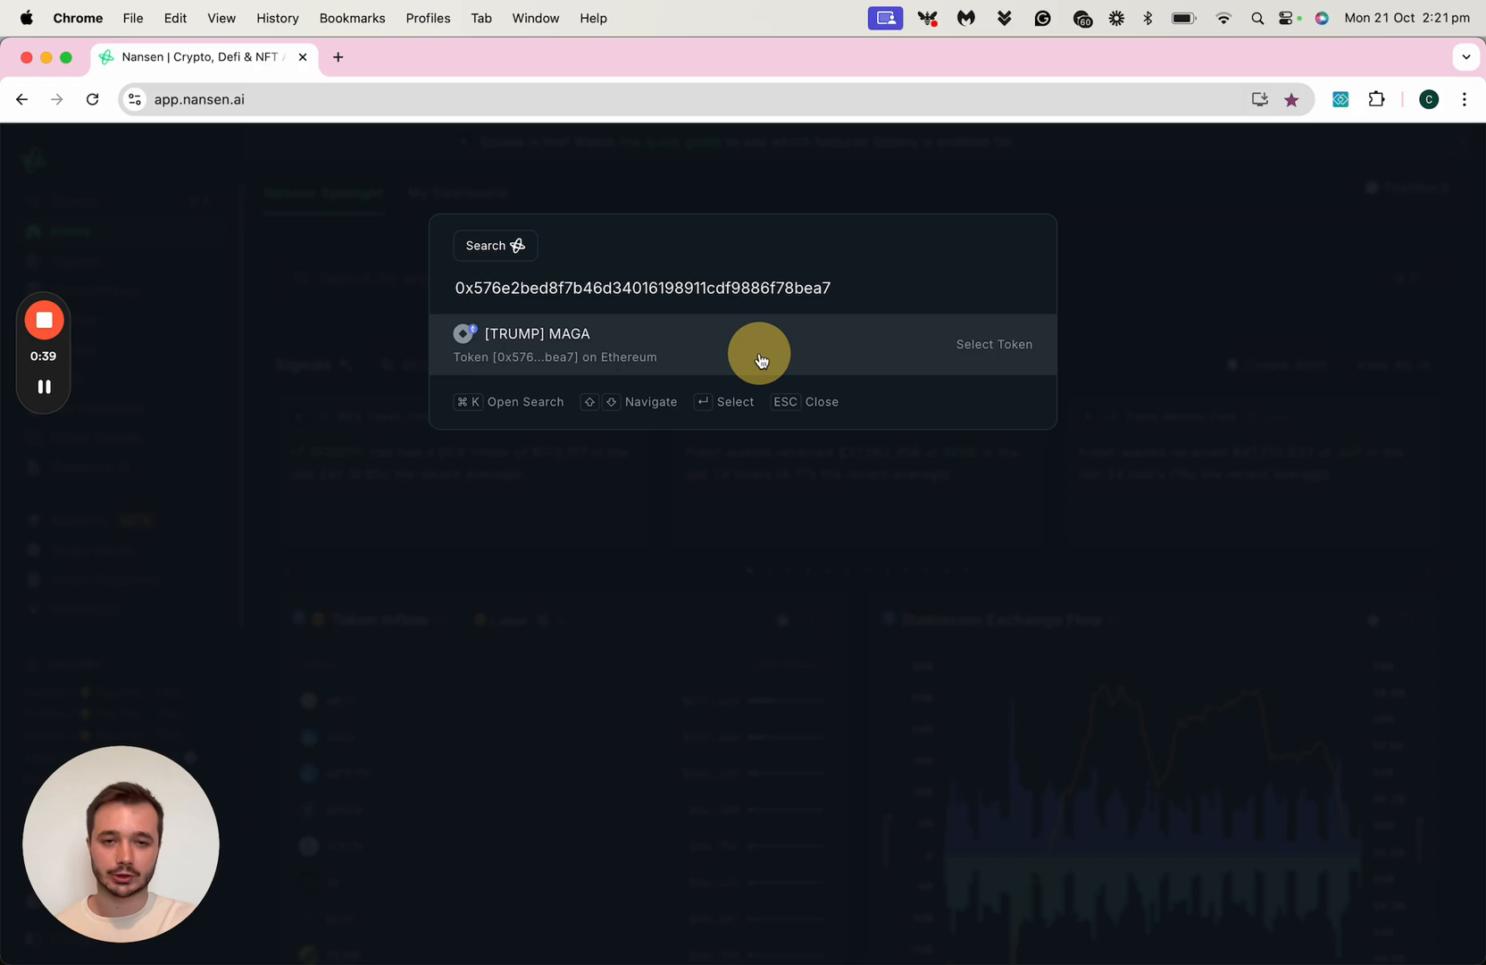
Select the [TRUMP] MAGA token on Ethereum from the contract-address search results
click(758, 344)
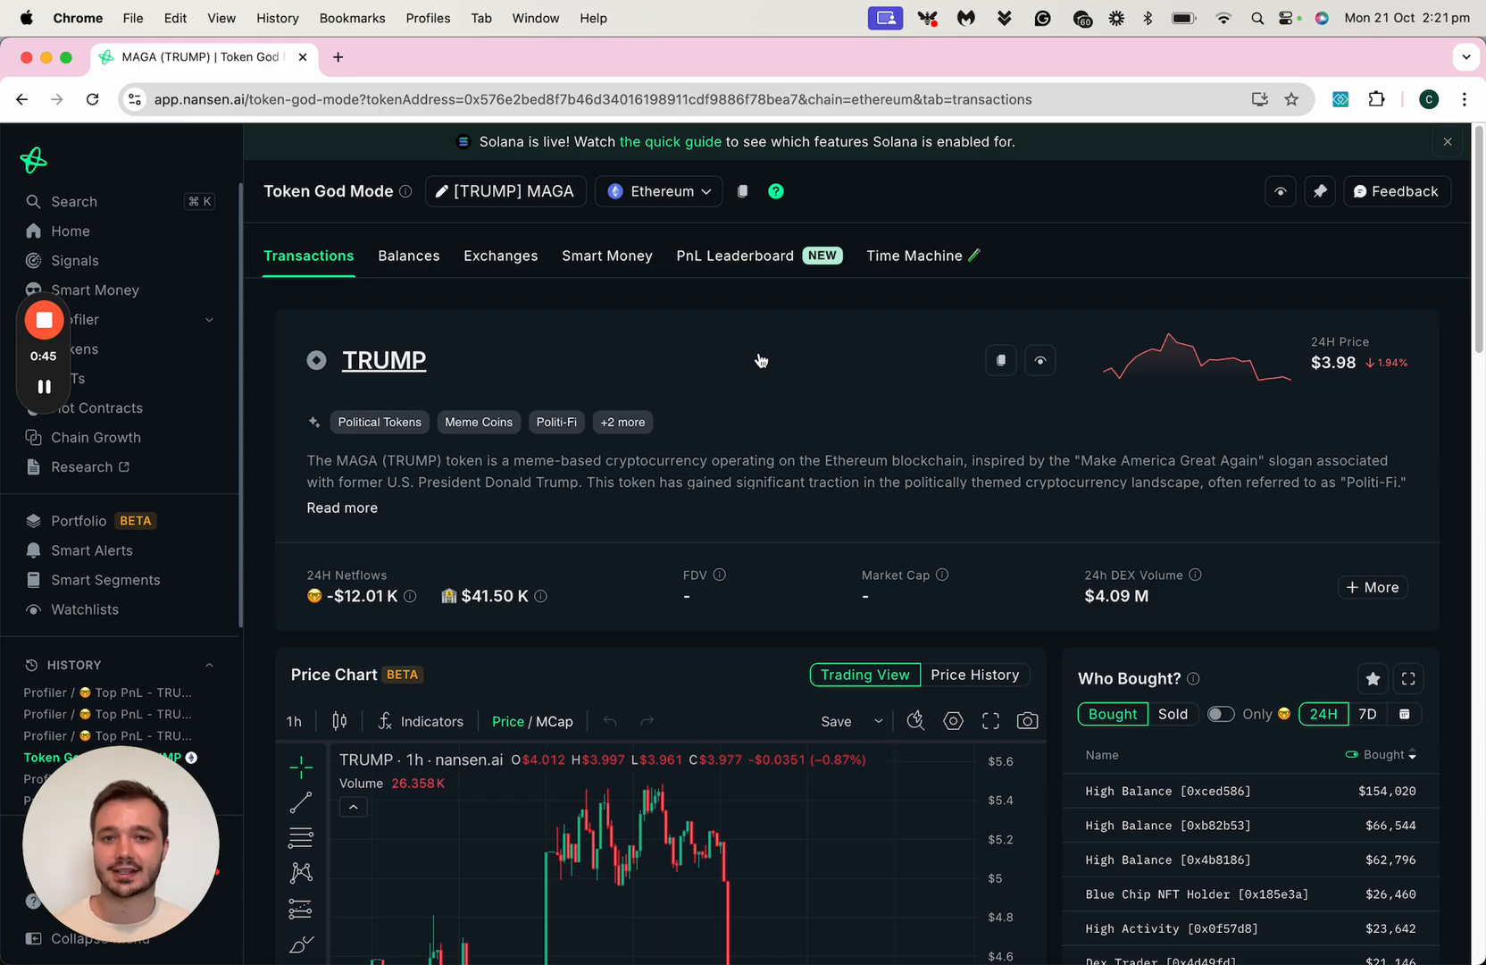
Show the TRUMP PnL Leaderboard ranking wallets by total 90-day profit
click(732, 255)
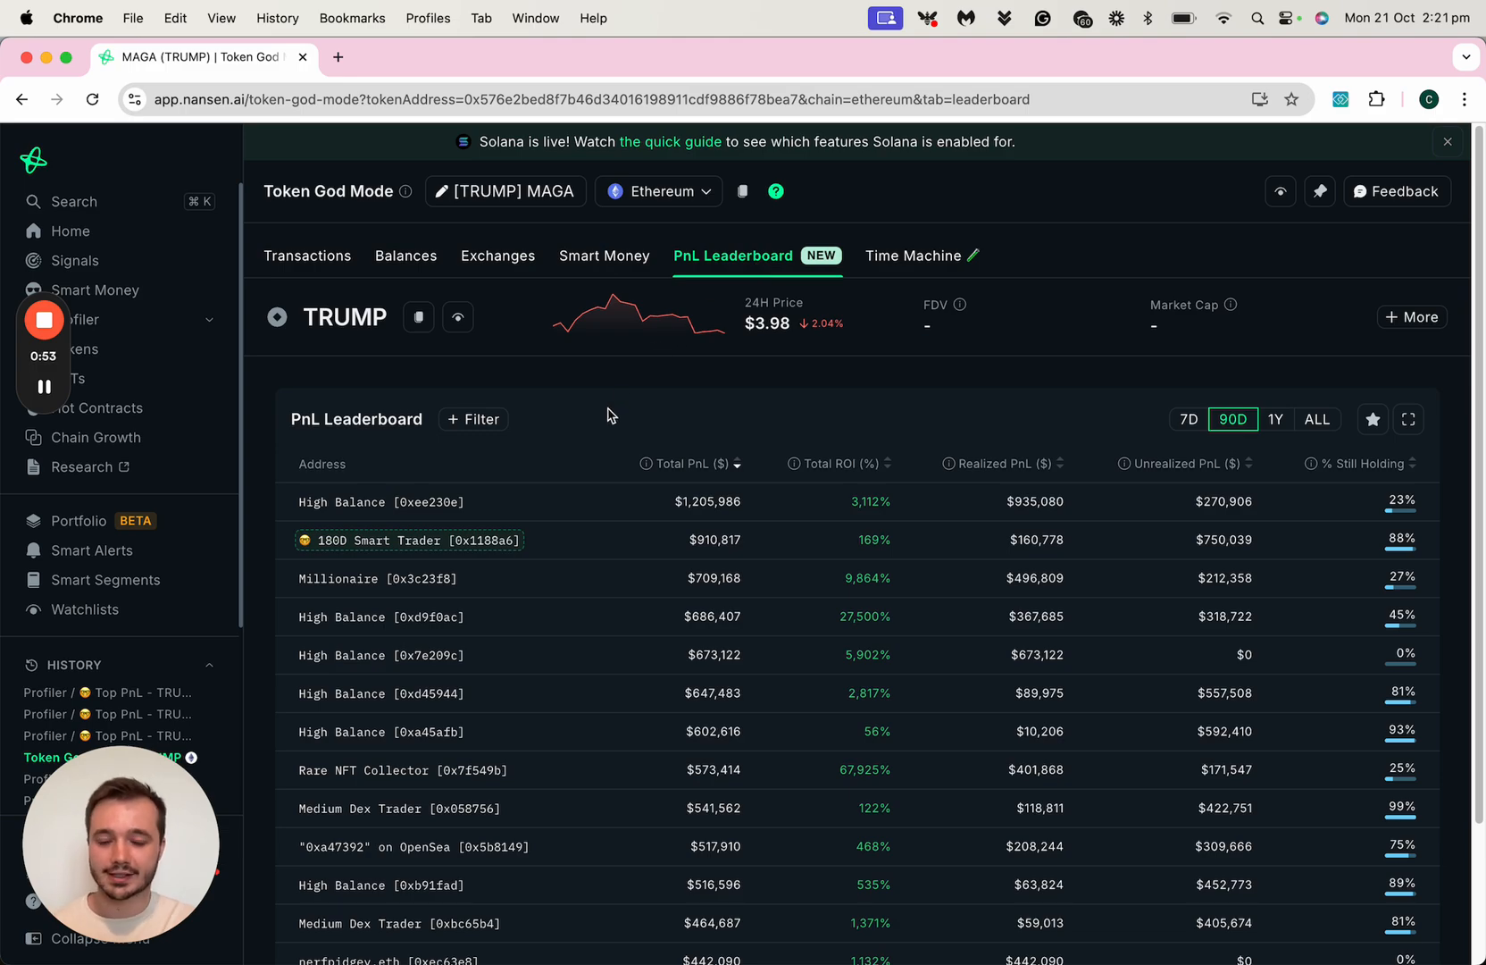
mouse_move(1137, 453)
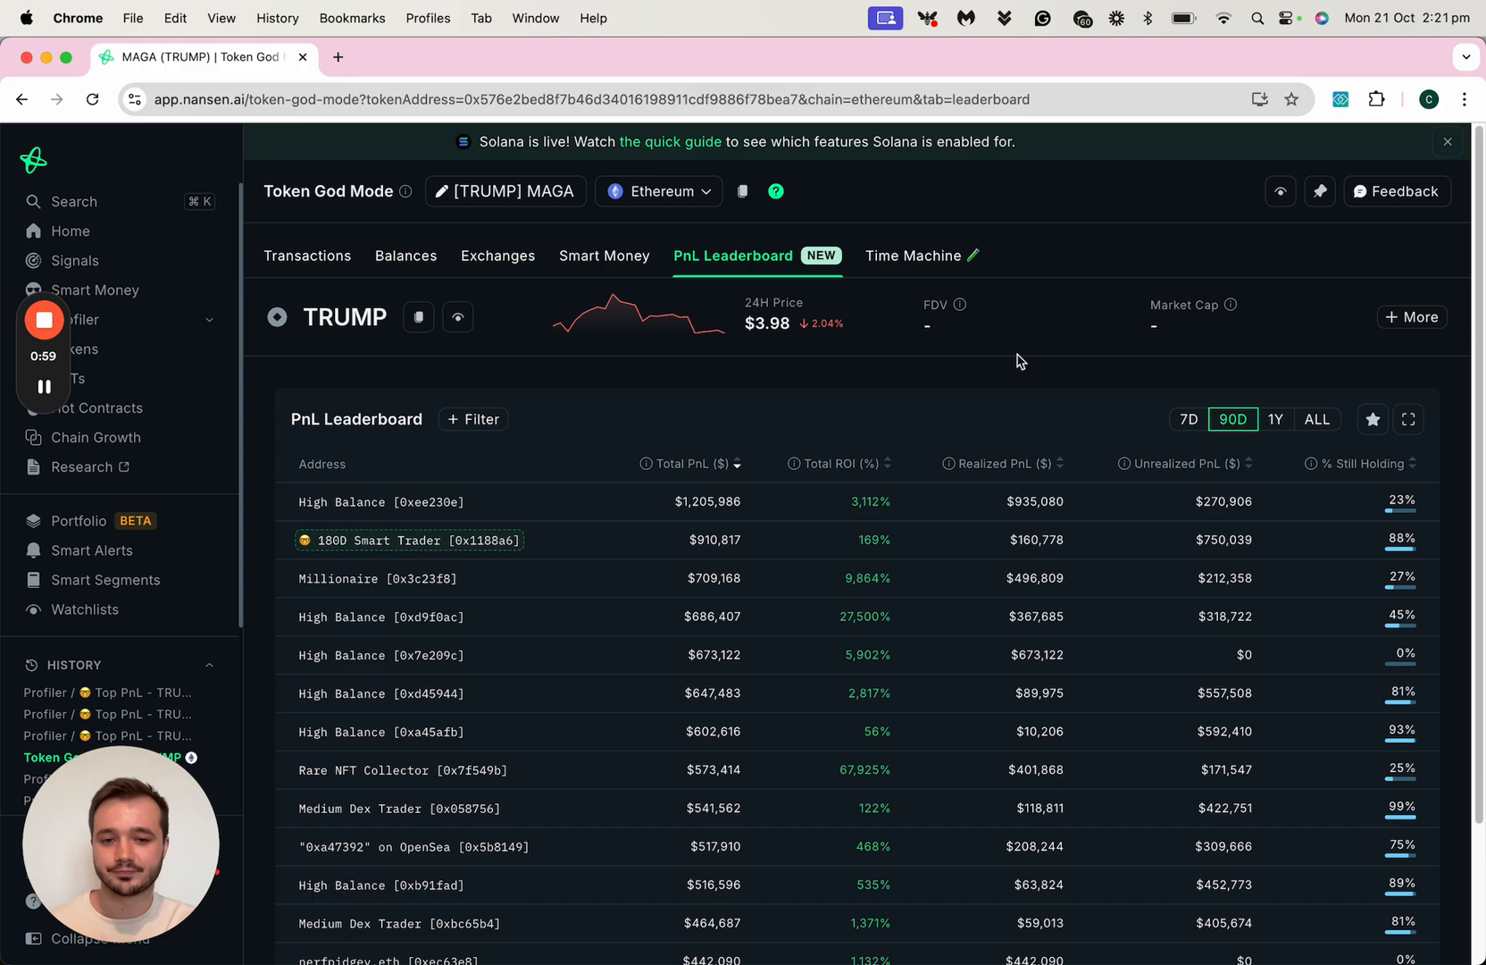
mouse_move(878, 479)
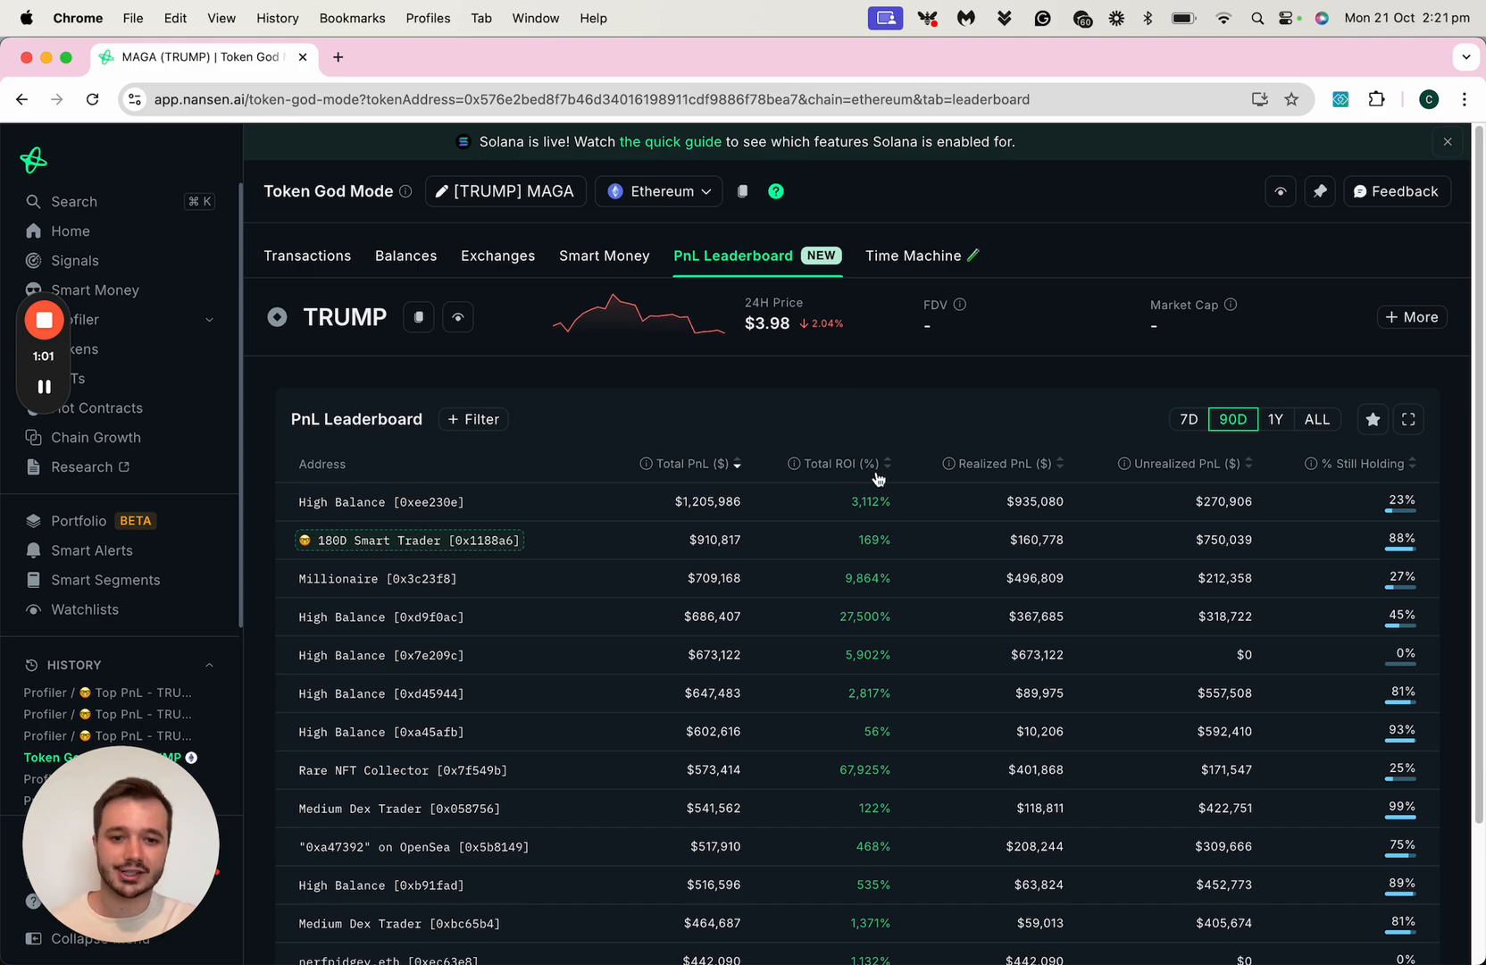
mouse_move(950, 464)
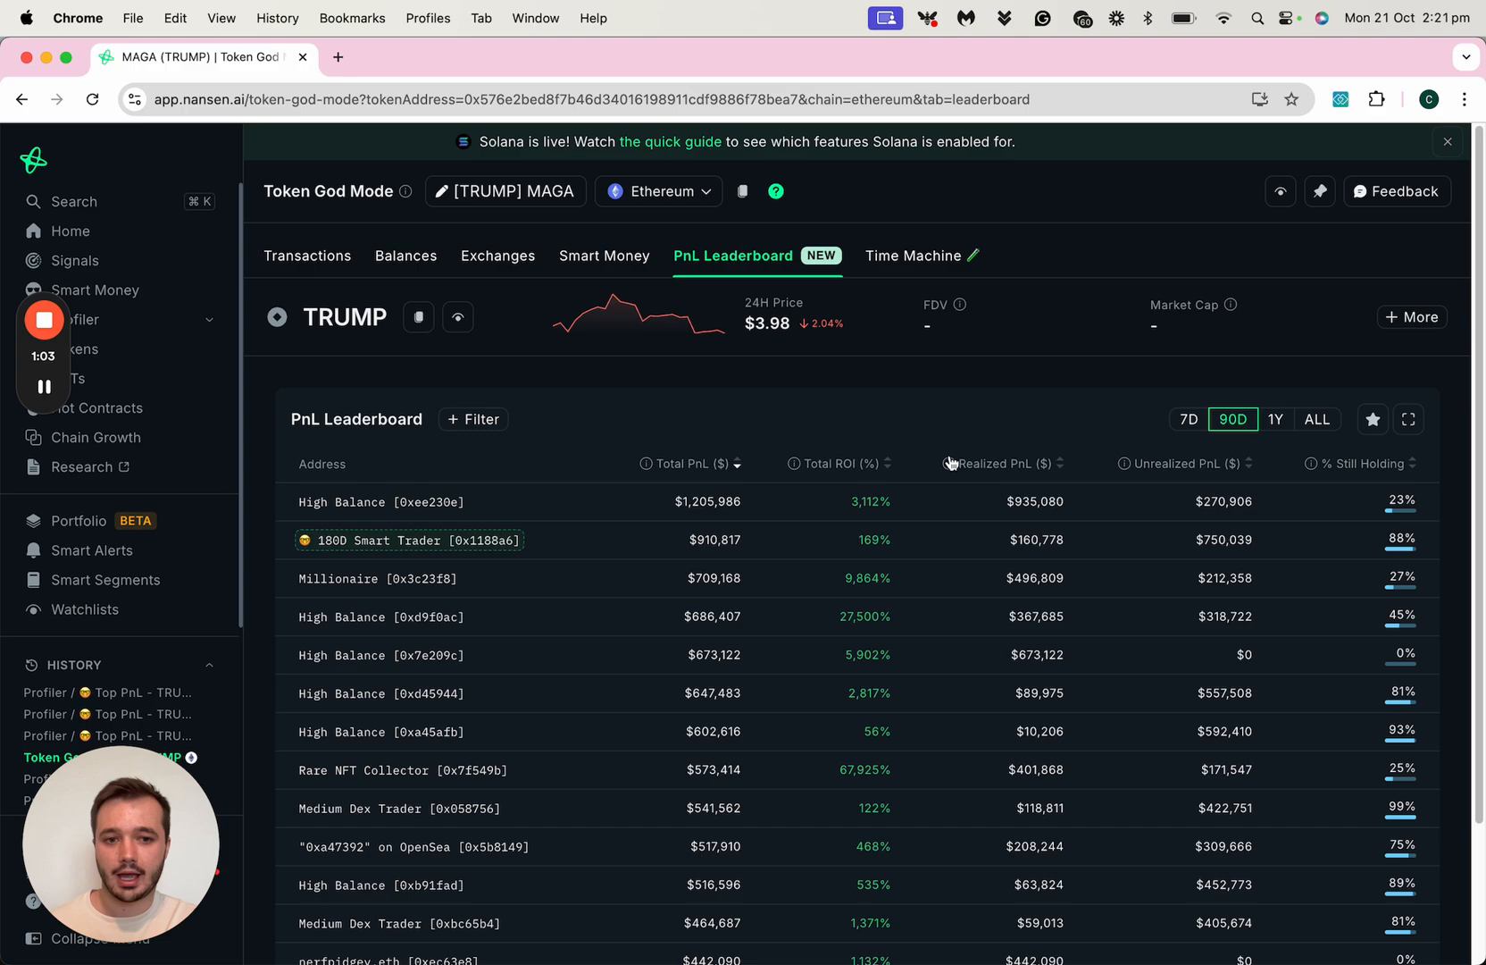
mouse_move(1175, 464)
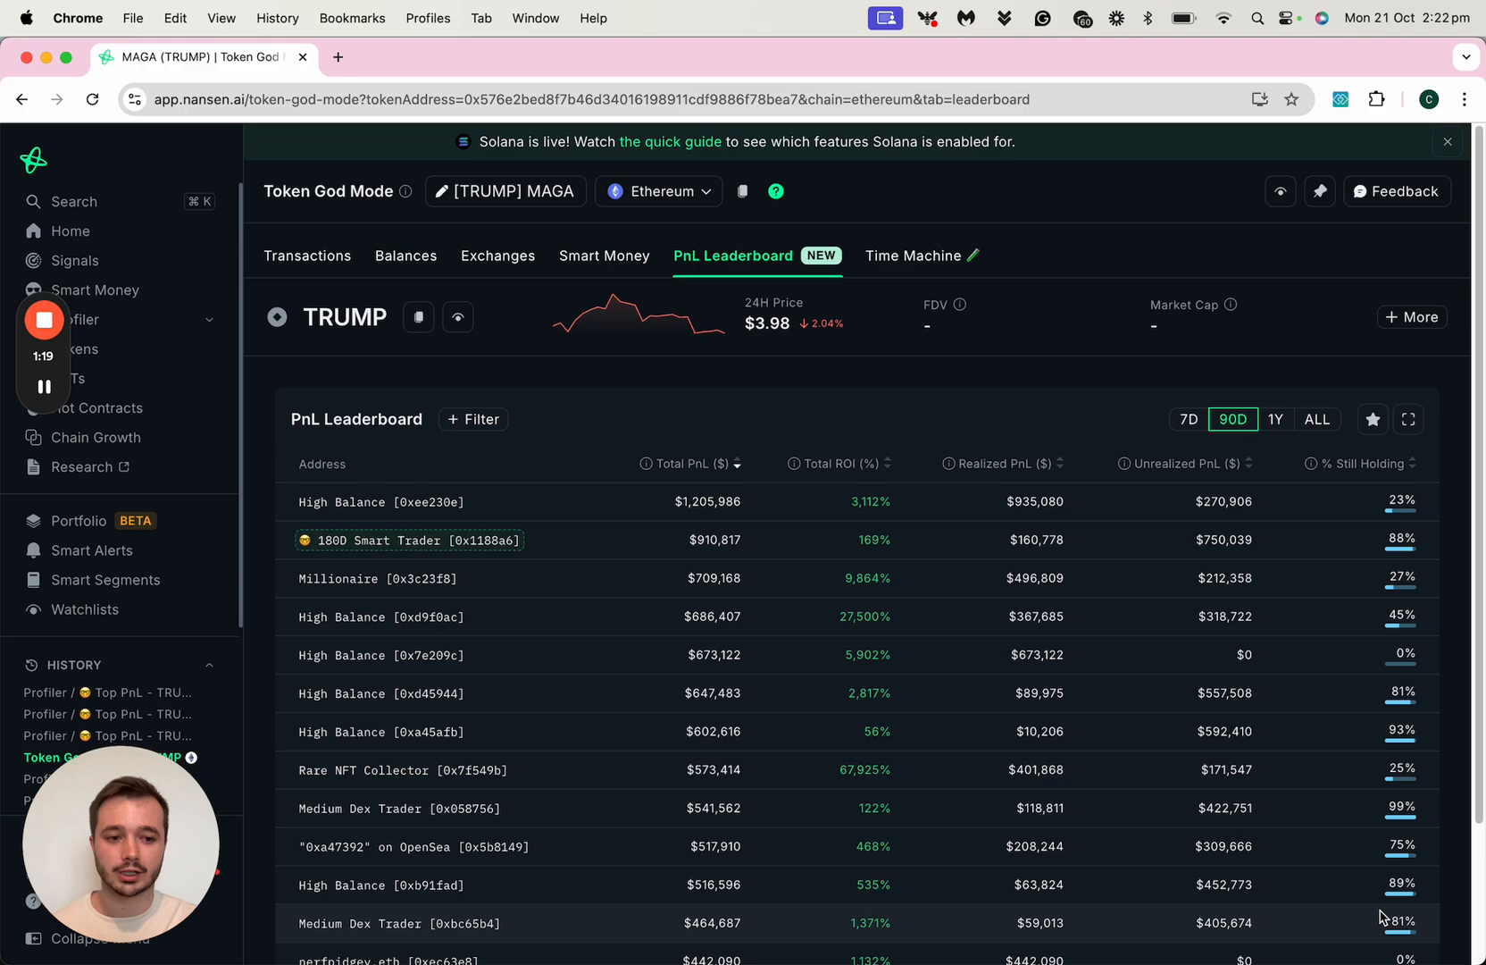
mouse_move(1465, 365)
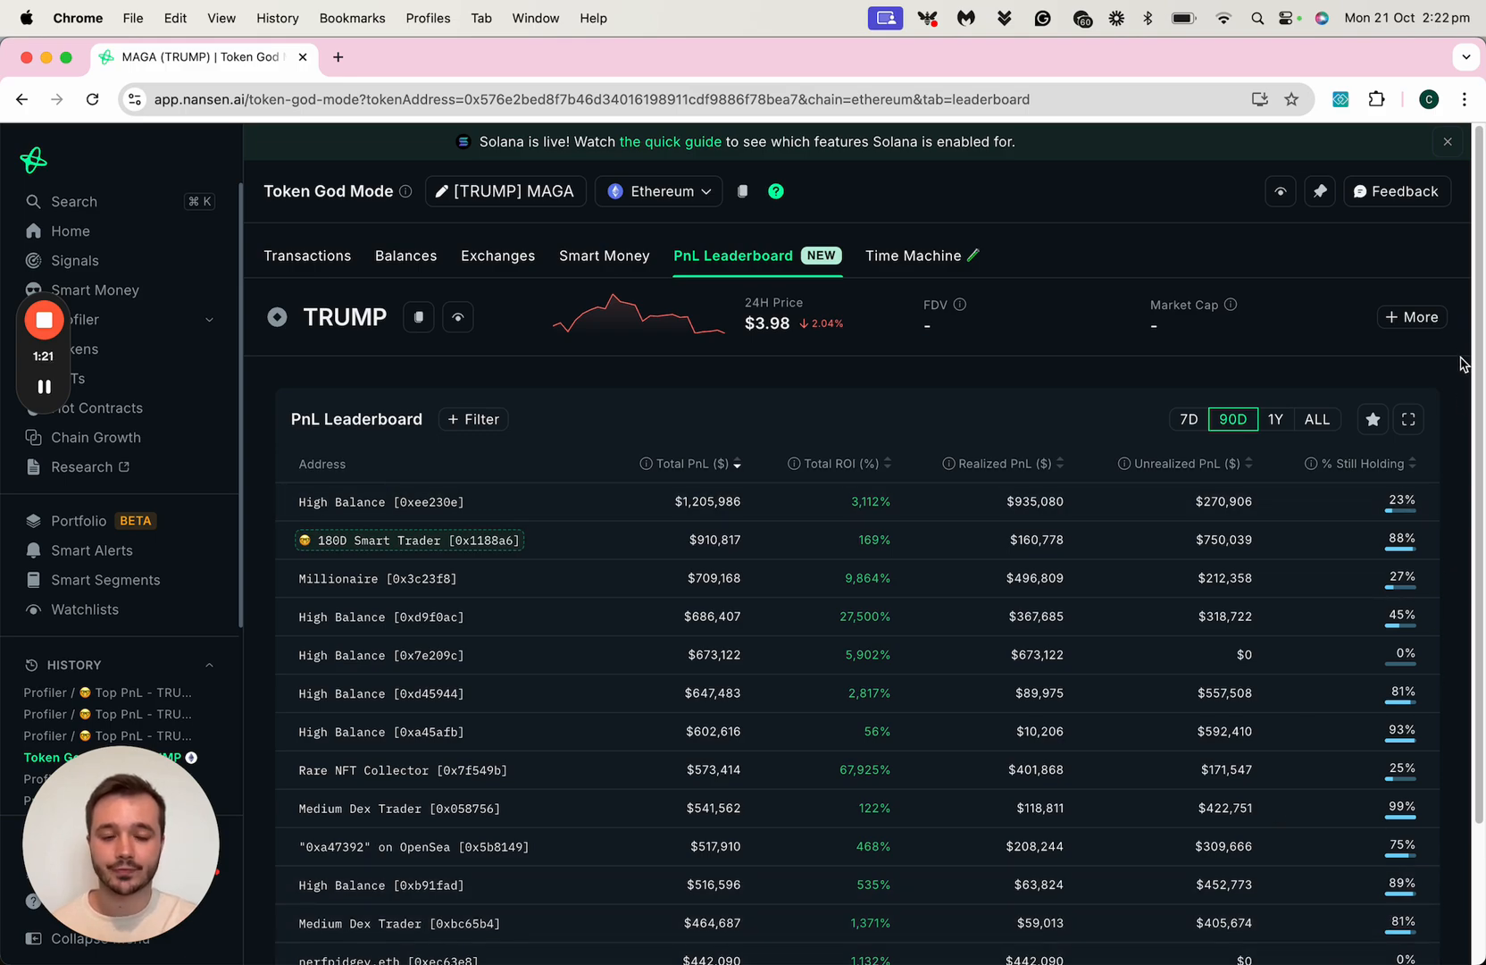
mouse_move(866, 380)
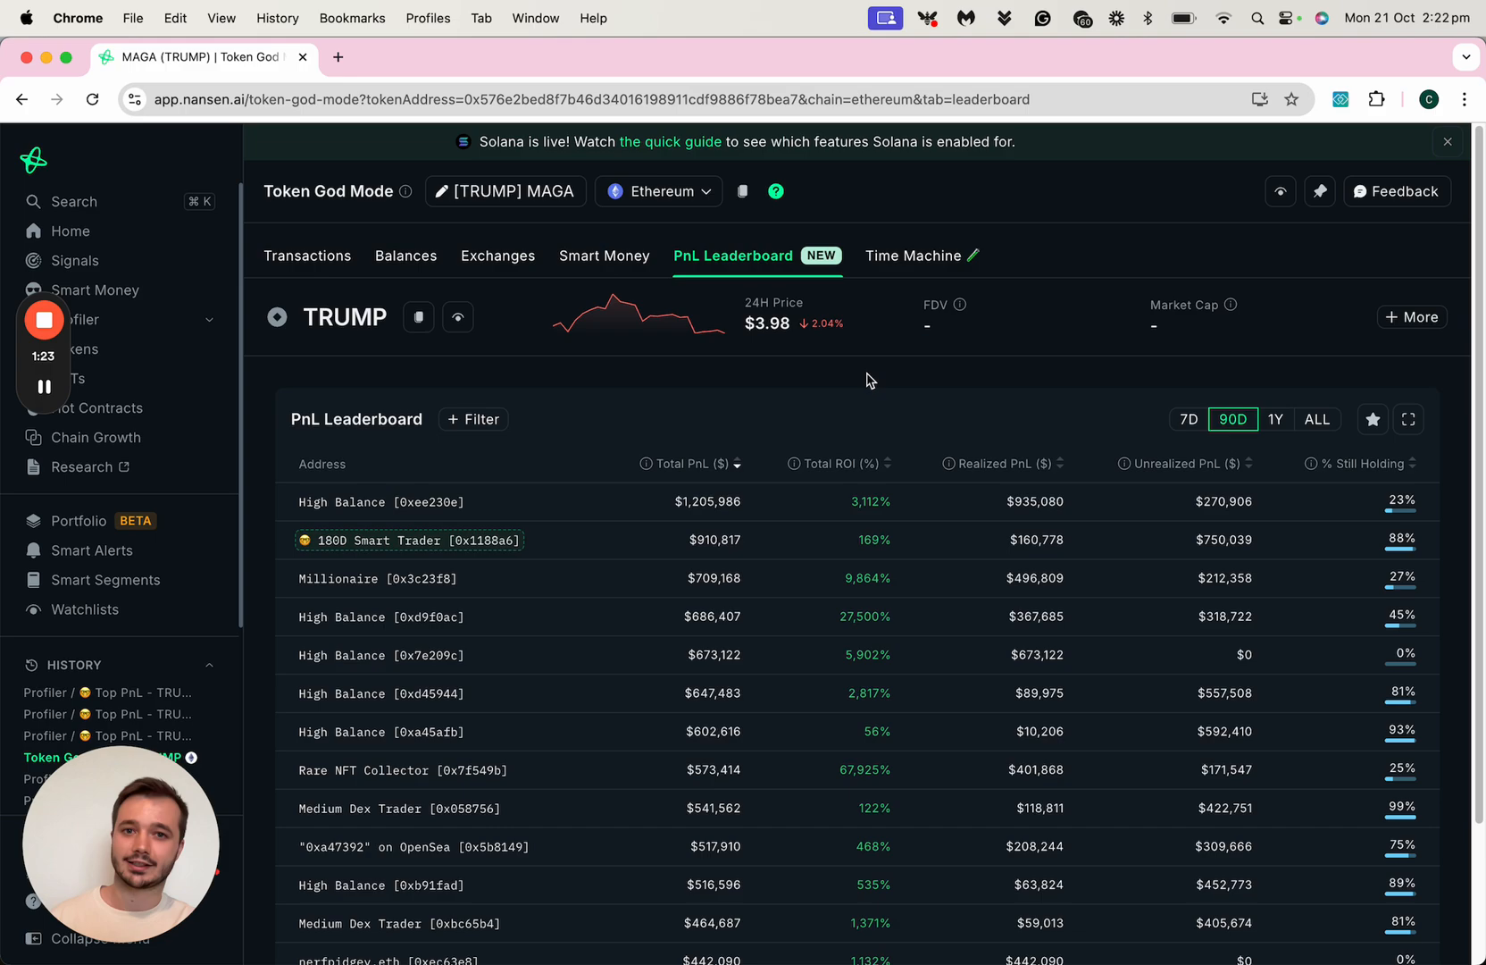
mouse_move(840, 379)
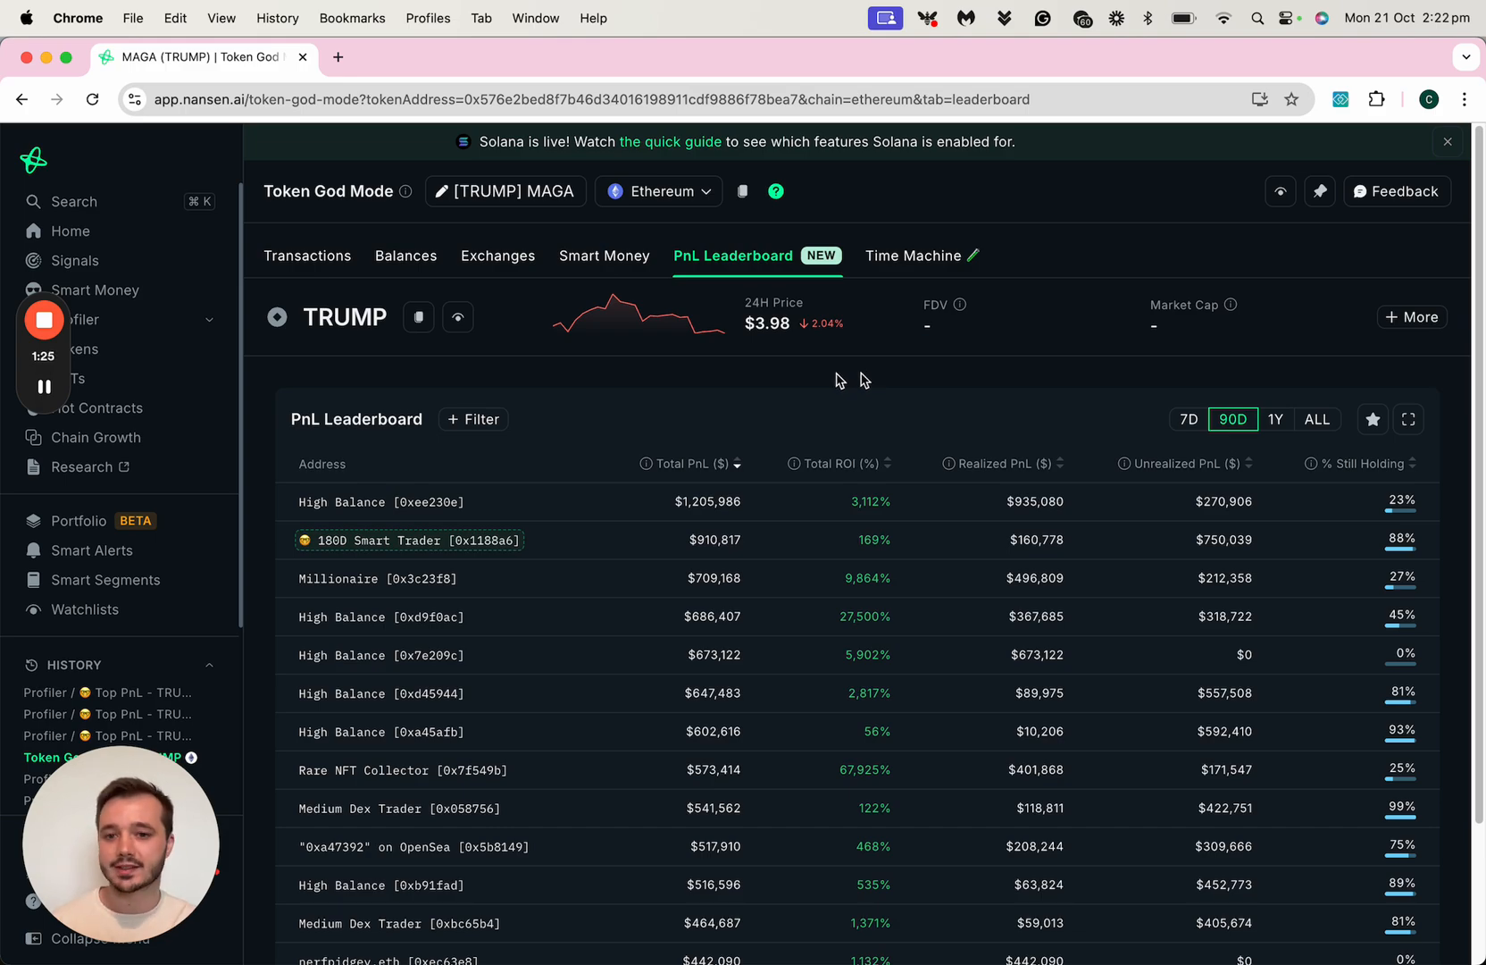
mouse_move(588, 411)
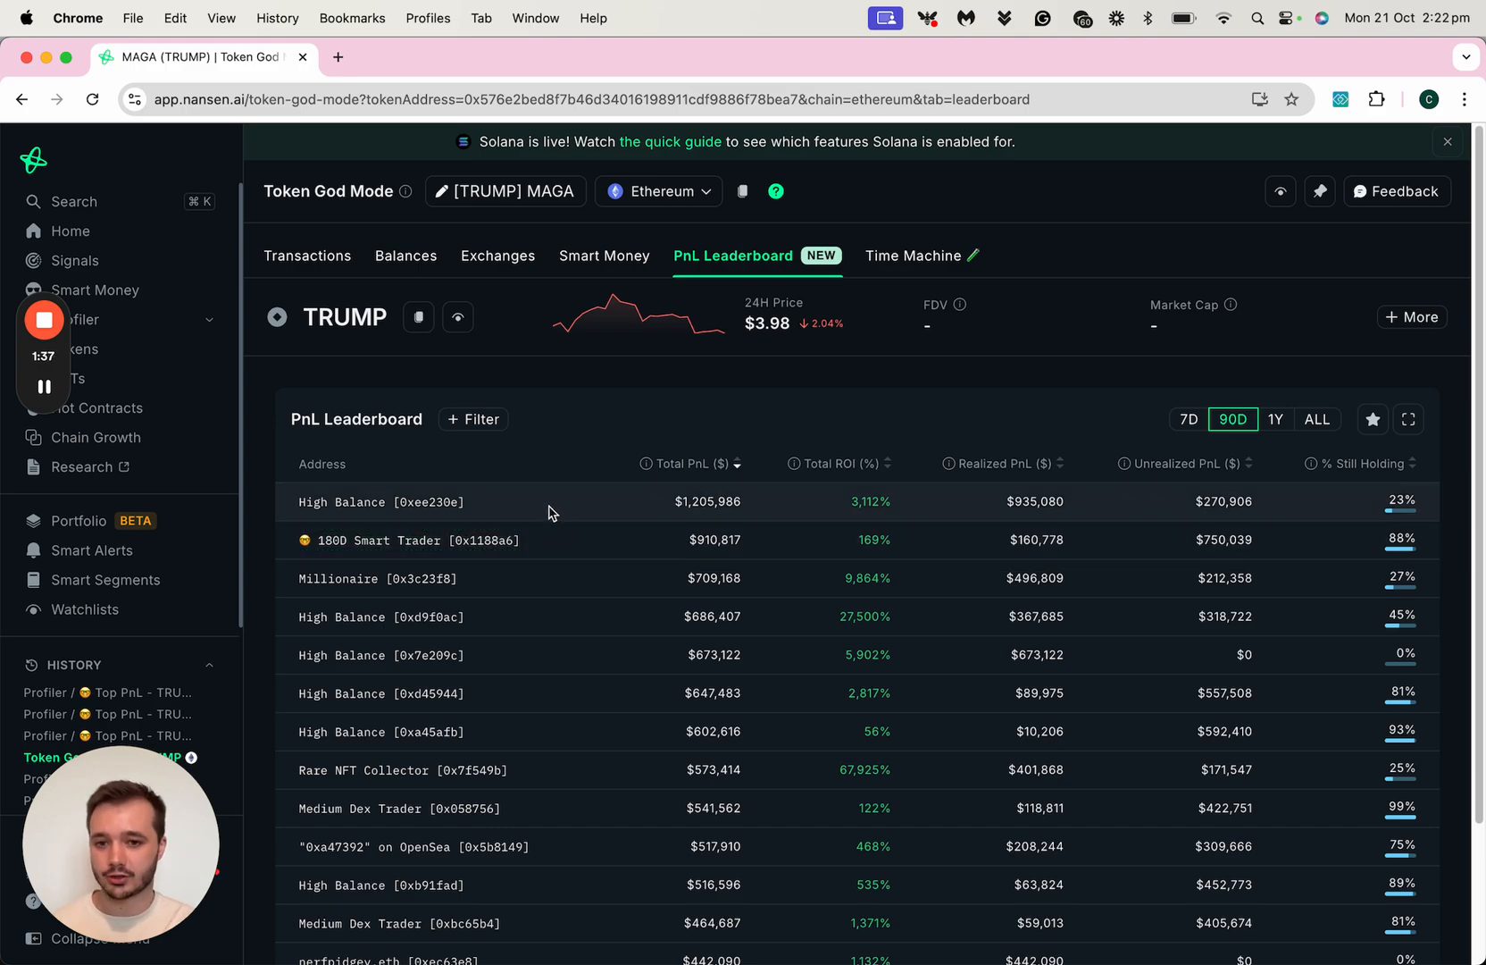
mouse_move(381, 501)
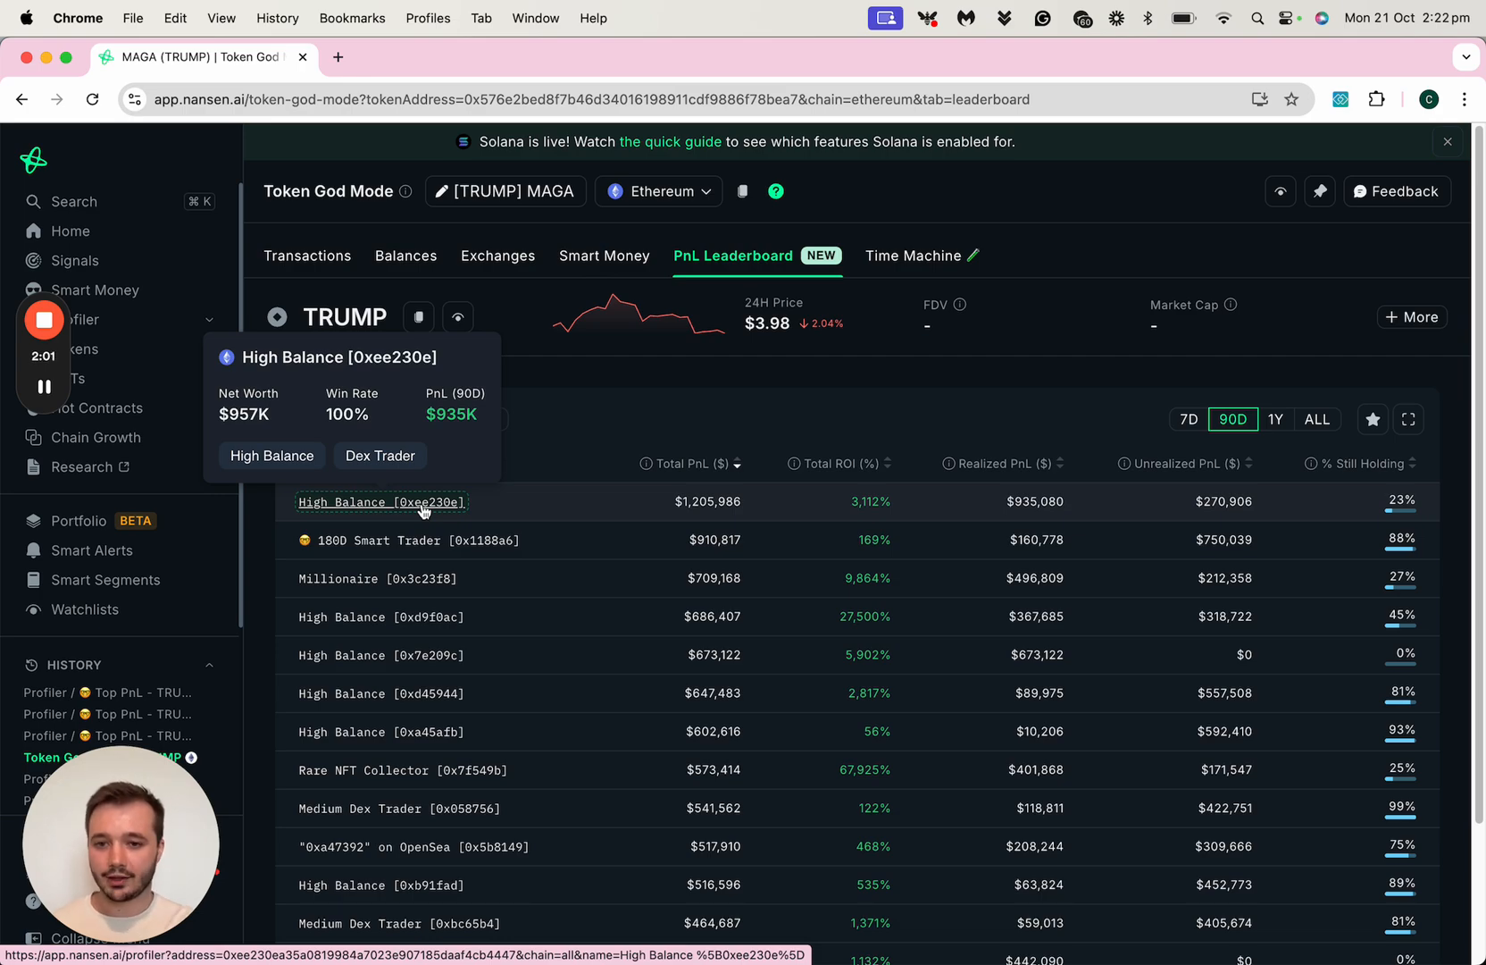
mouse_move(408, 540)
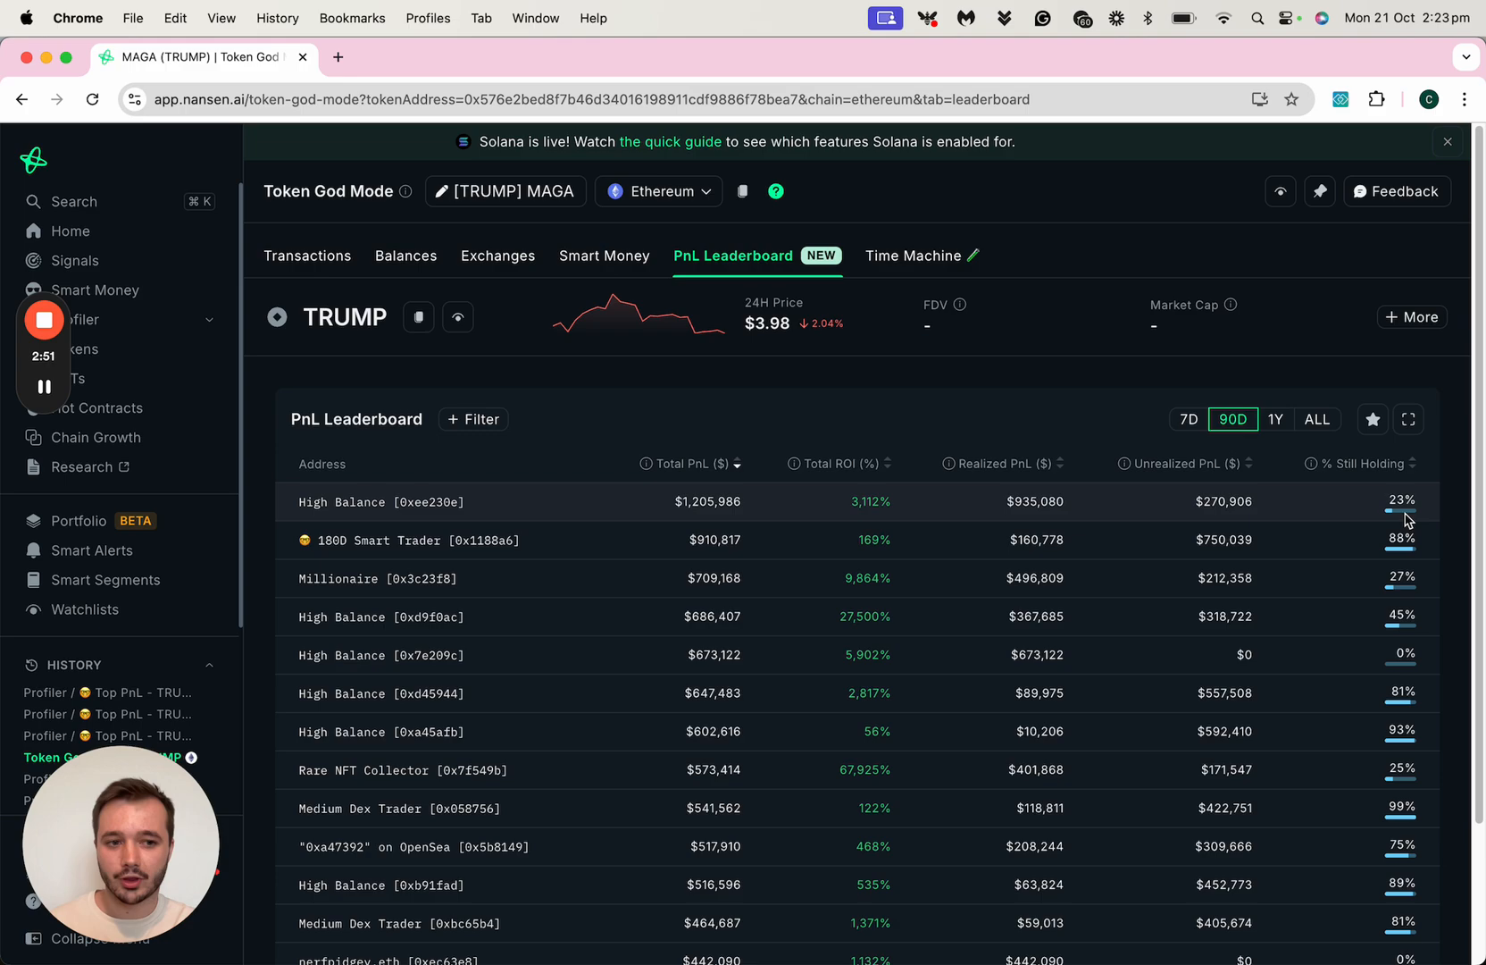
mouse_move(1407, 500)
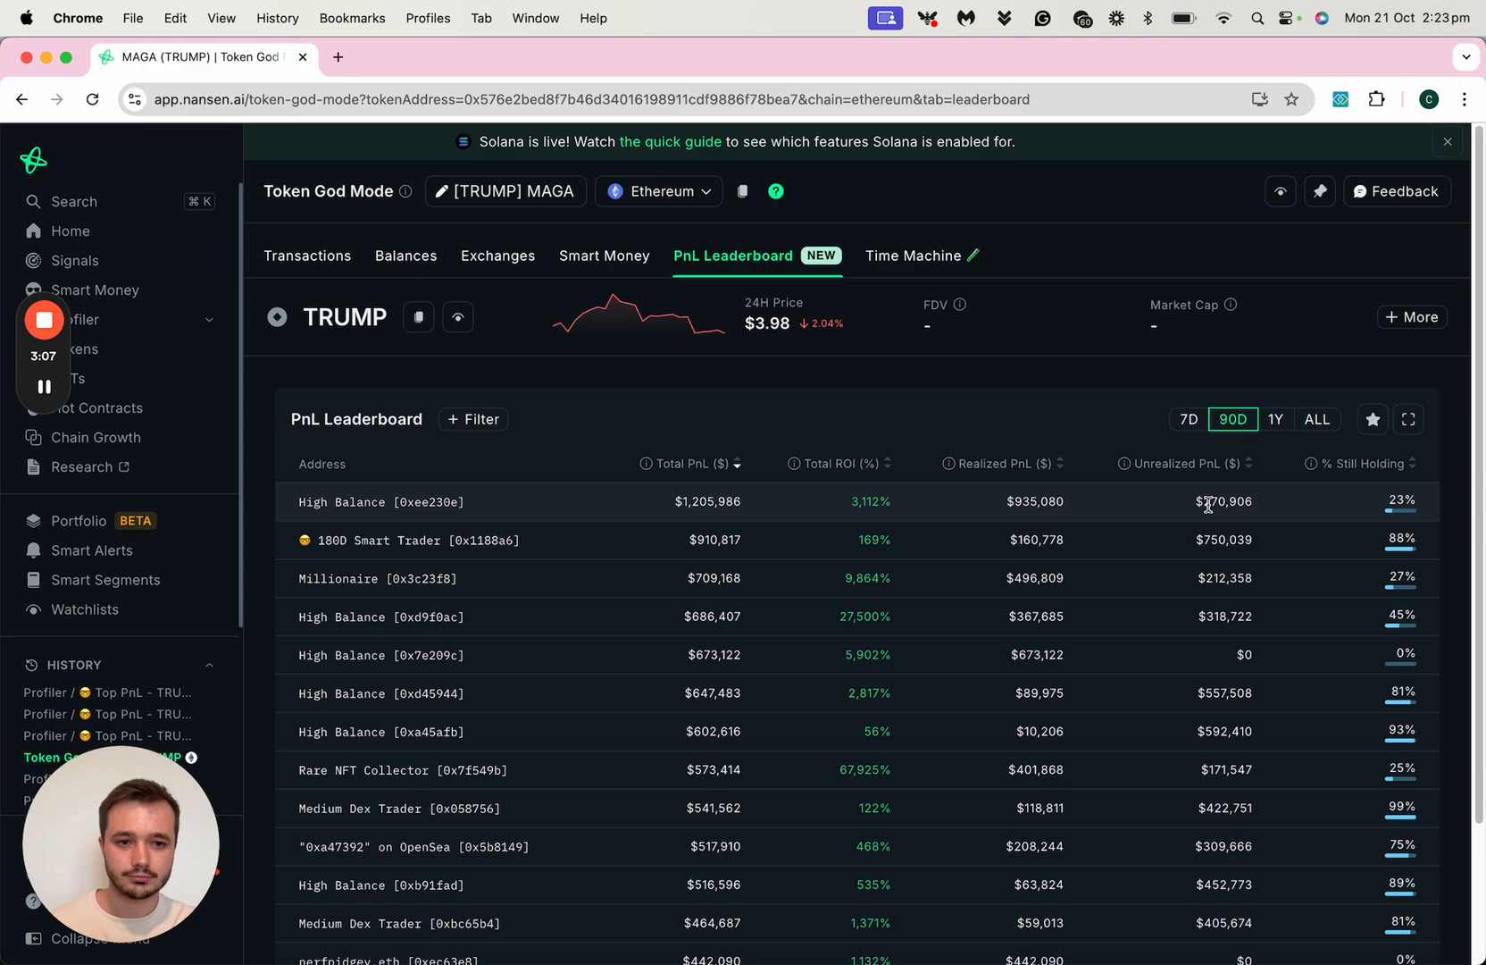
mouse_move(640, 464)
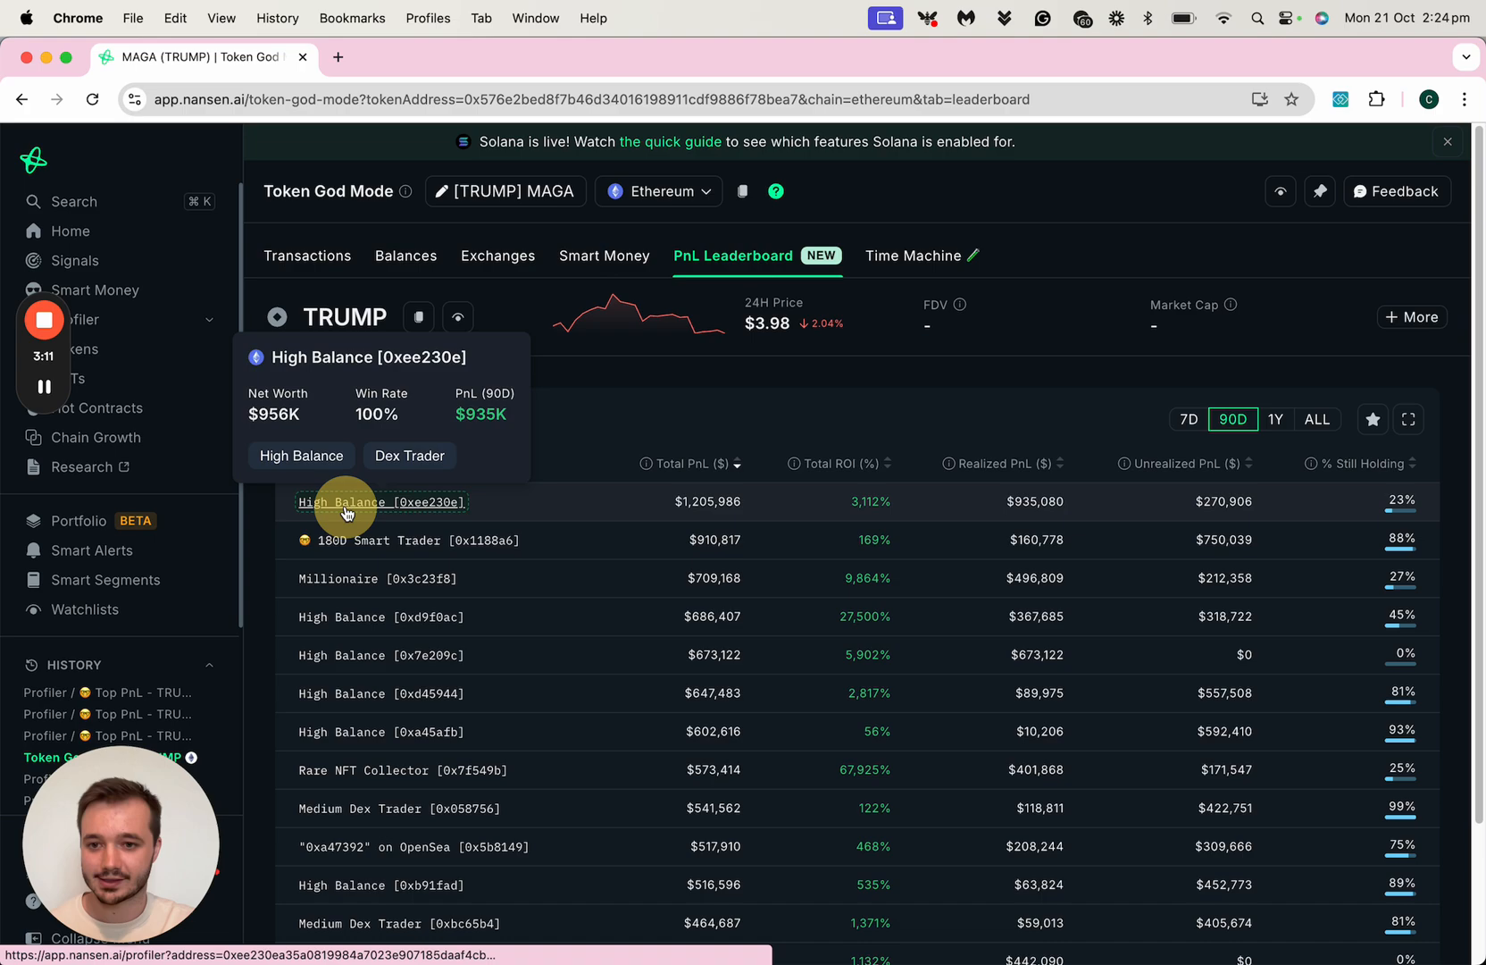
click(382, 501)
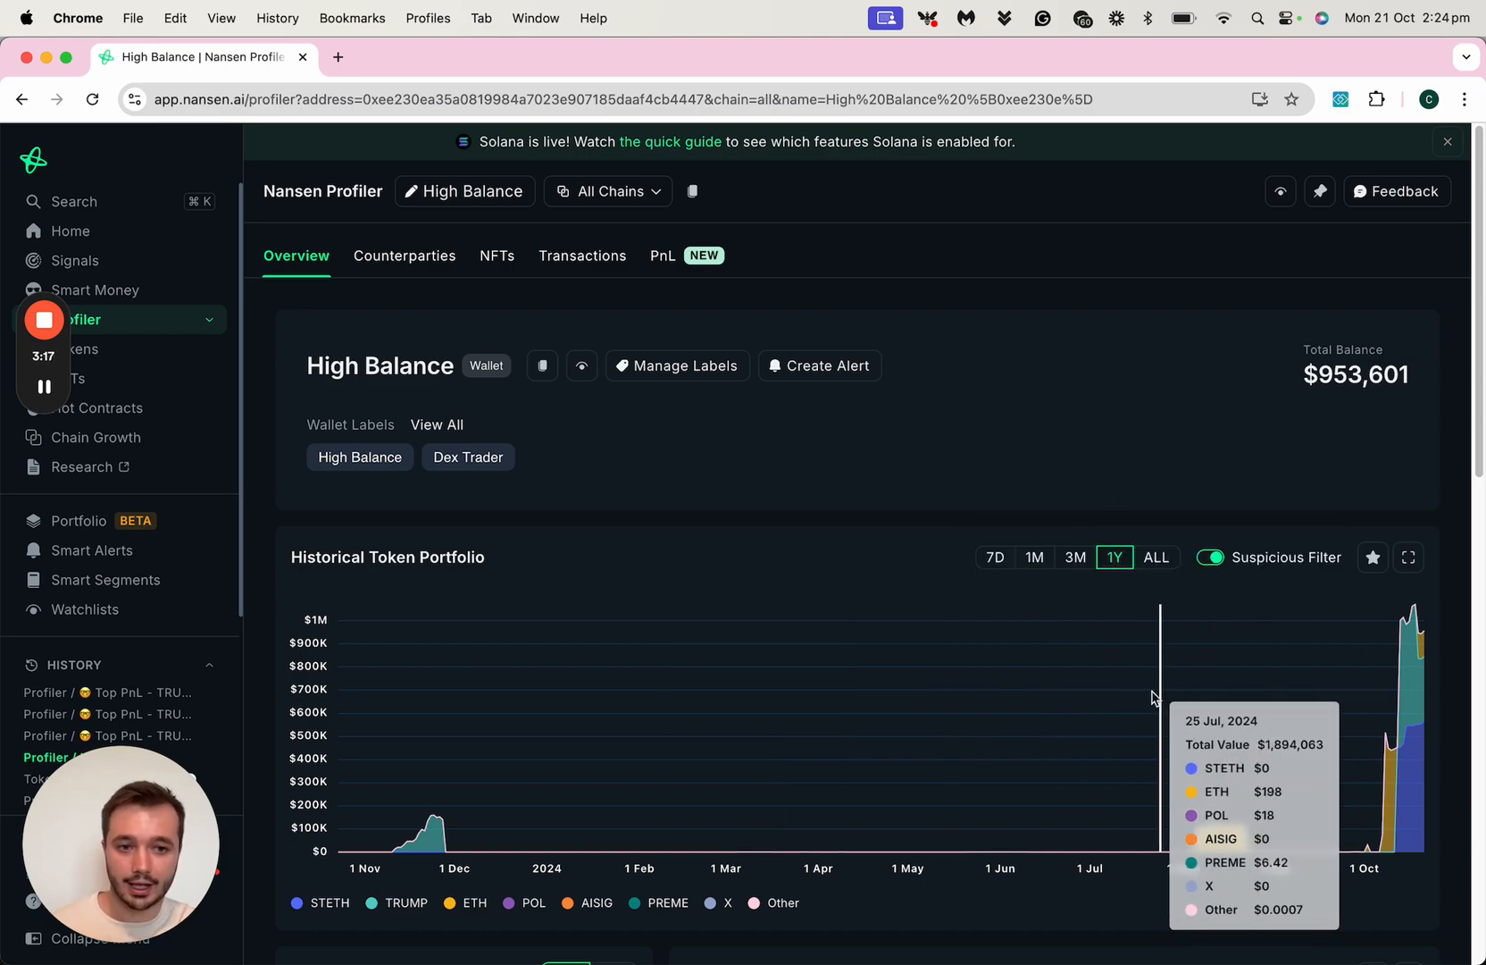
mouse_move(870, 423)
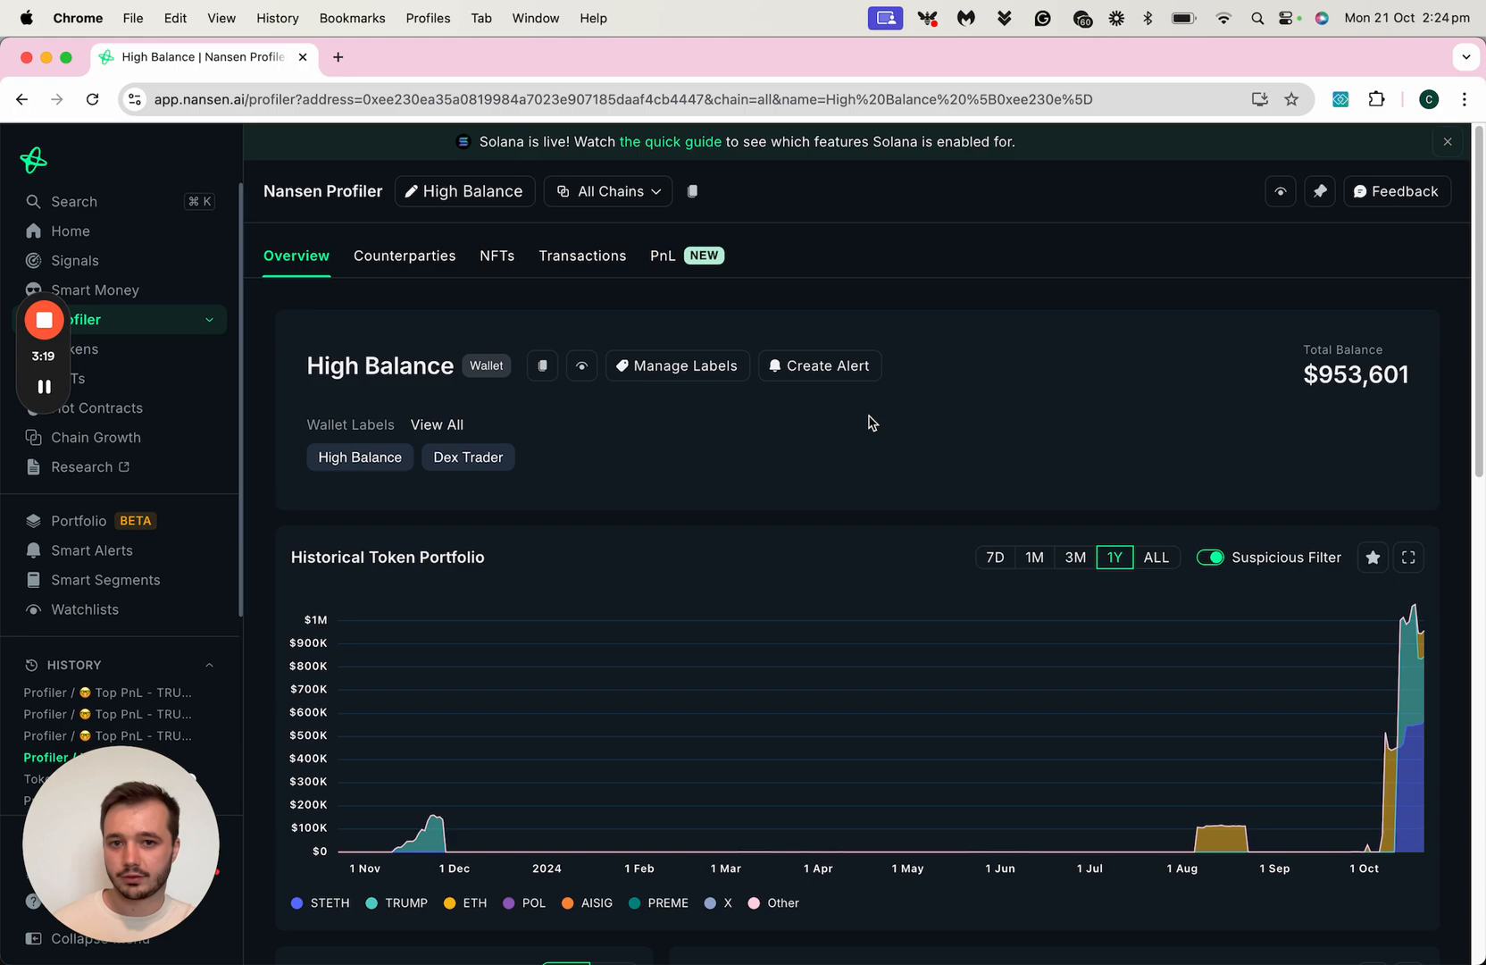
mouse_move(500, 787)
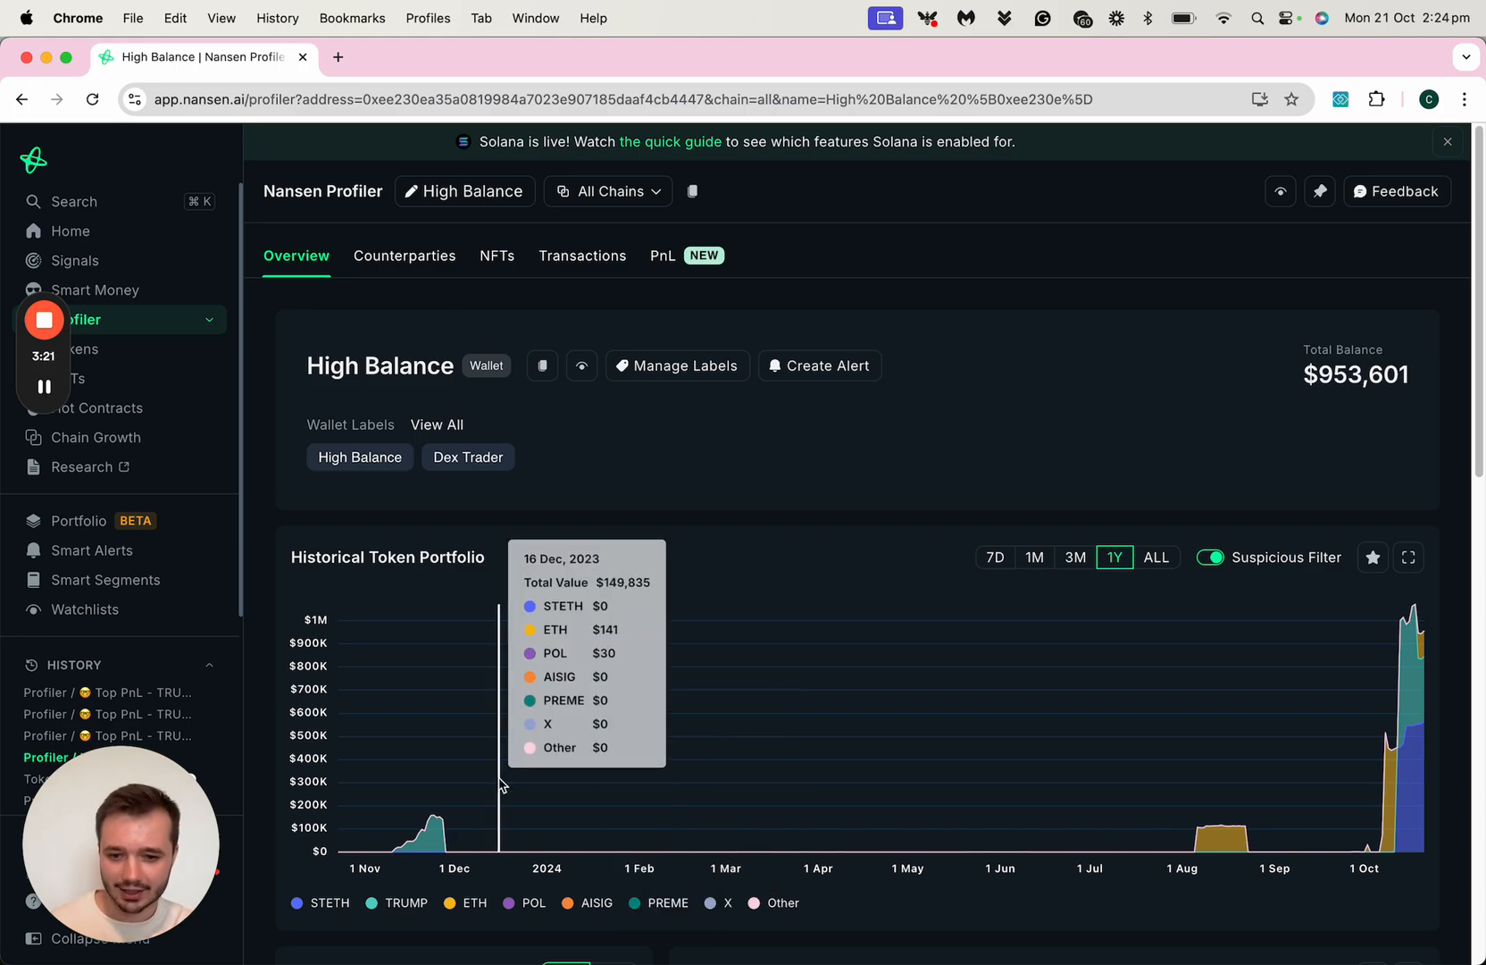
mouse_move(718, 806)
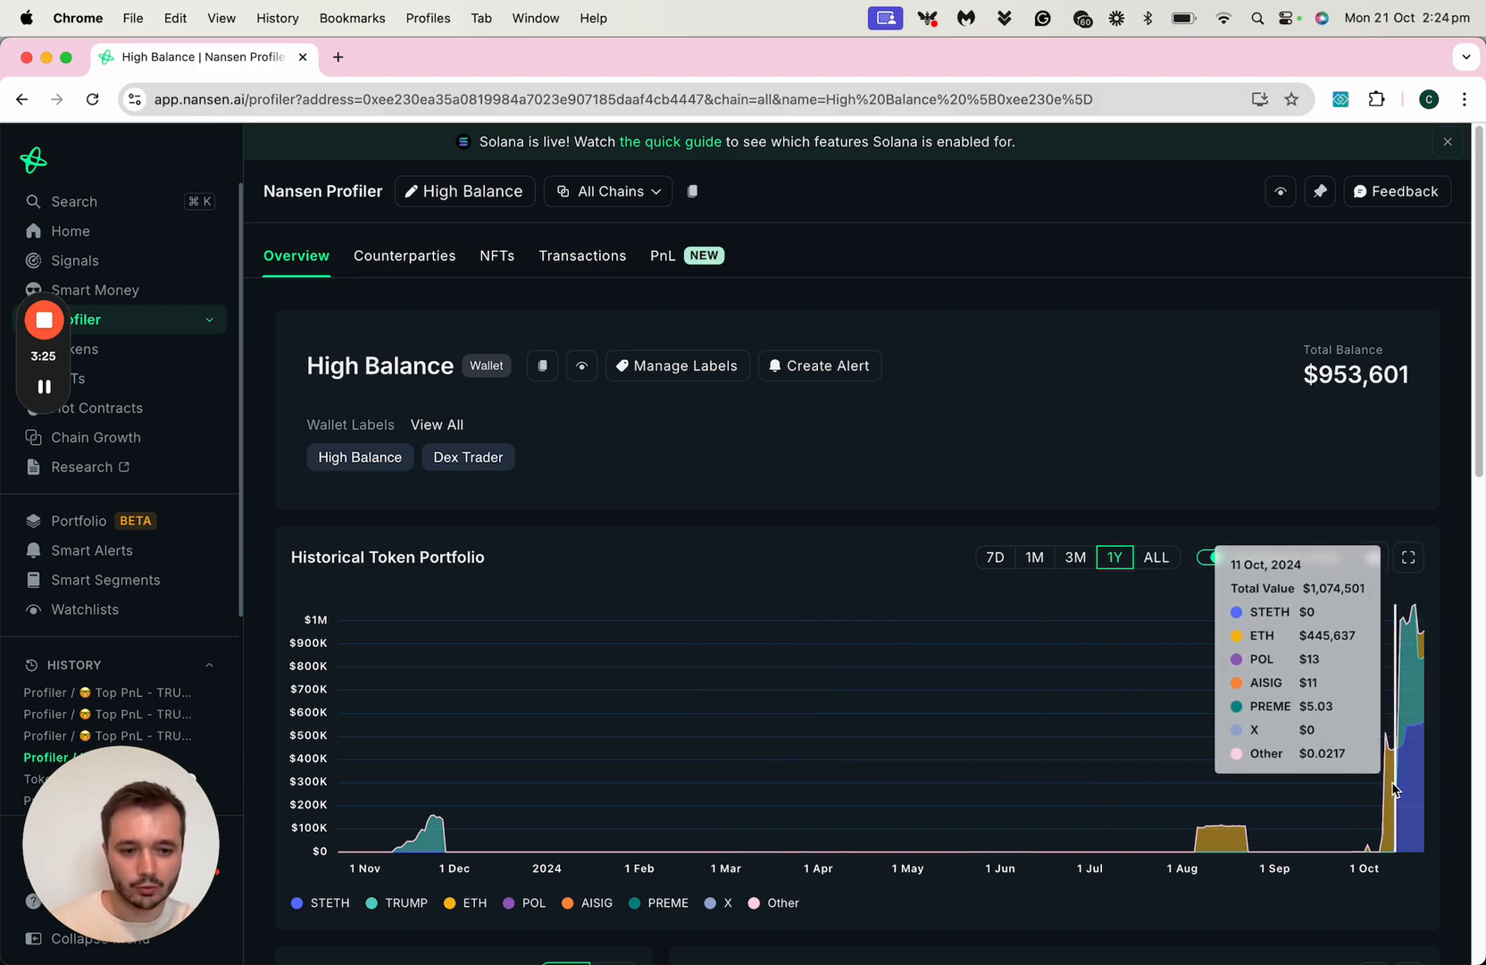
mouse_move(1388, 787)
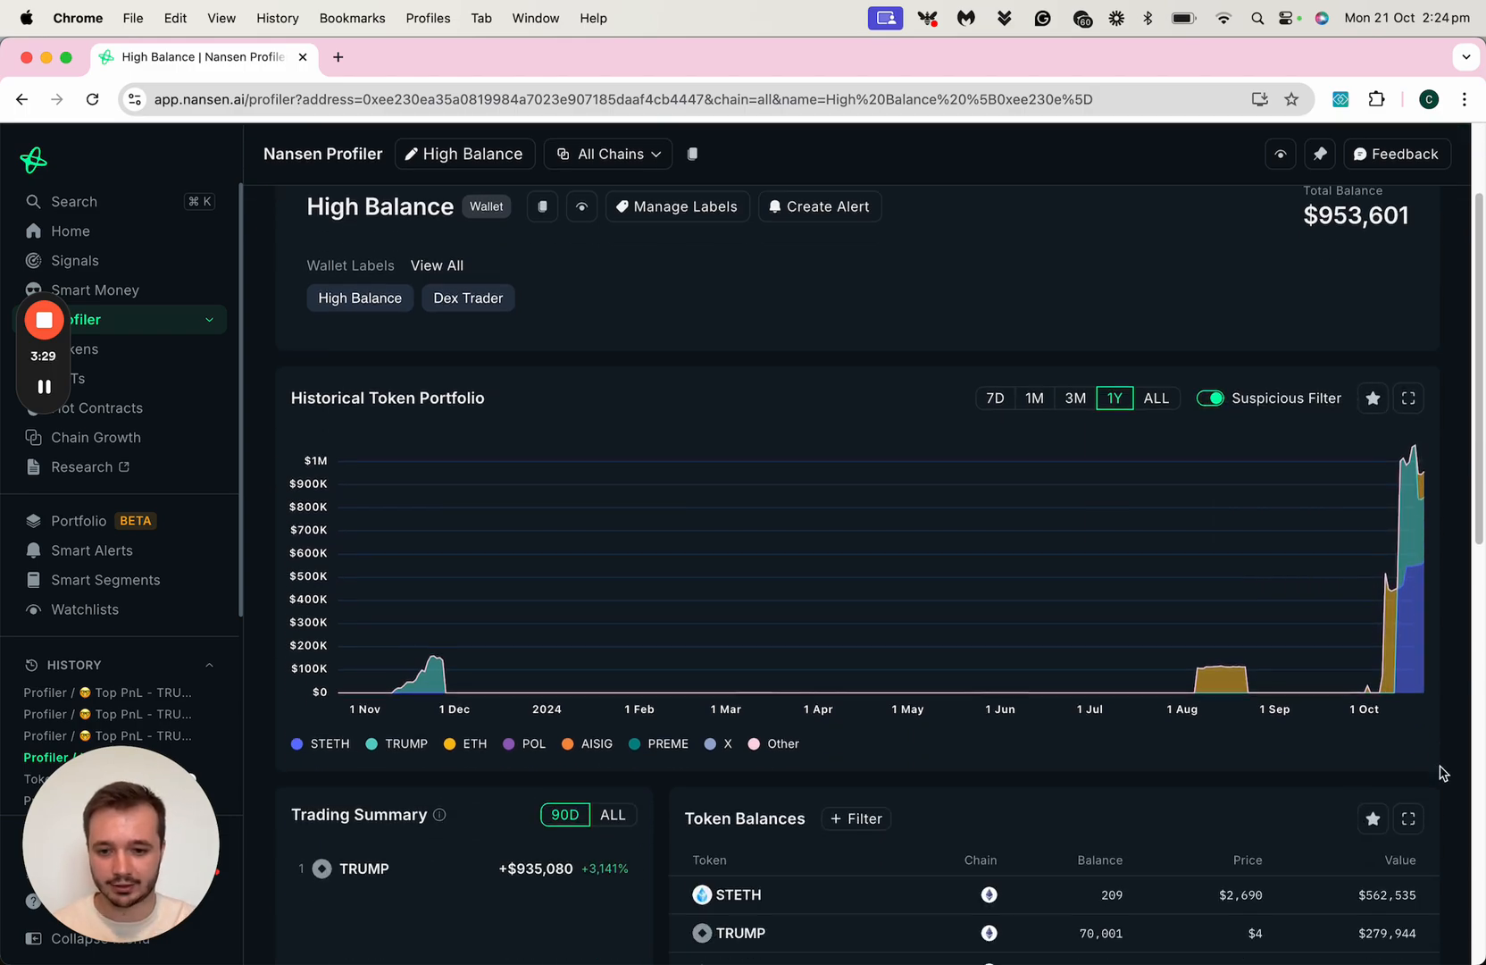
scroll(down, 3)
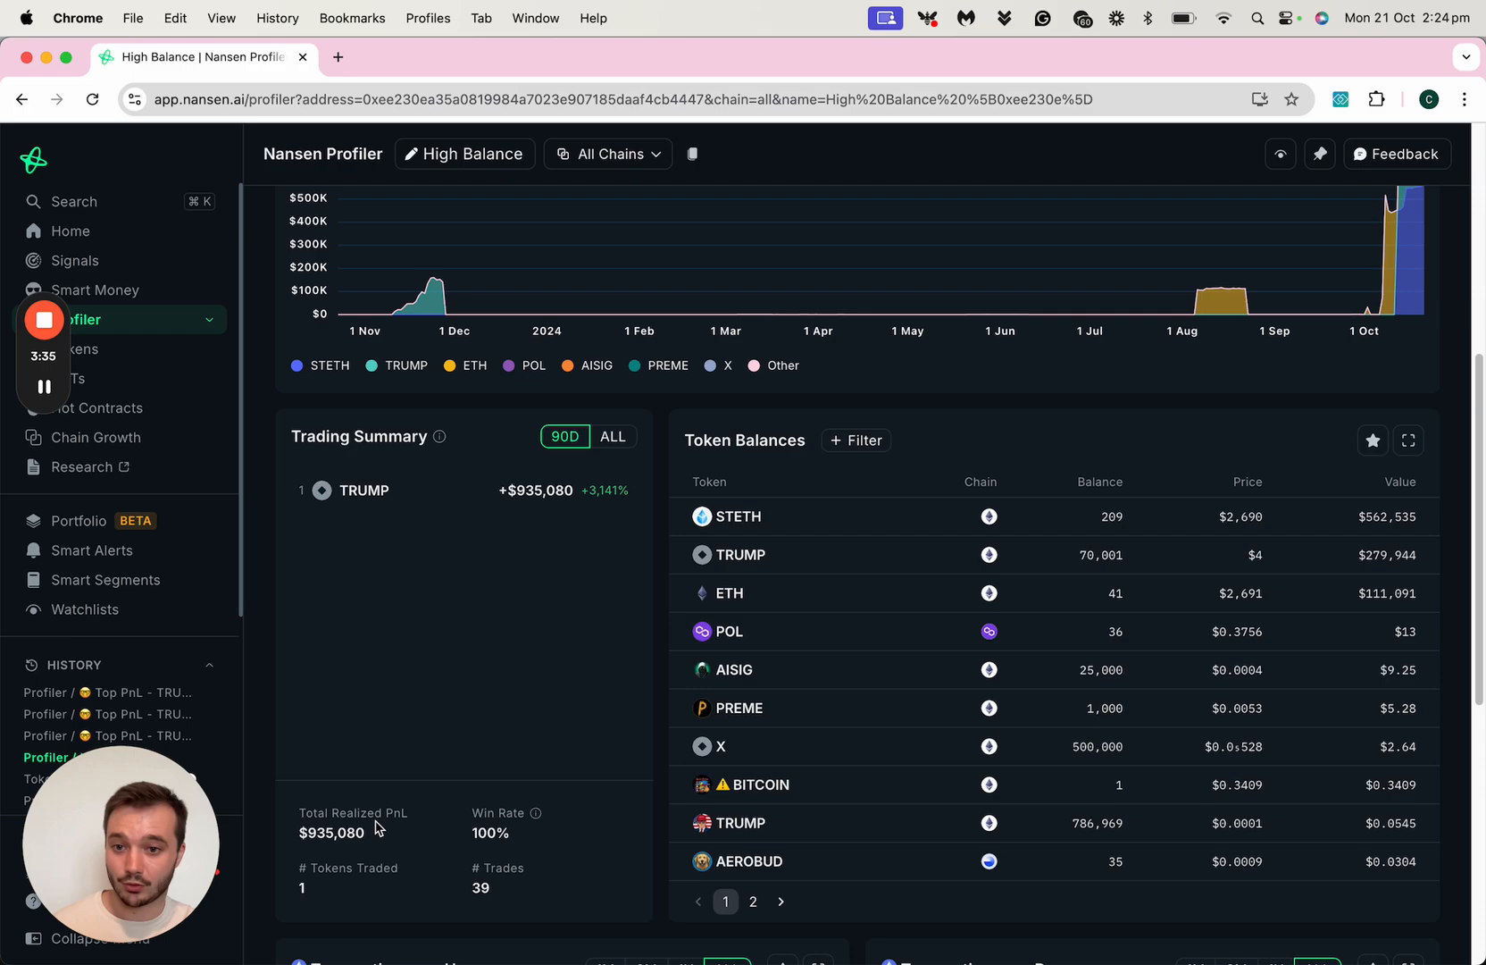
mouse_move(385, 559)
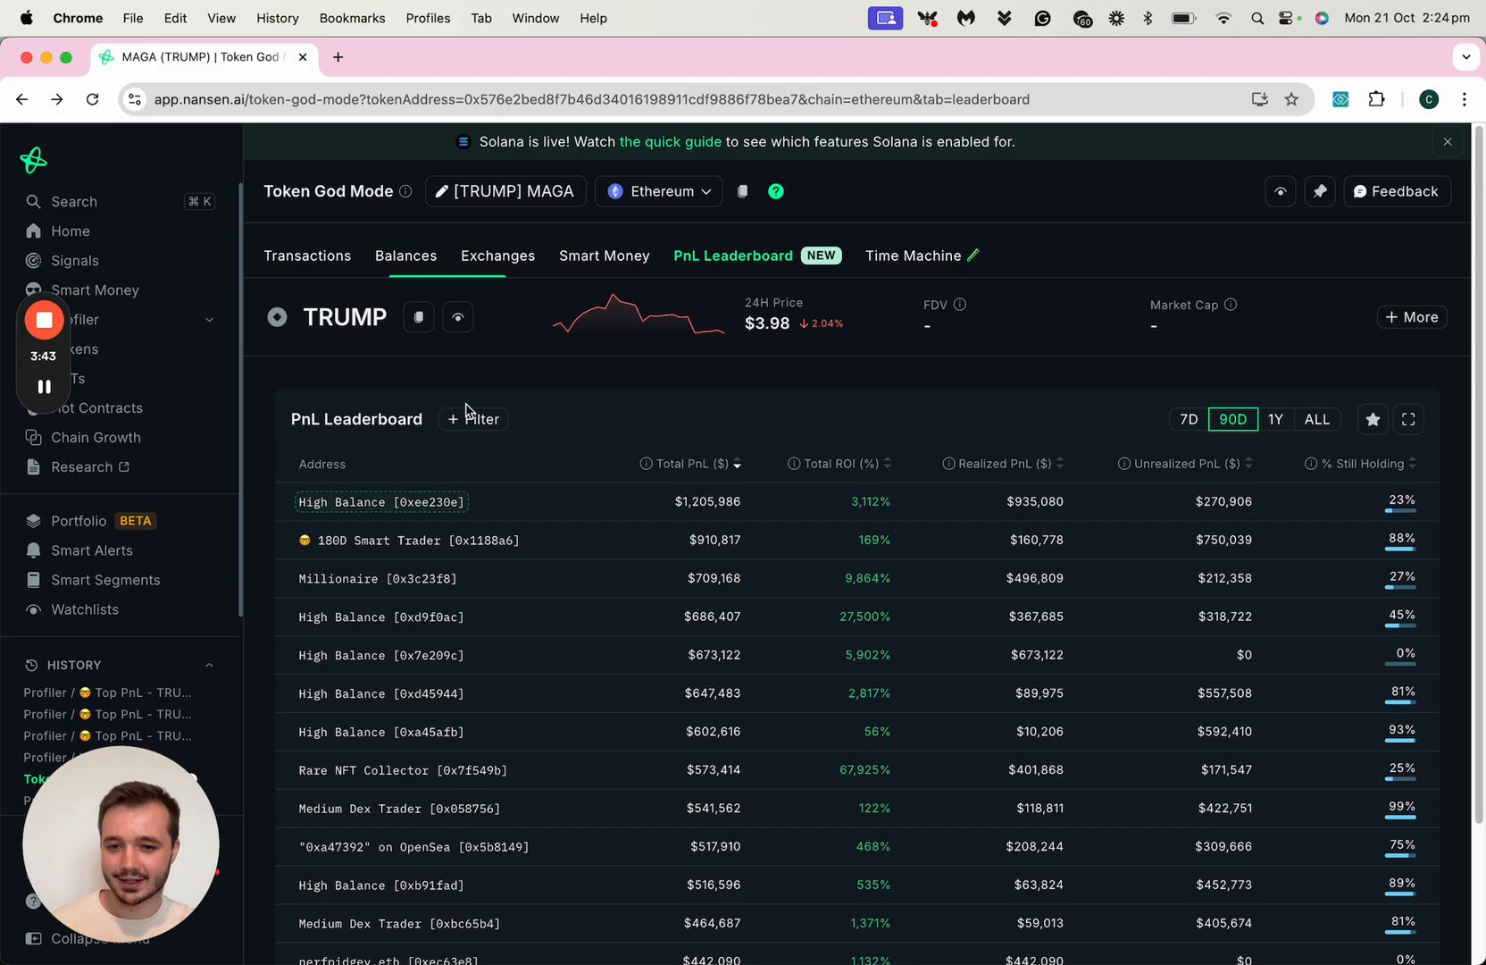
View the 180D Smart Trader wallet's all-time trading summary ($2,637,806 realized PnL, 73% win rate) and token balances
click(417, 540)
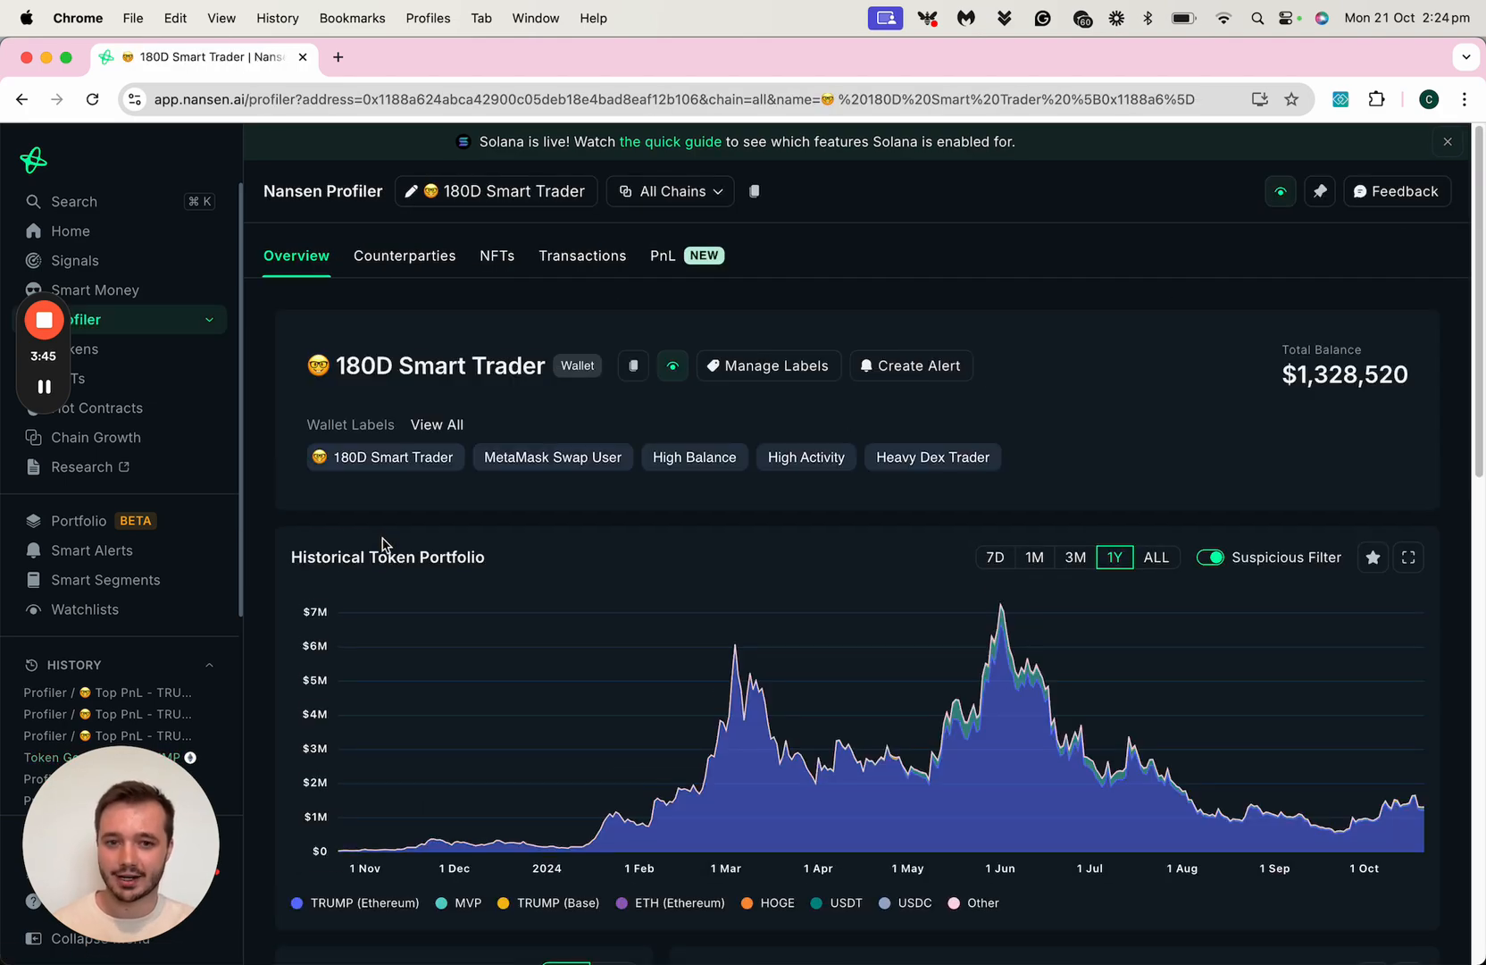
mouse_move(712, 734)
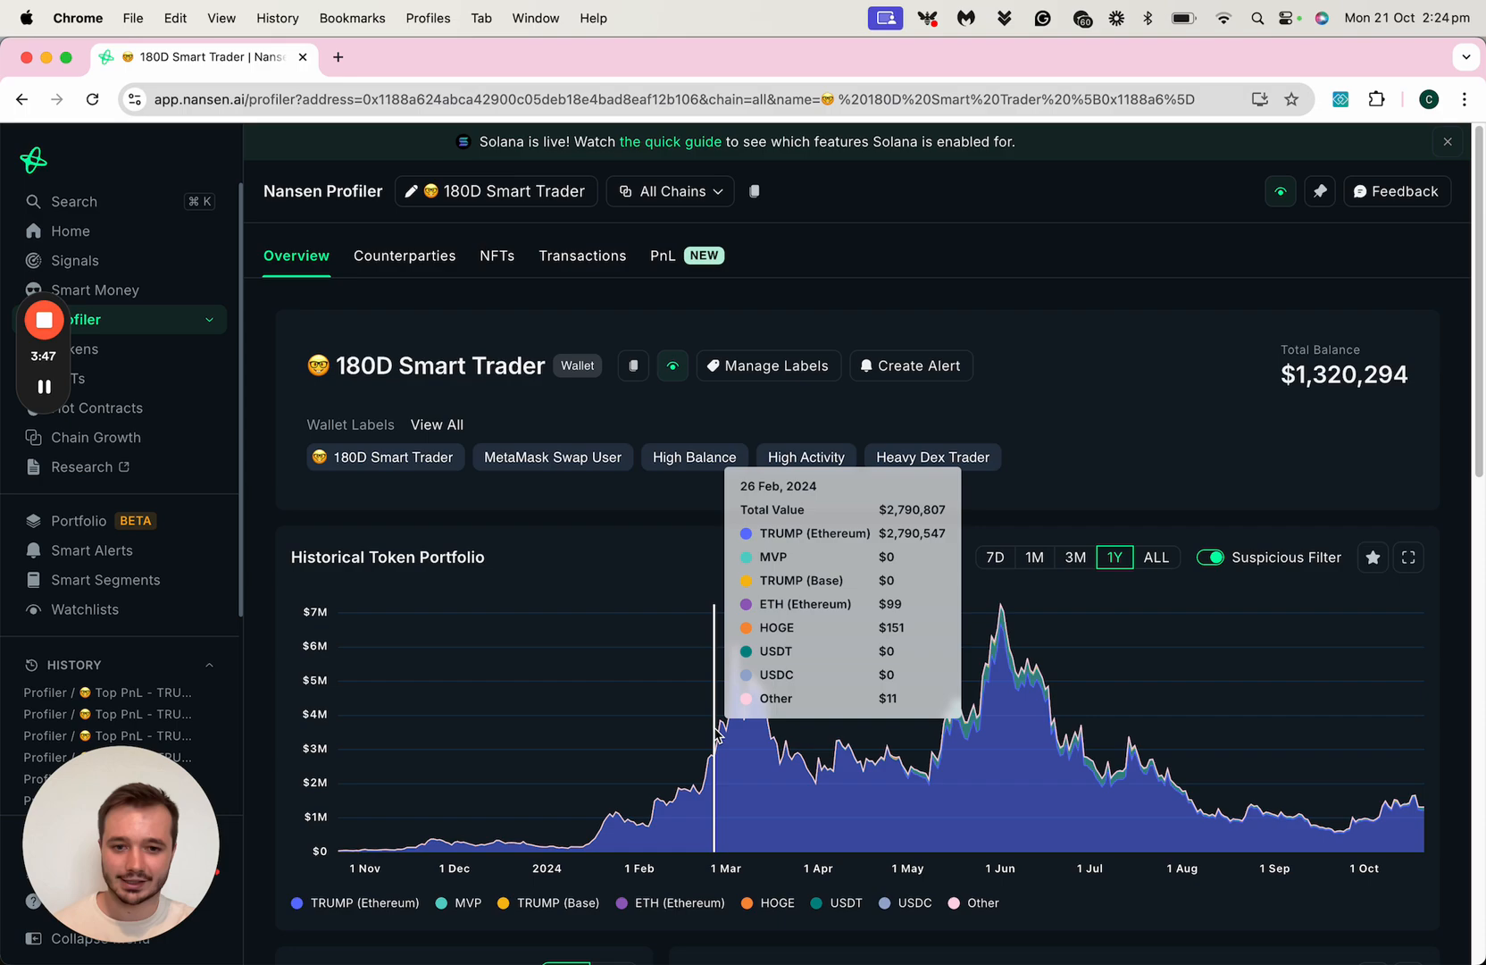
mouse_move(899, 748)
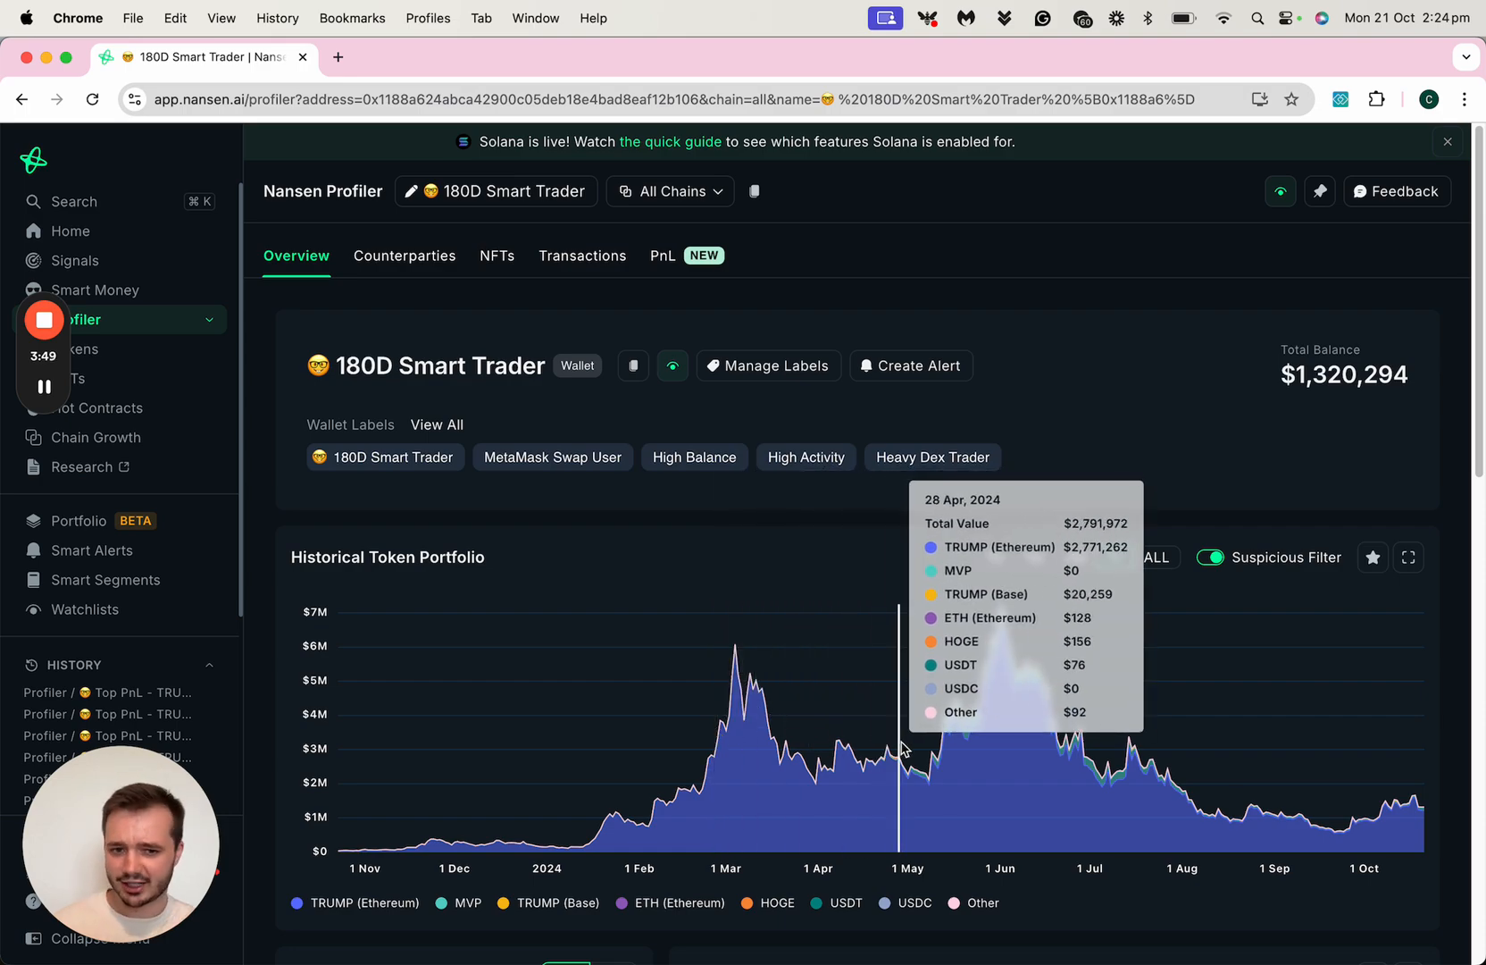
mouse_move(965, 744)
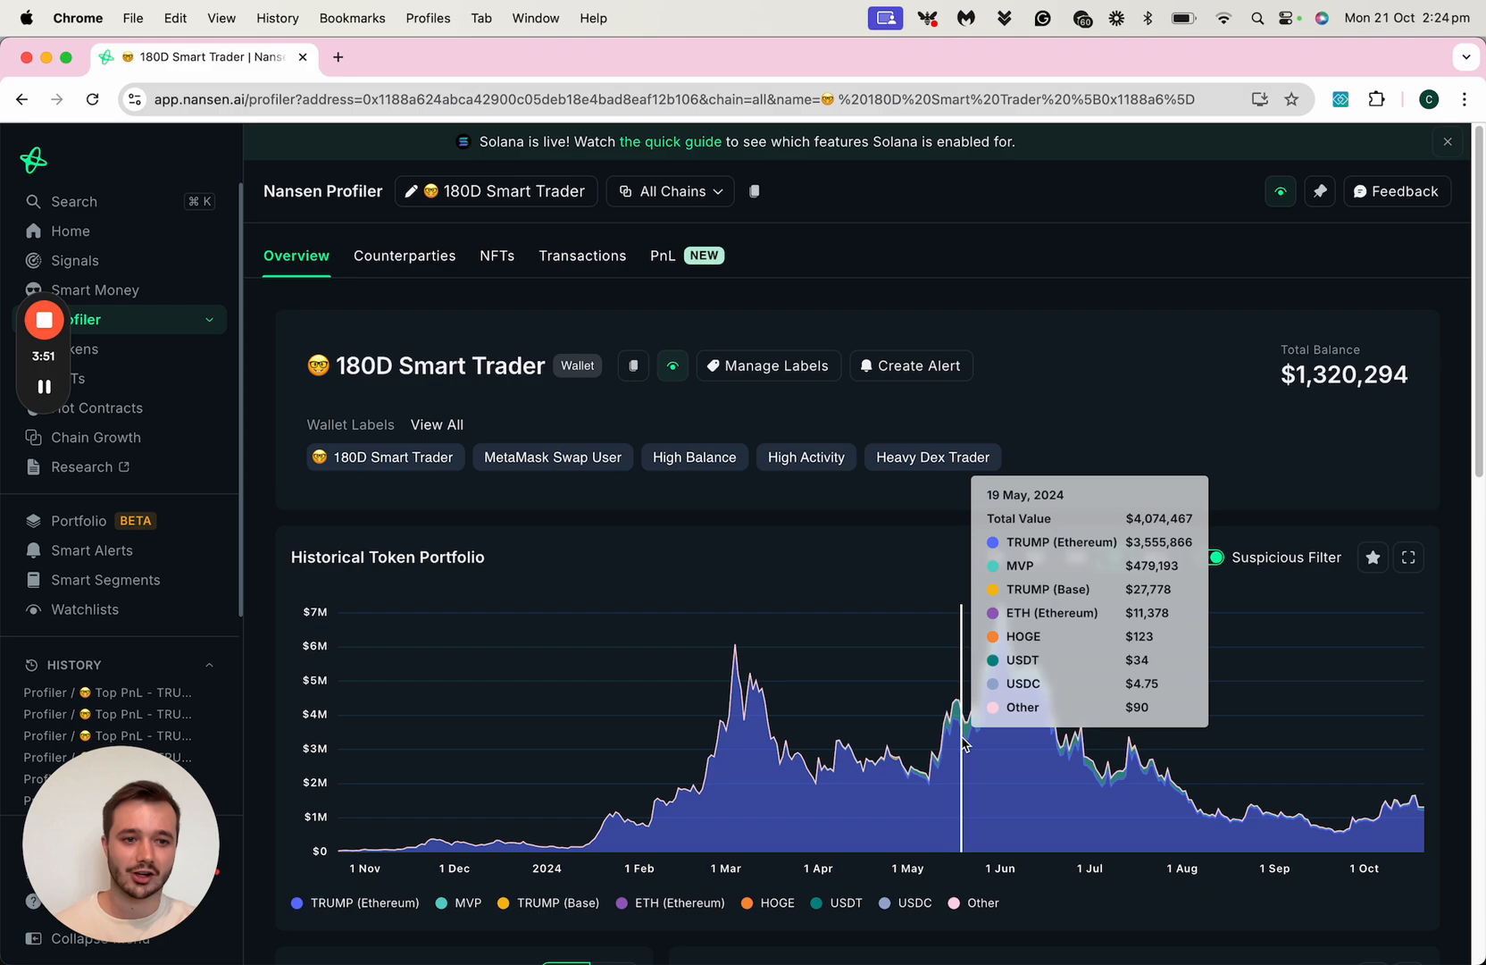
scroll(down, 3)
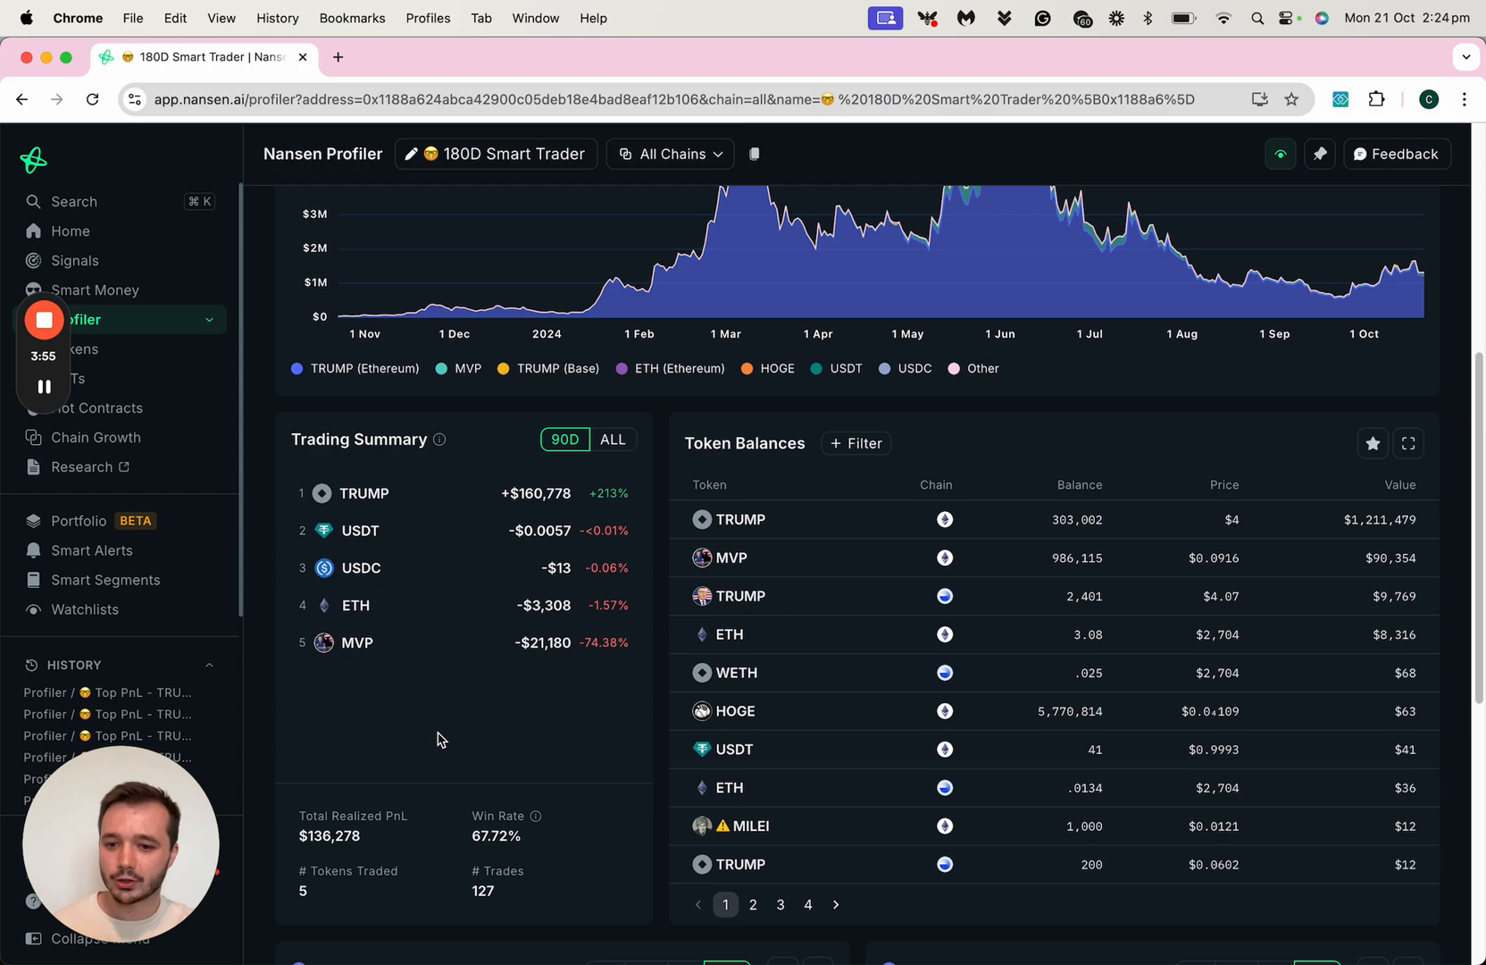
click(613, 439)
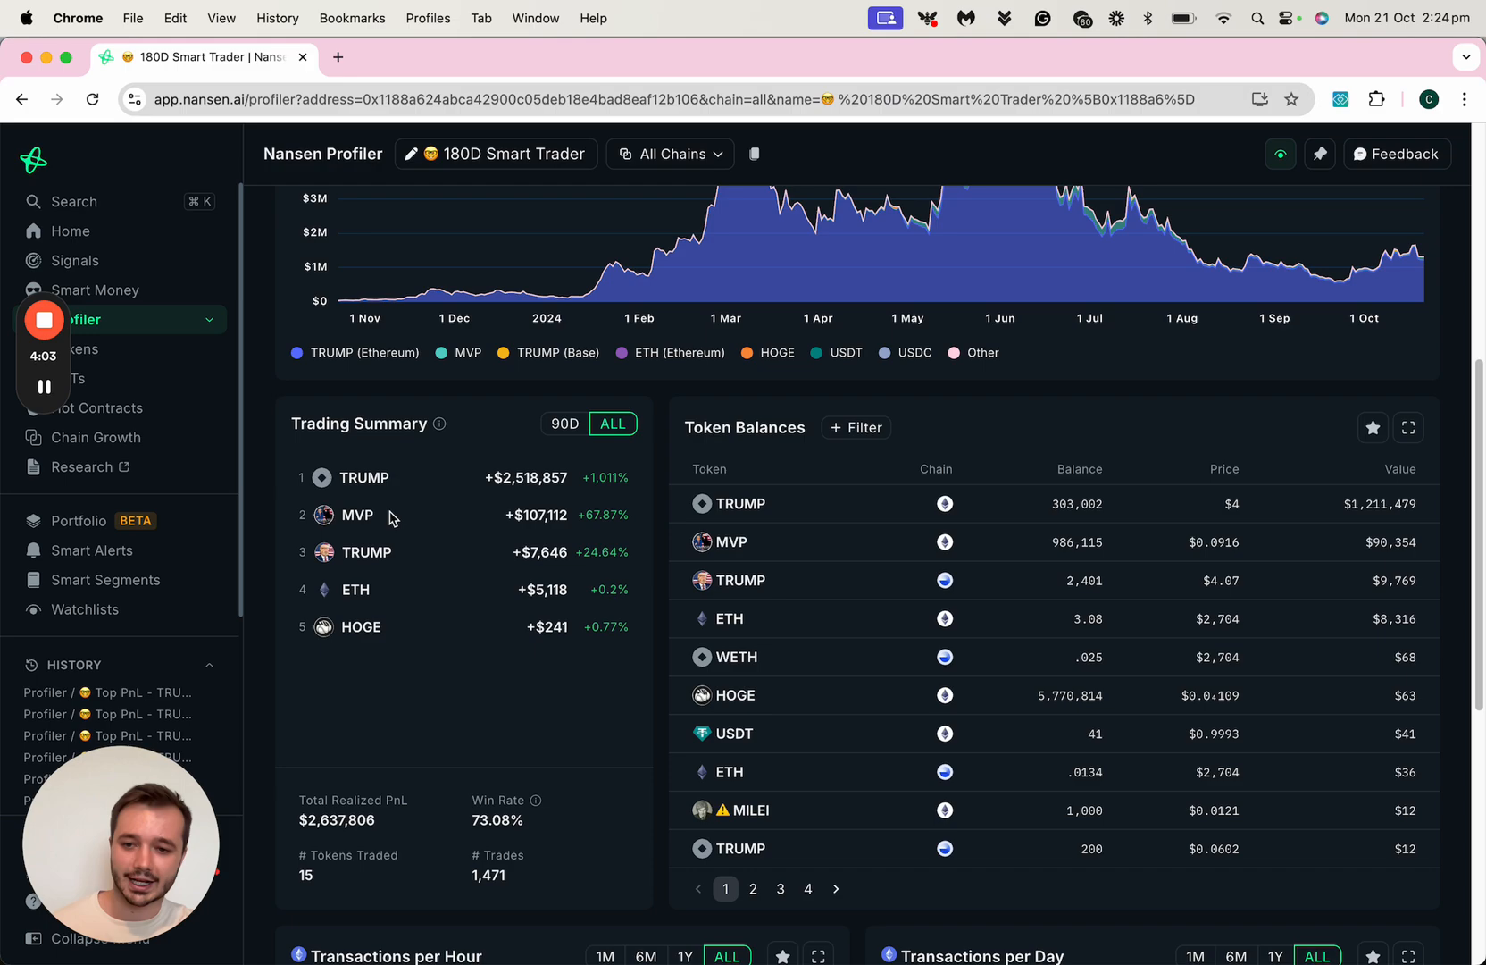
mouse_move(366, 553)
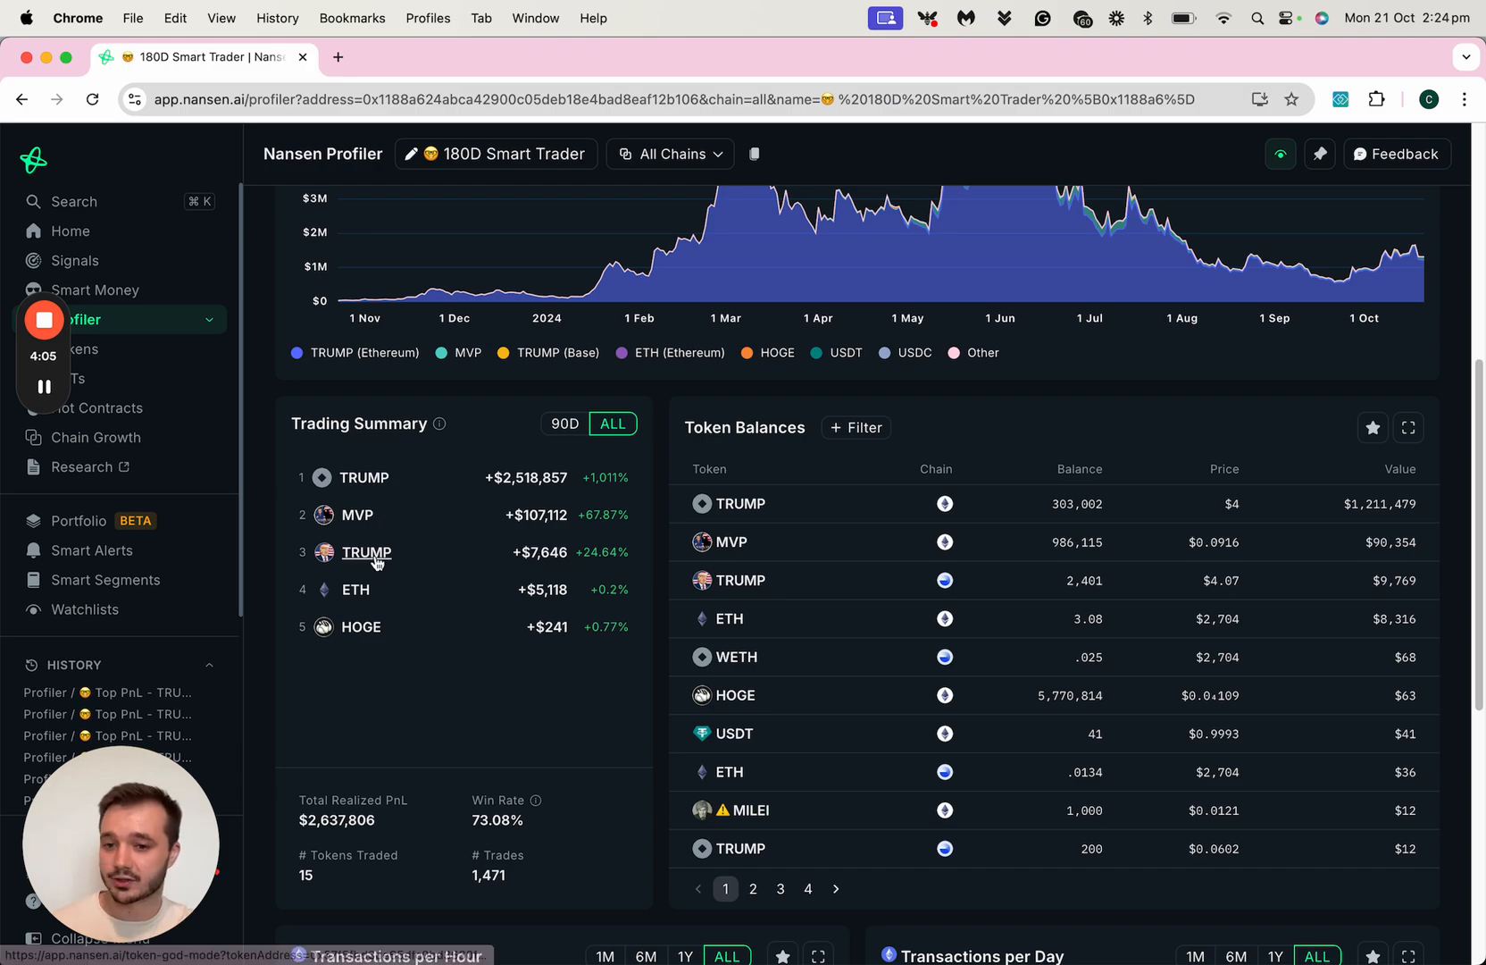
mouse_move(1008, 560)
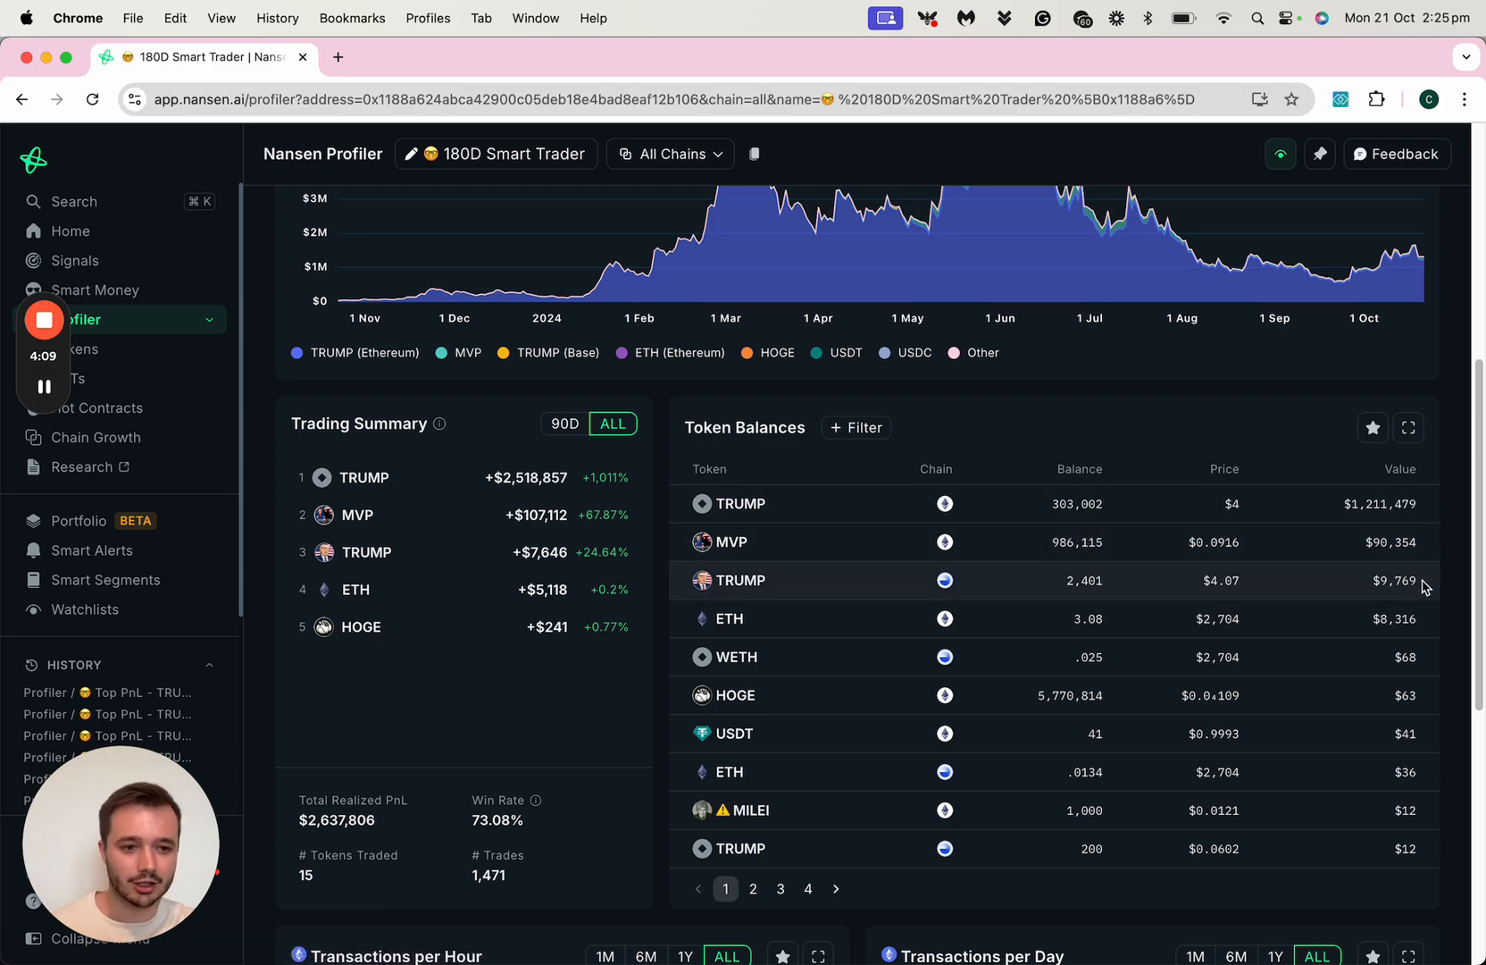
mouse_move(1404, 503)
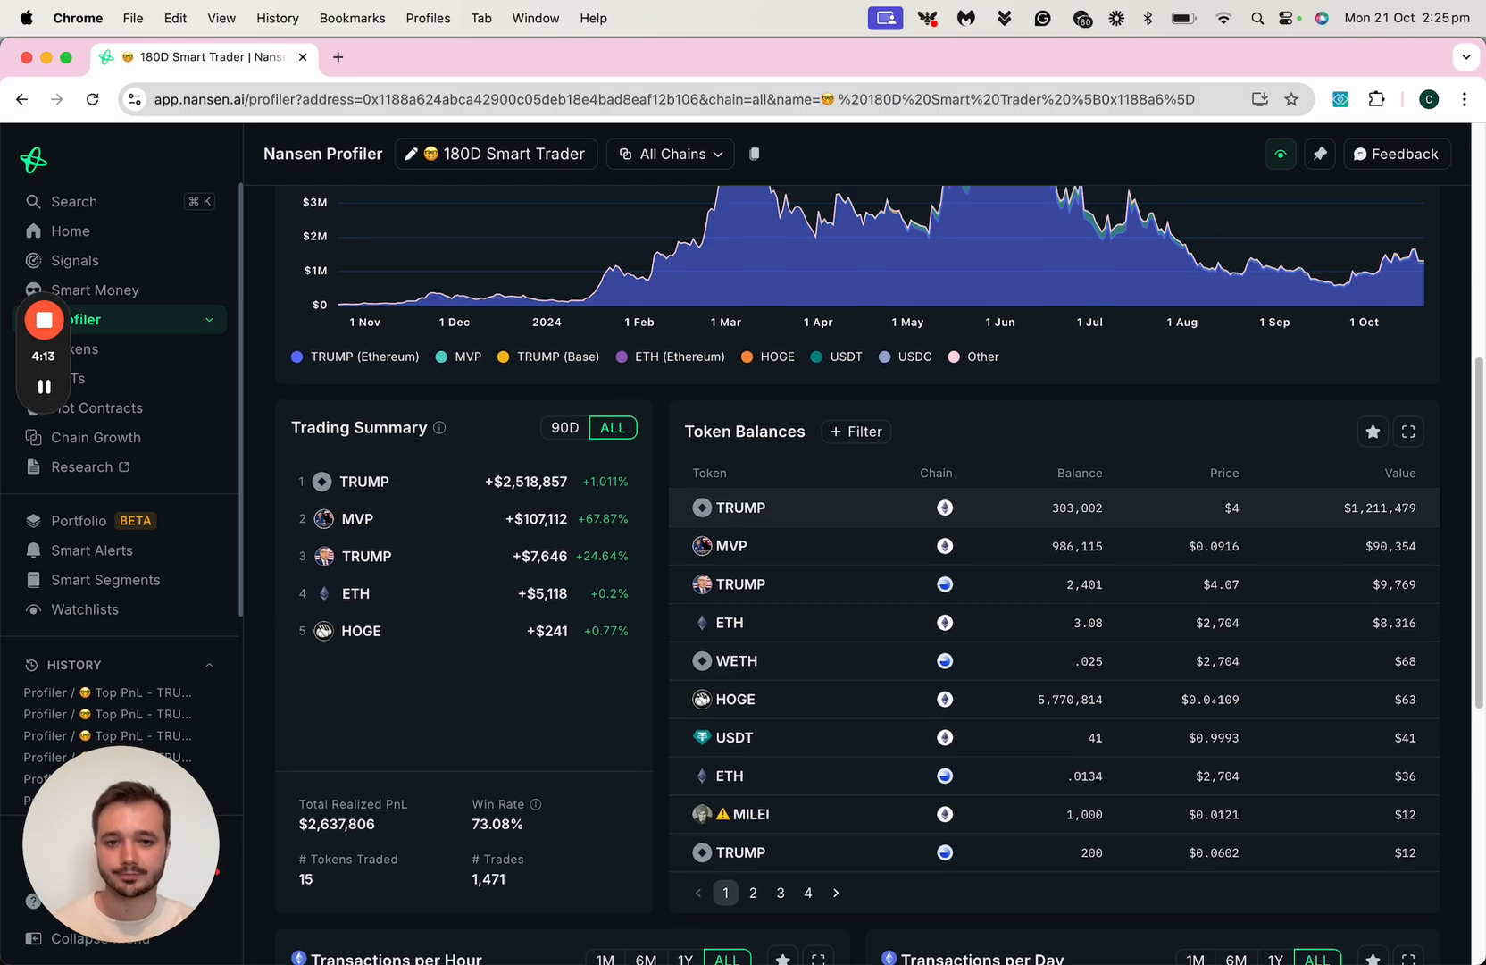
scroll(down, 3)
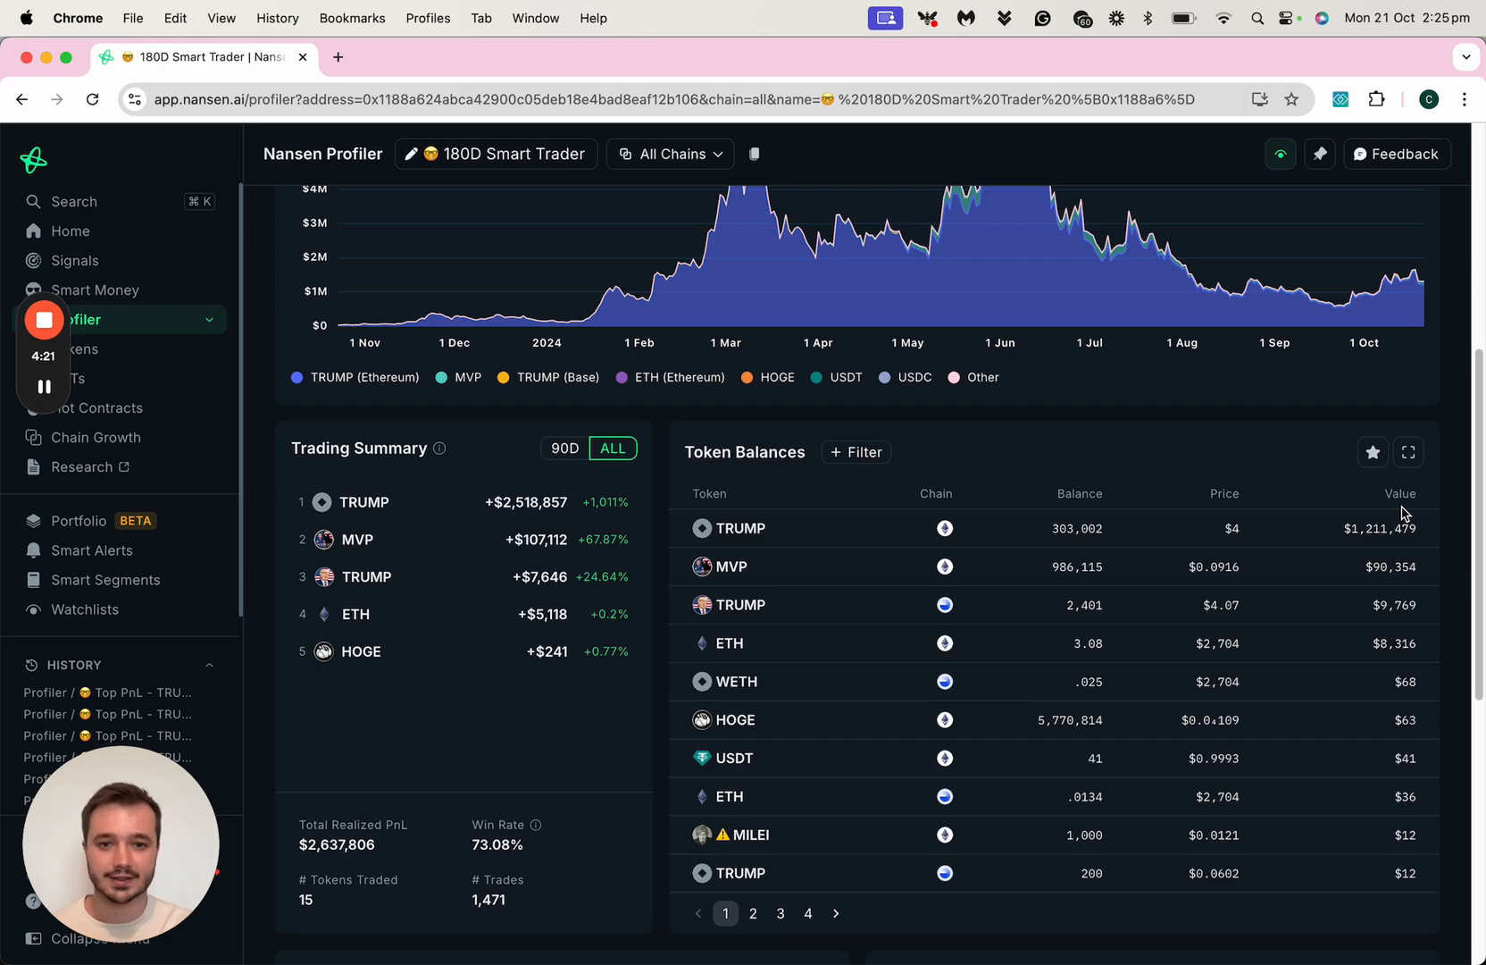
Review the wallet's PnL breakdown: $136,278 realized 90-day PnL, 68% win rate, 127 trades
click(664, 255)
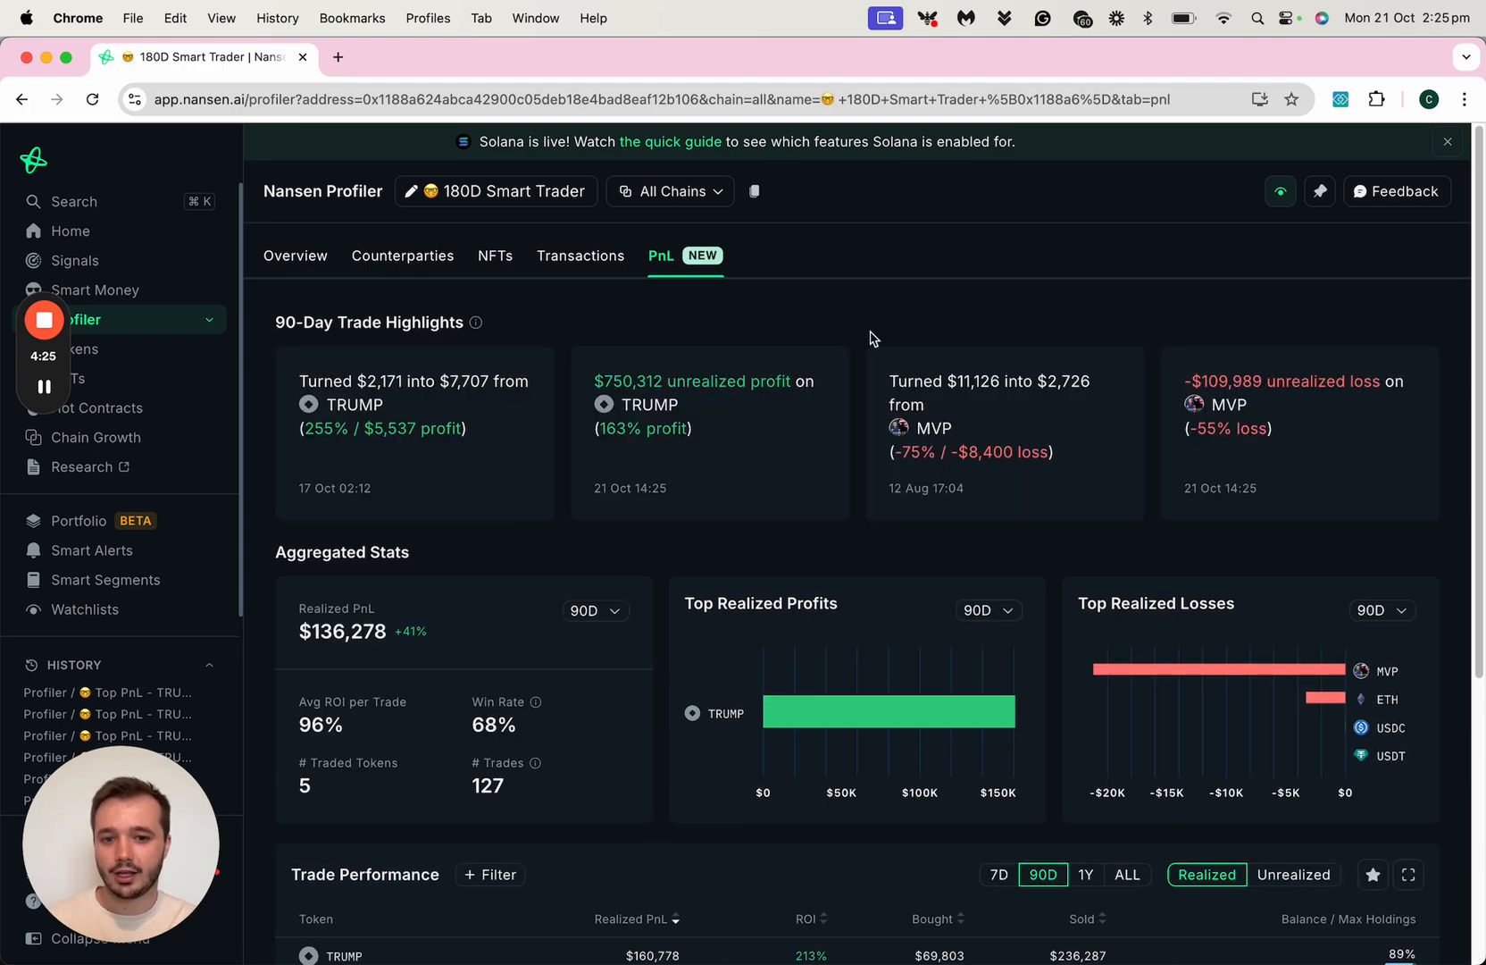
scroll(down, 3)
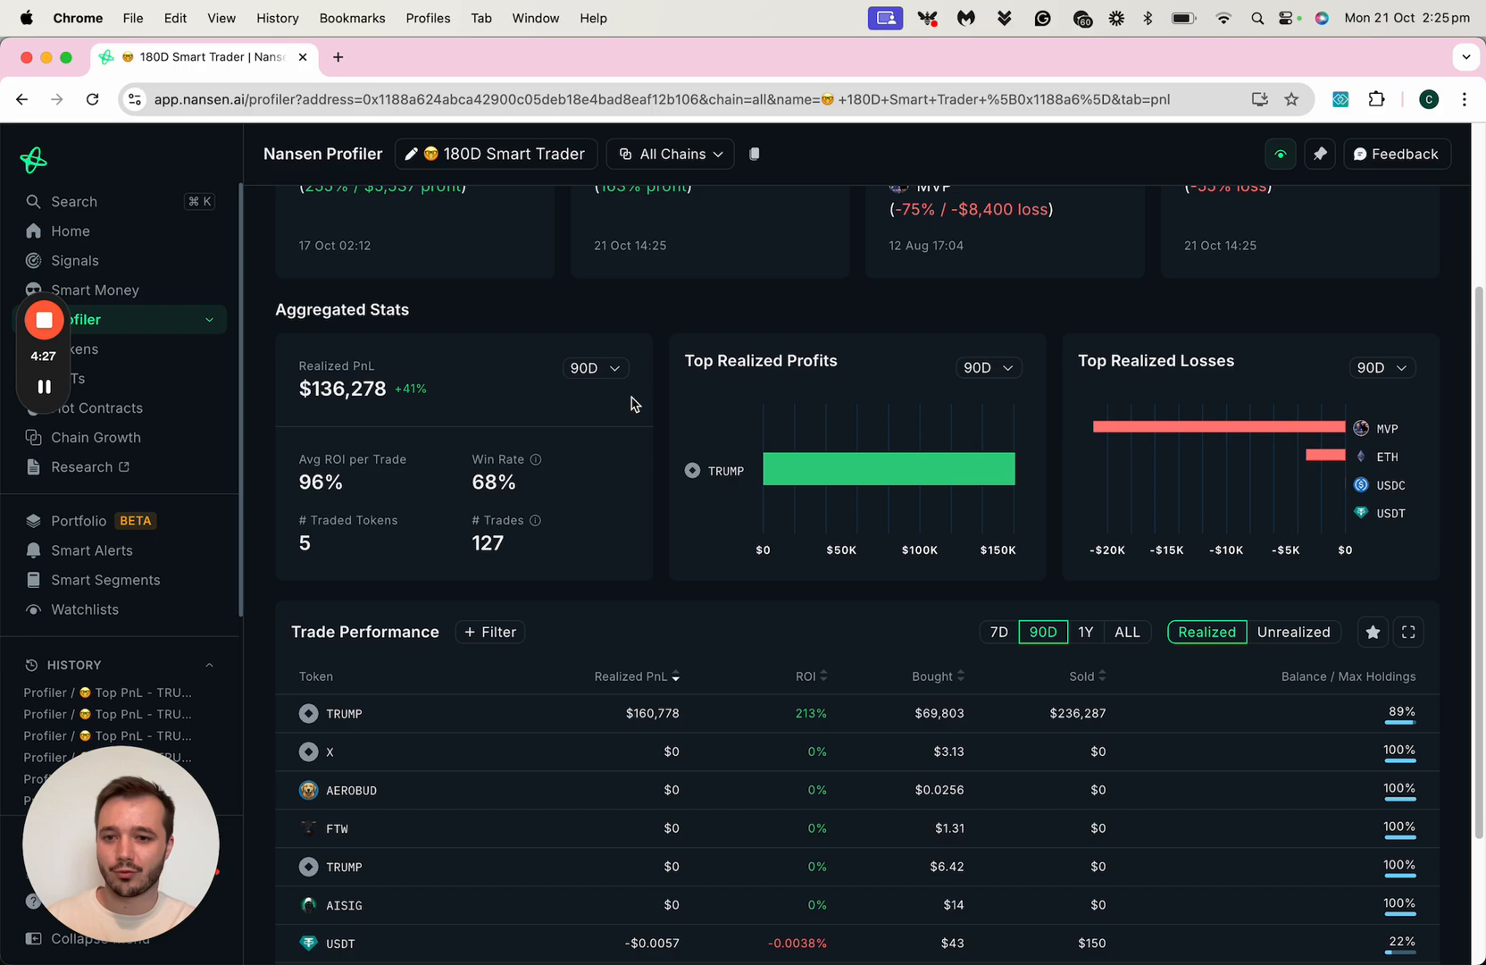
scroll(down, 3)
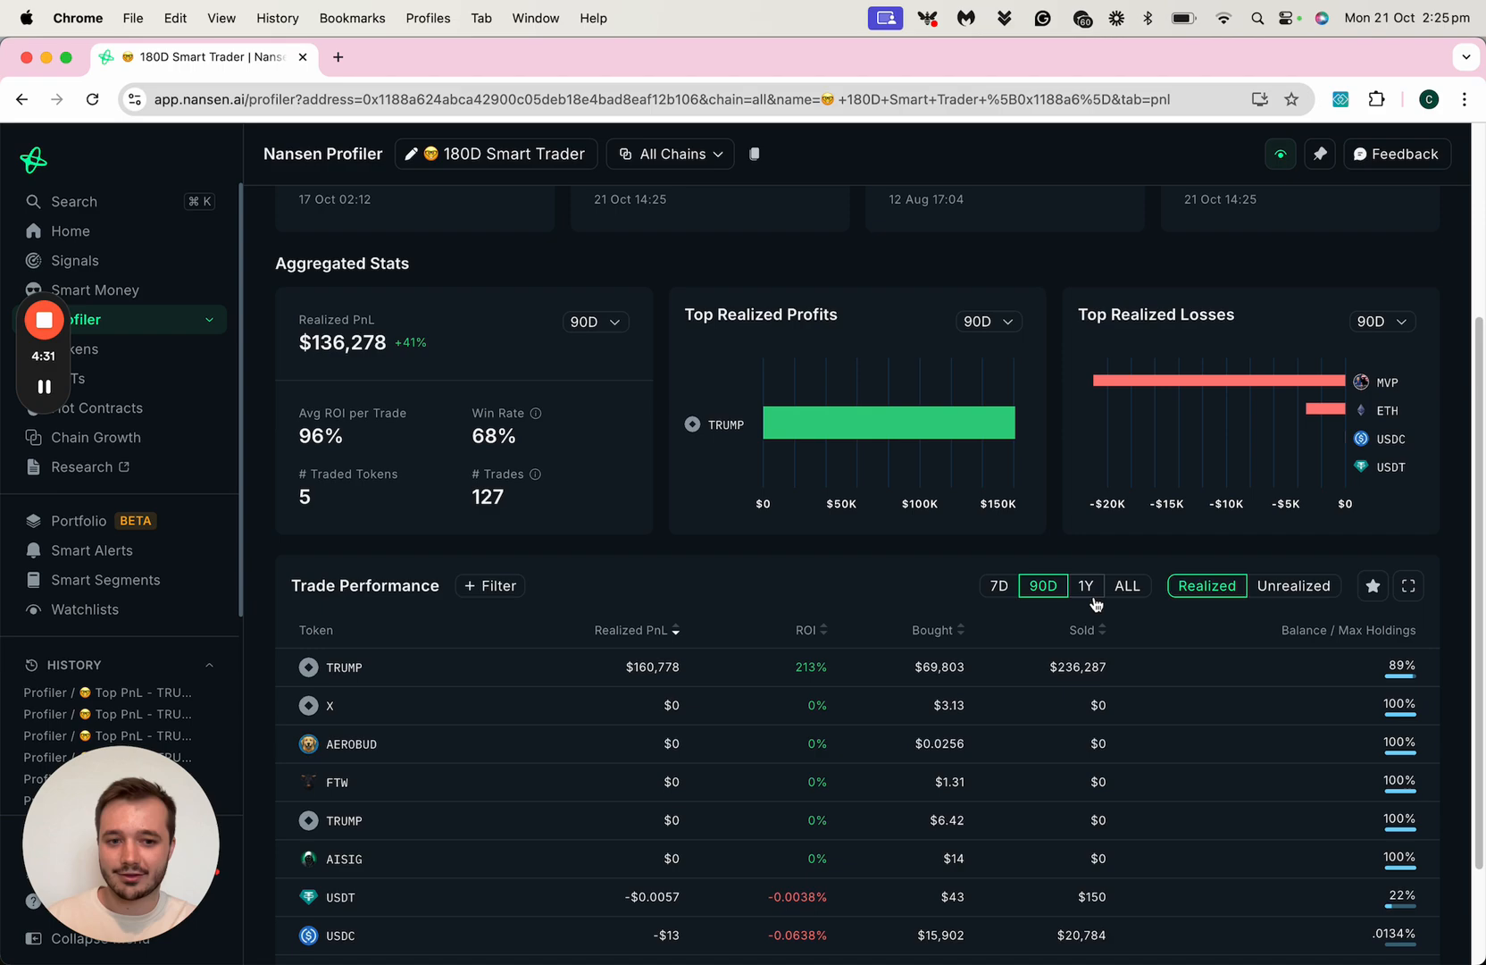
mouse_move(1290, 585)
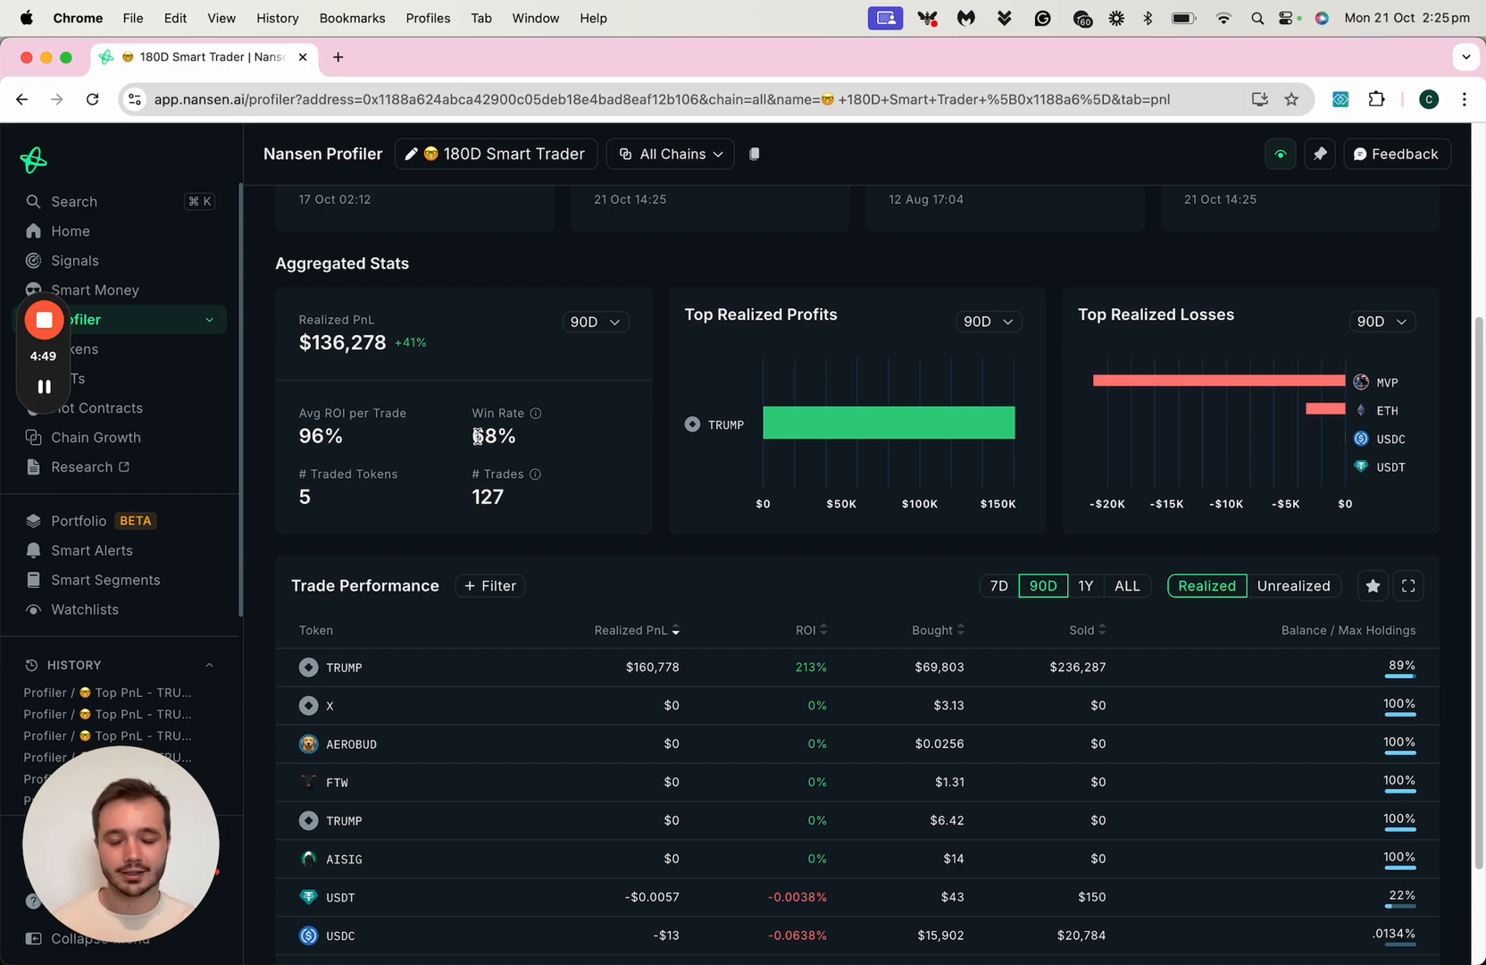
mouse_move(517, 458)
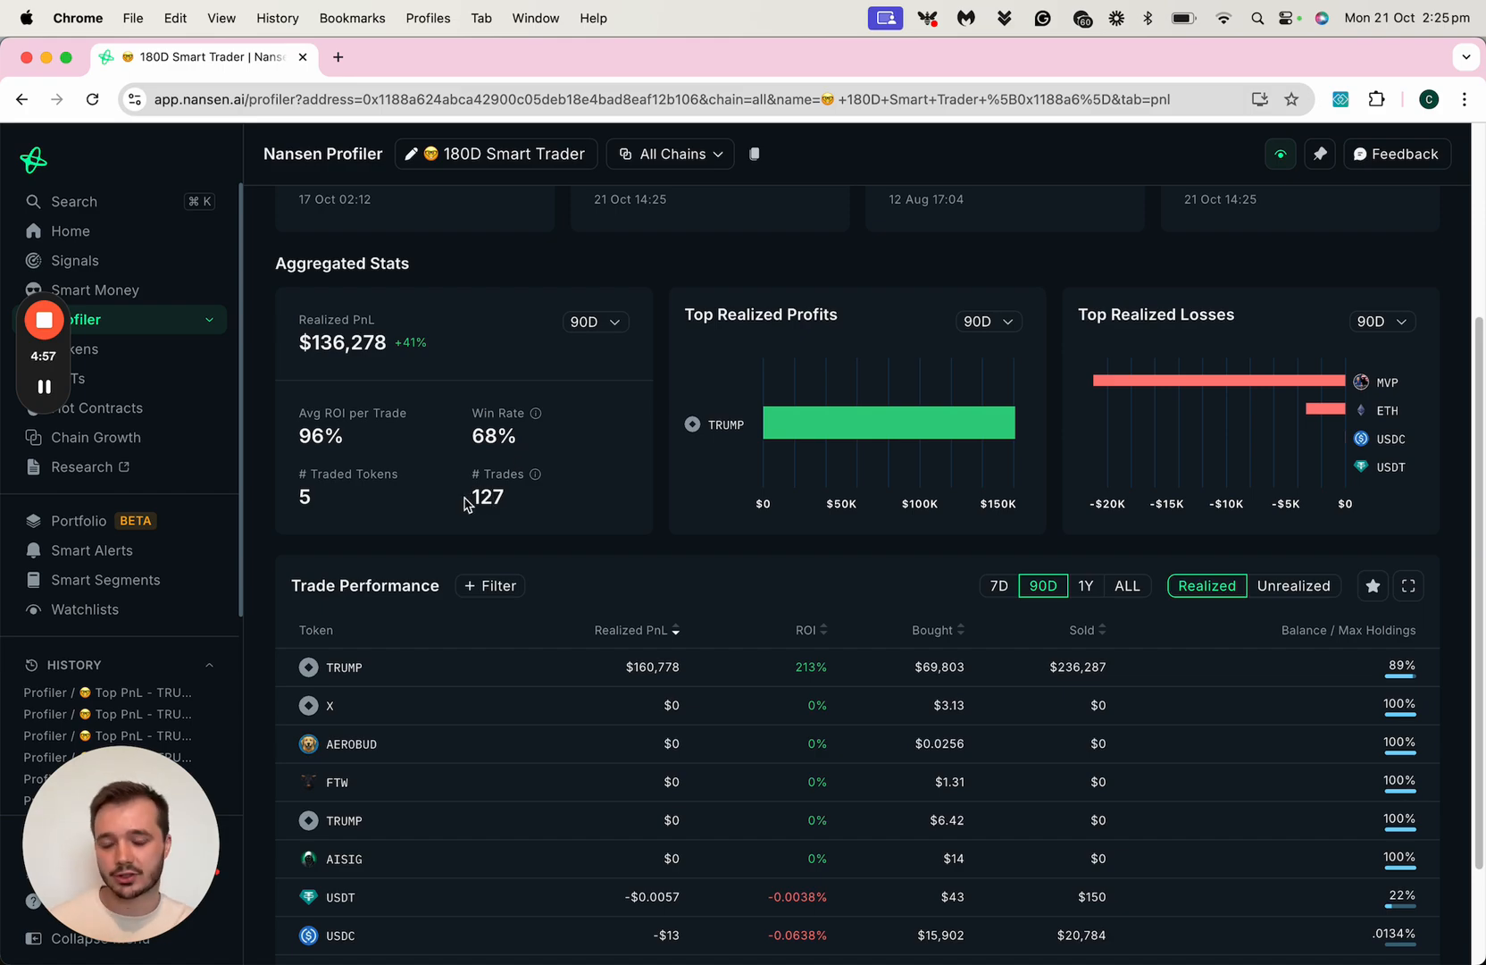
mouse_move(446, 504)
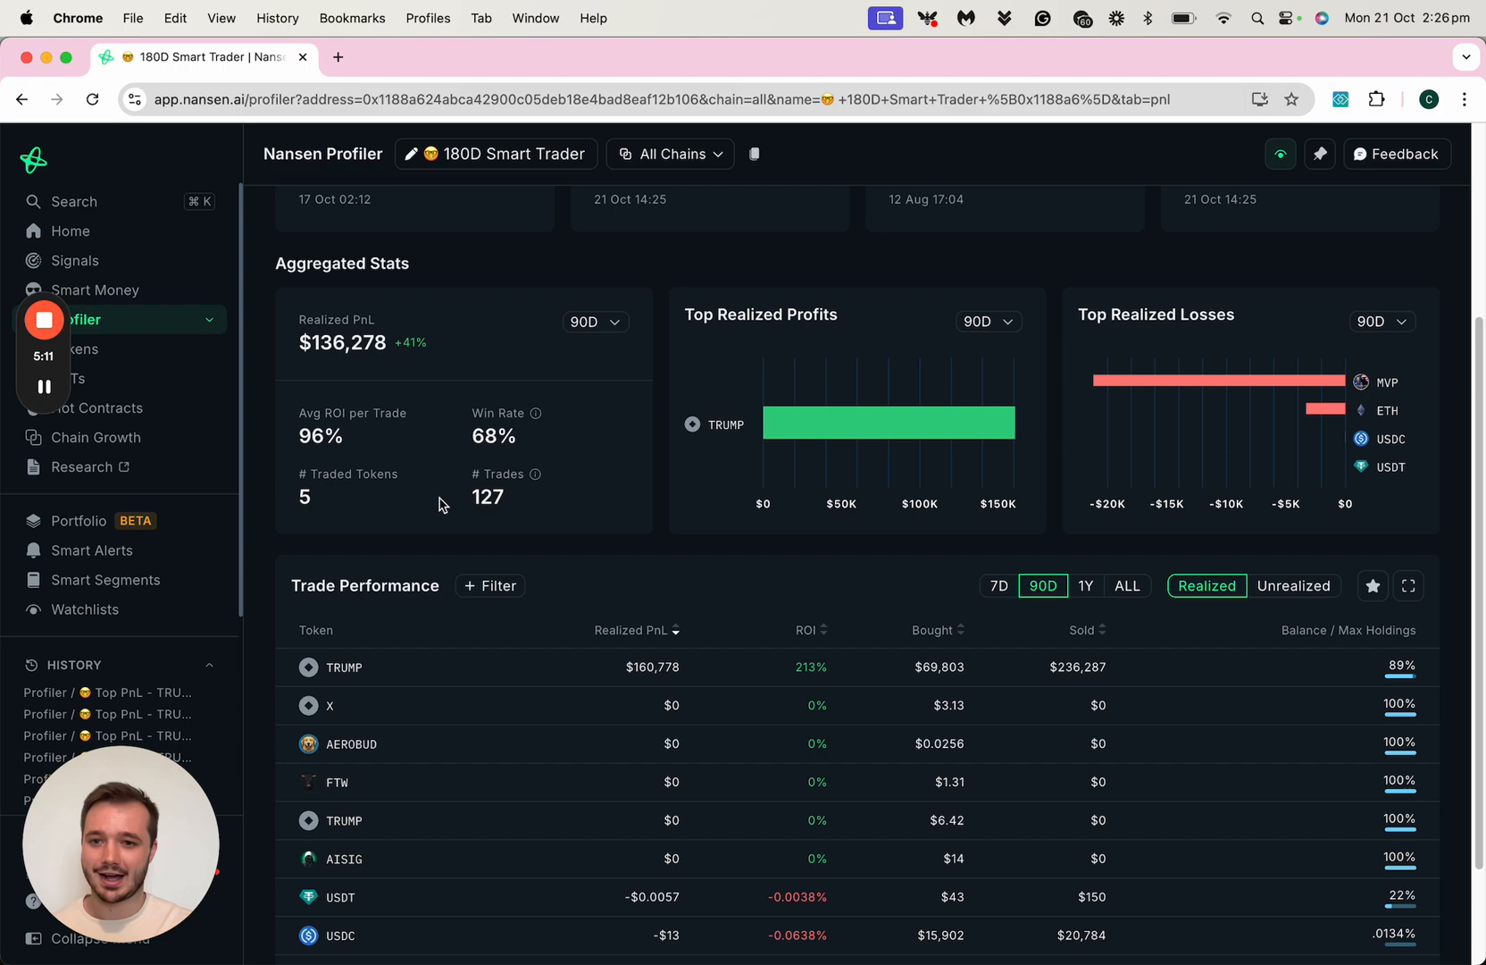
mouse_move(471, 510)
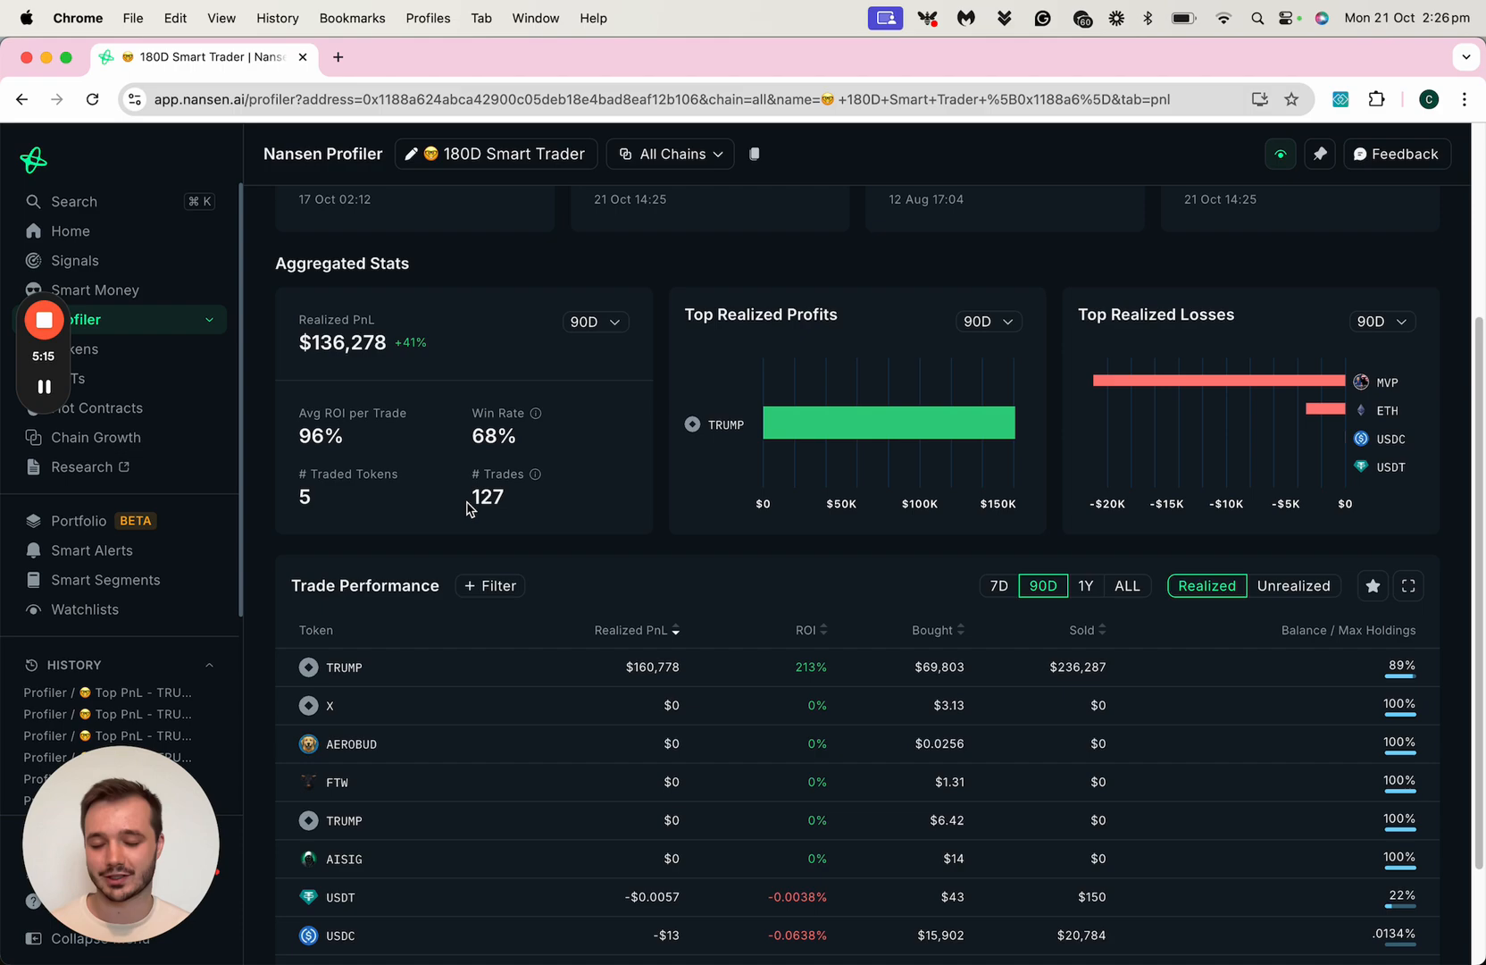
scroll(up, 3)
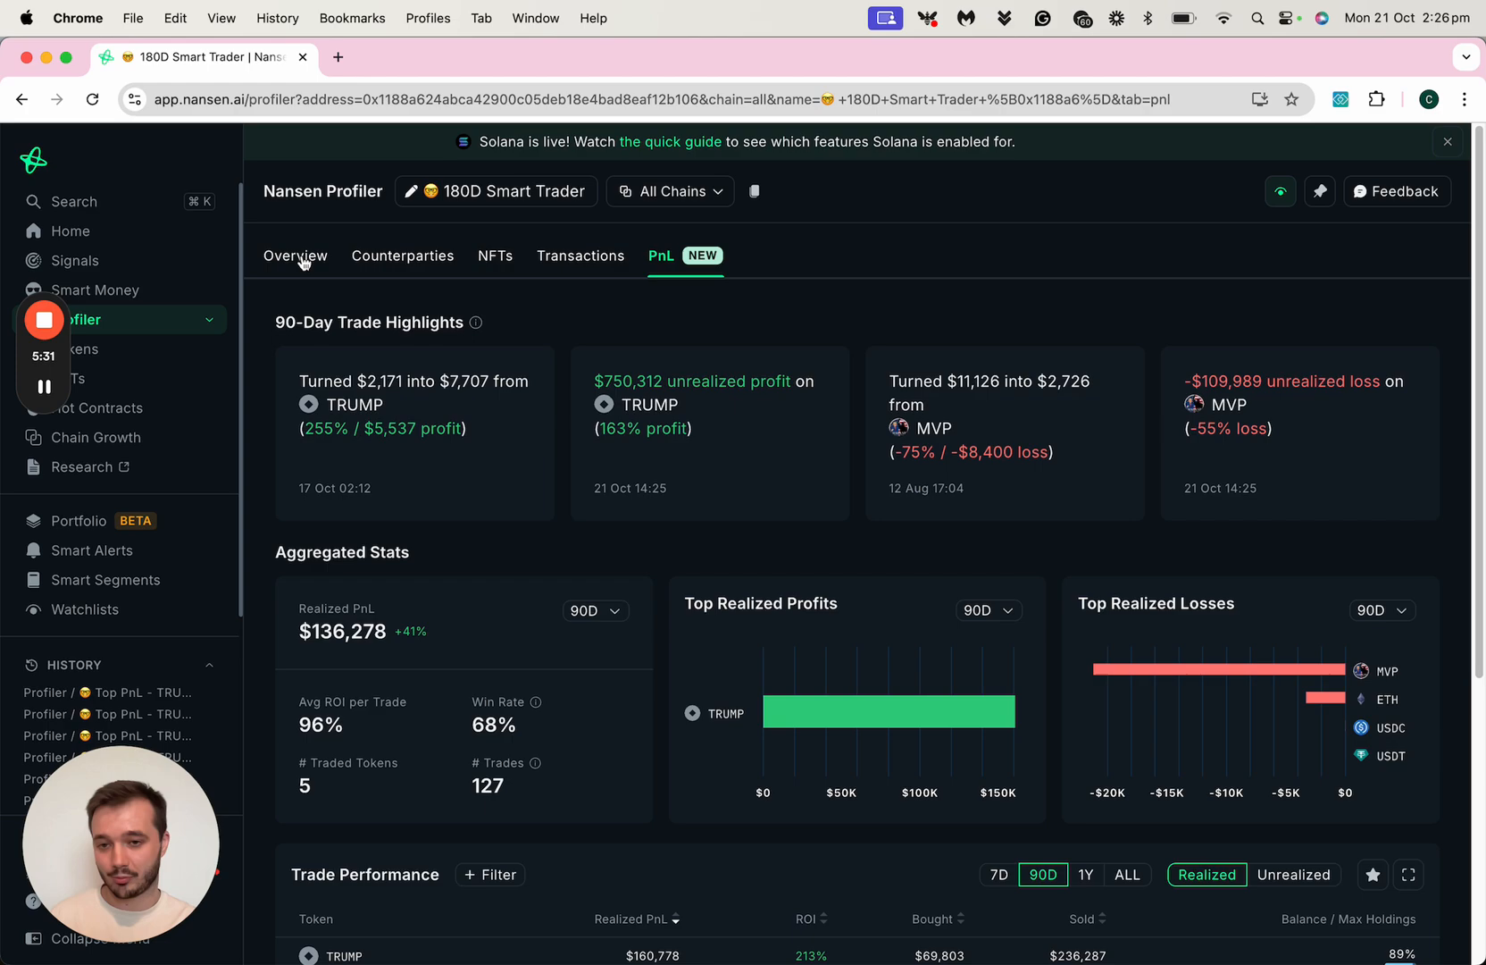
In Manage Labels, rename the wallet 'Top PnL - TRUMP', add the '90%+ ROI' label, and save
click(296, 254)
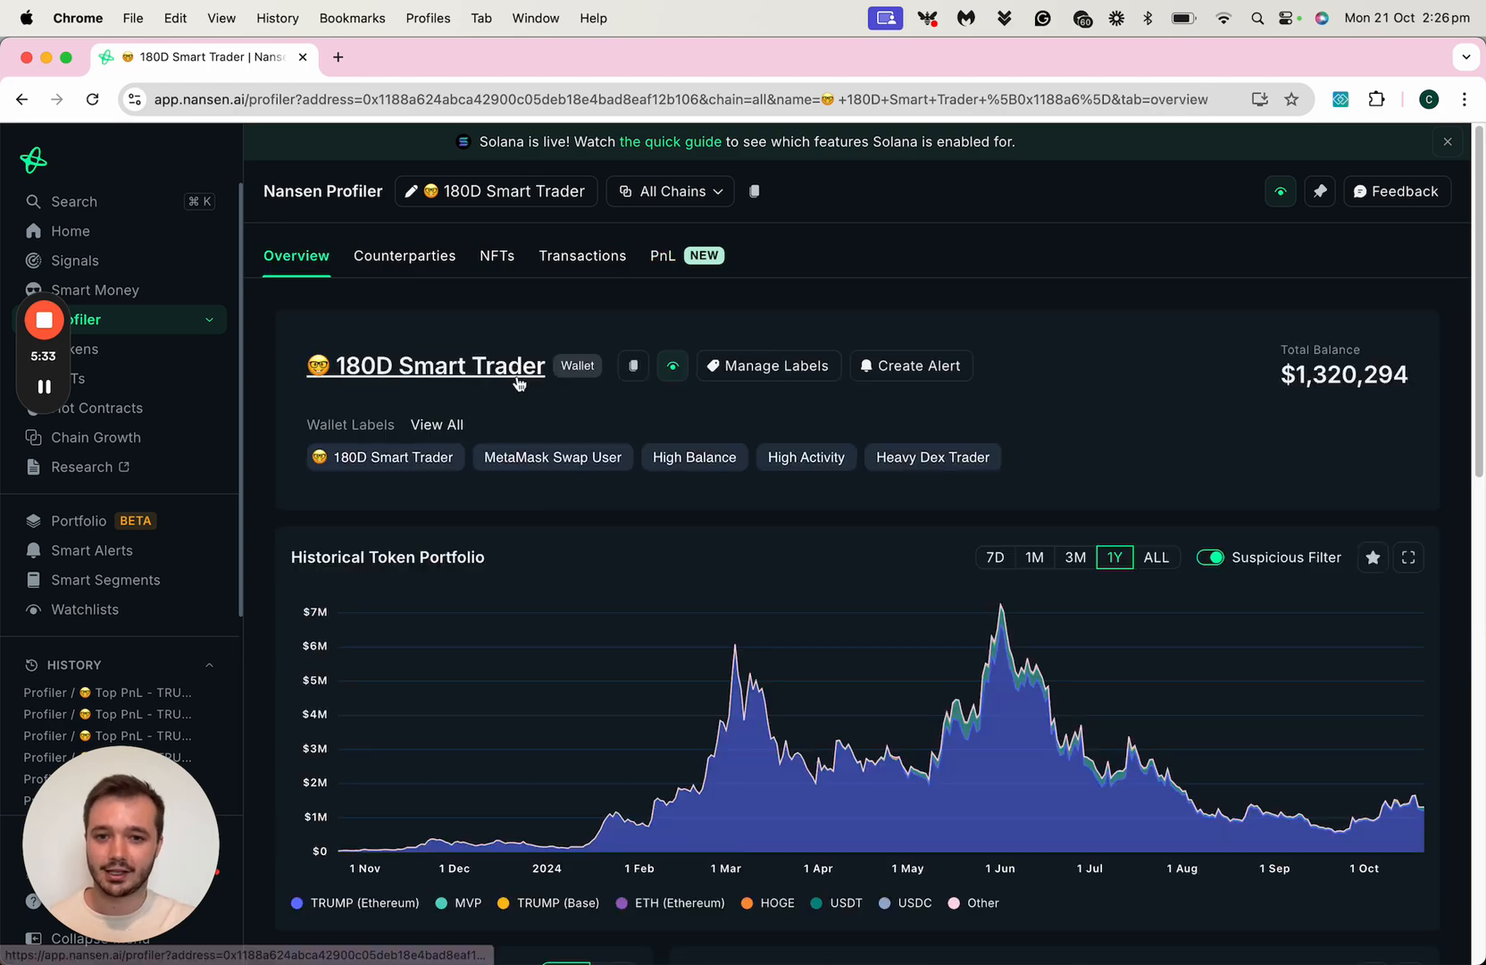
mouse_move(768, 365)
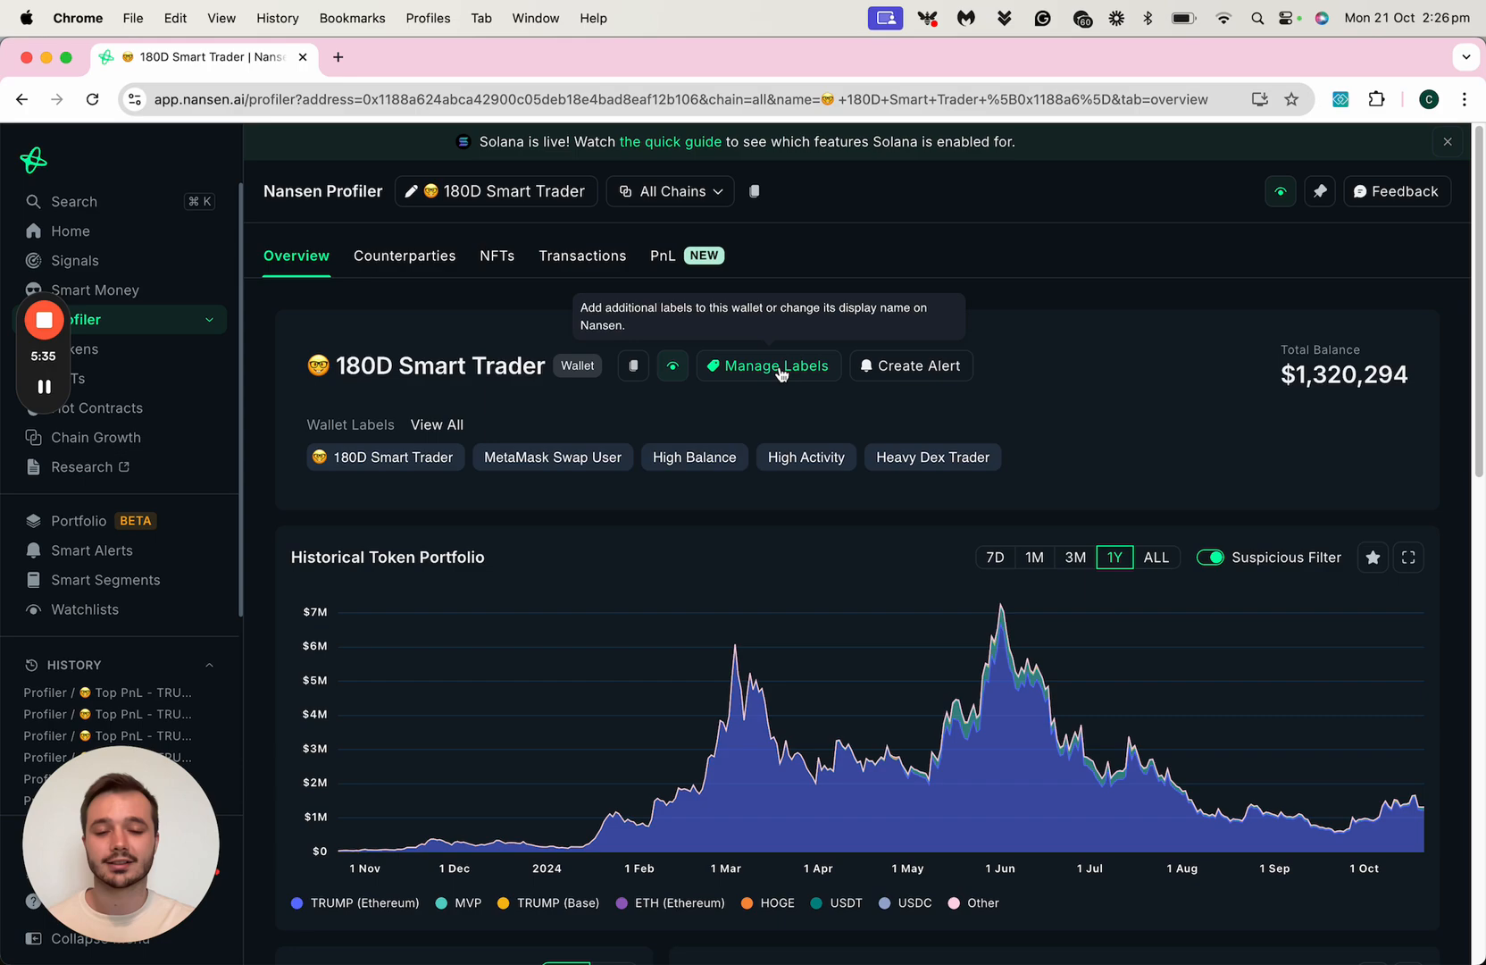
click(768, 366)
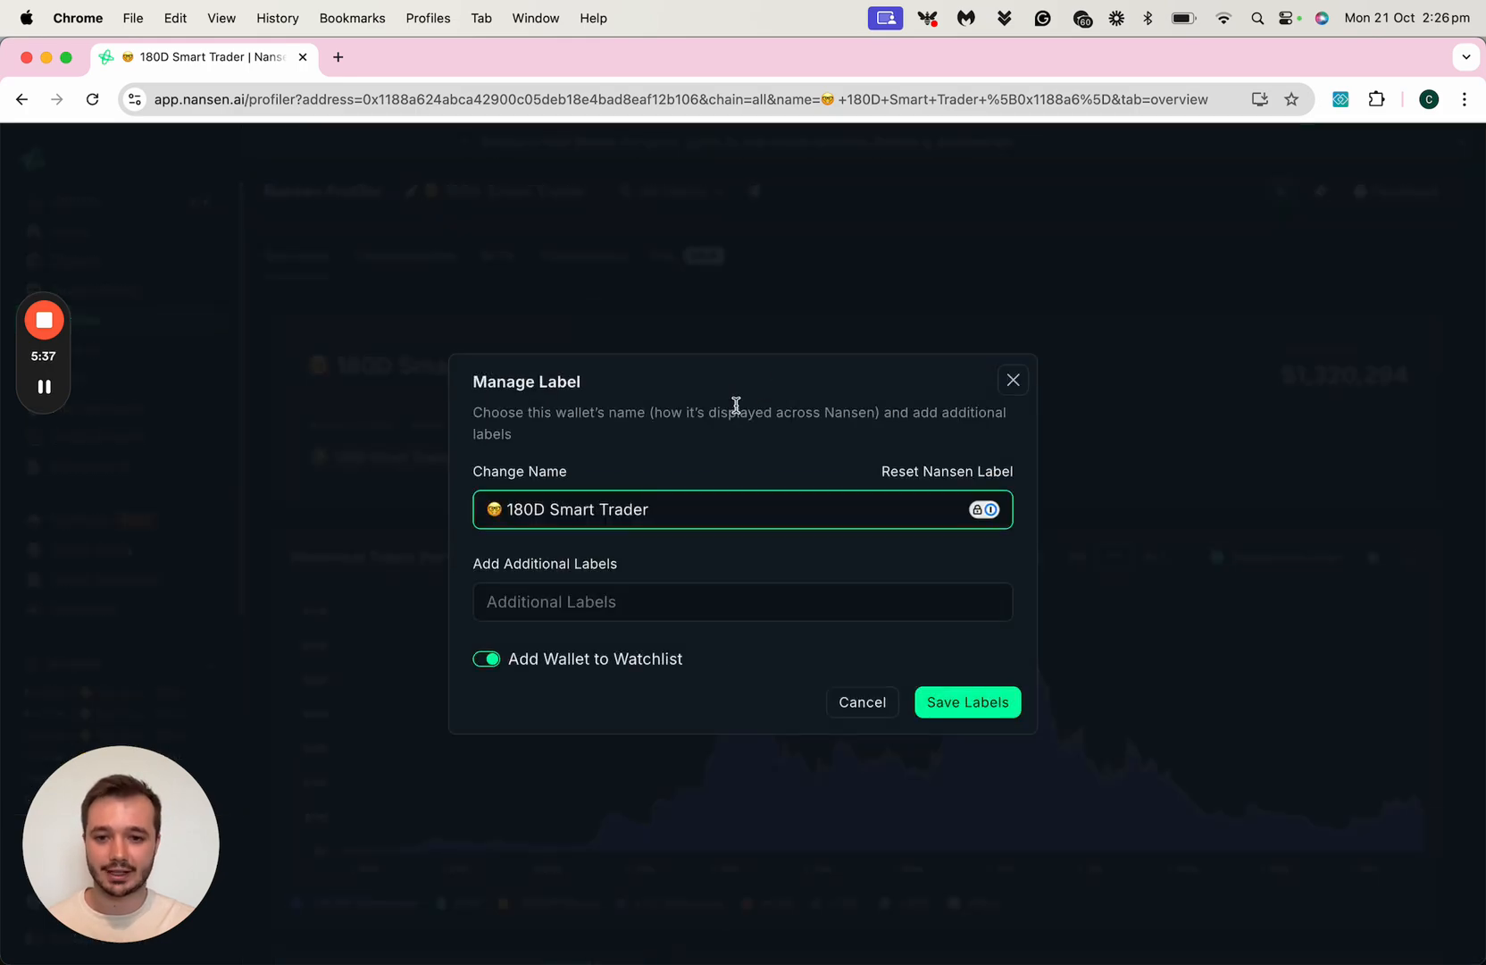
double_click(573, 510)
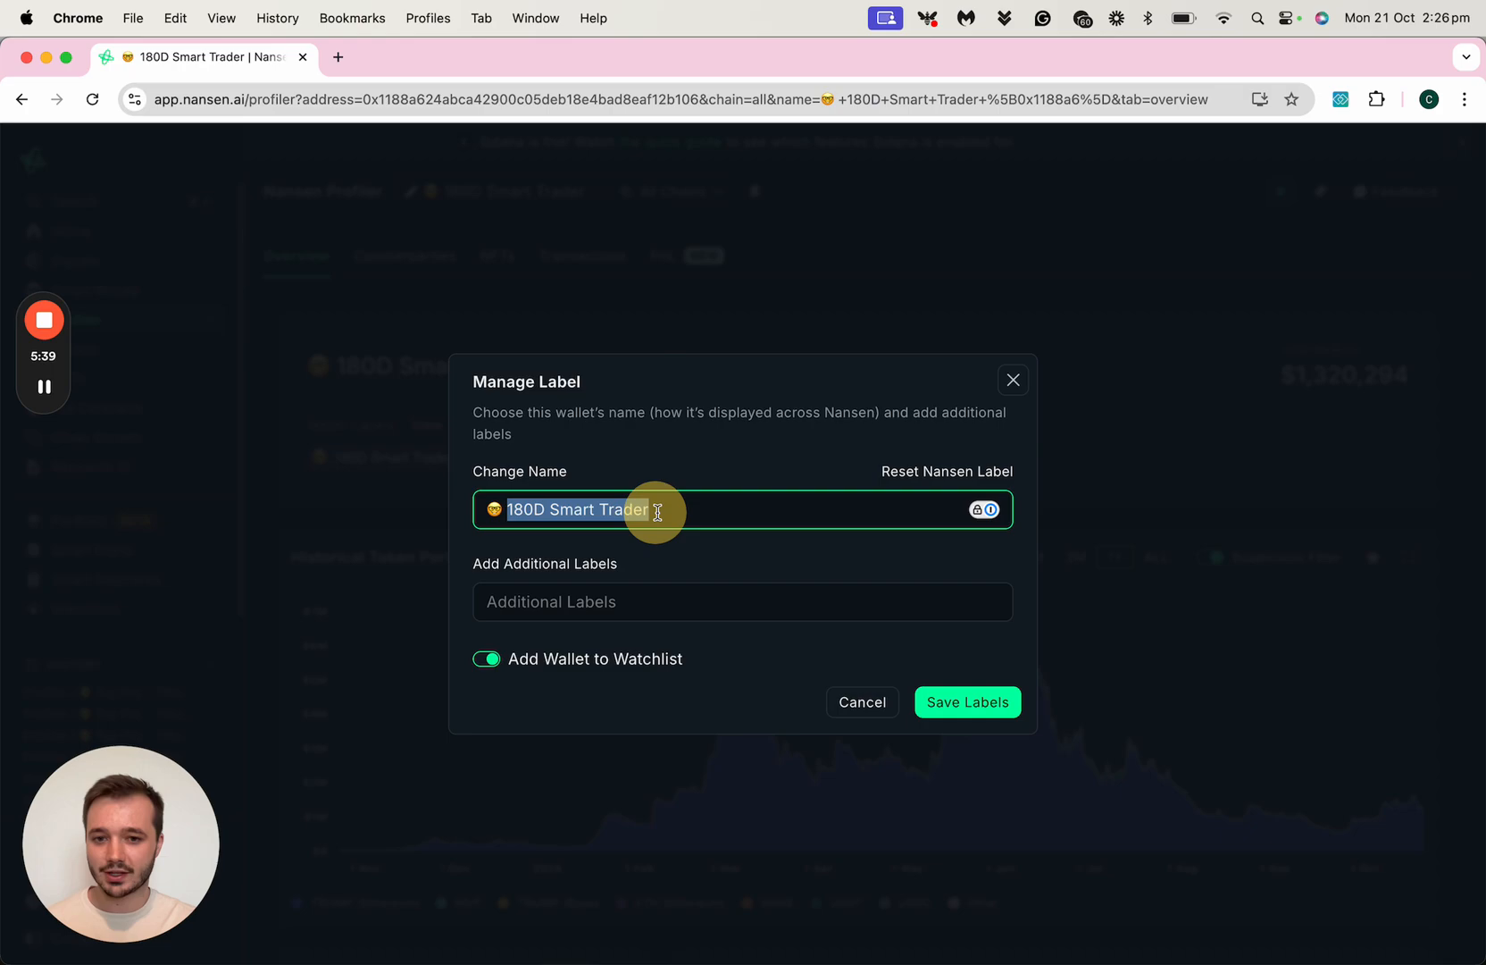
text(Top PnL - TRUMP)
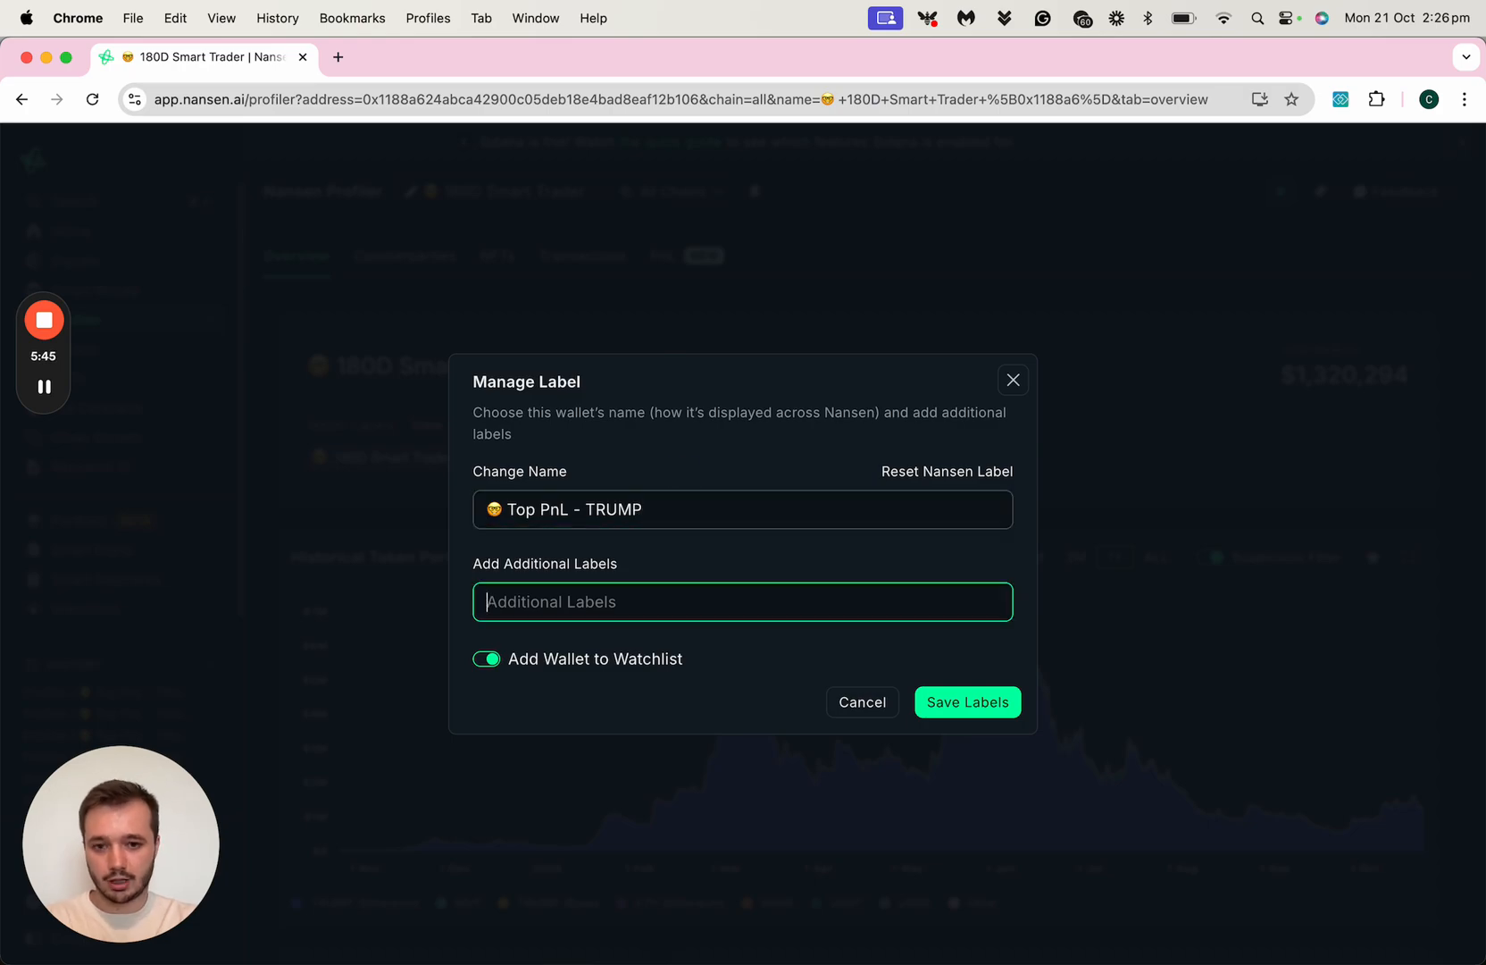
text(90%+ ROI)
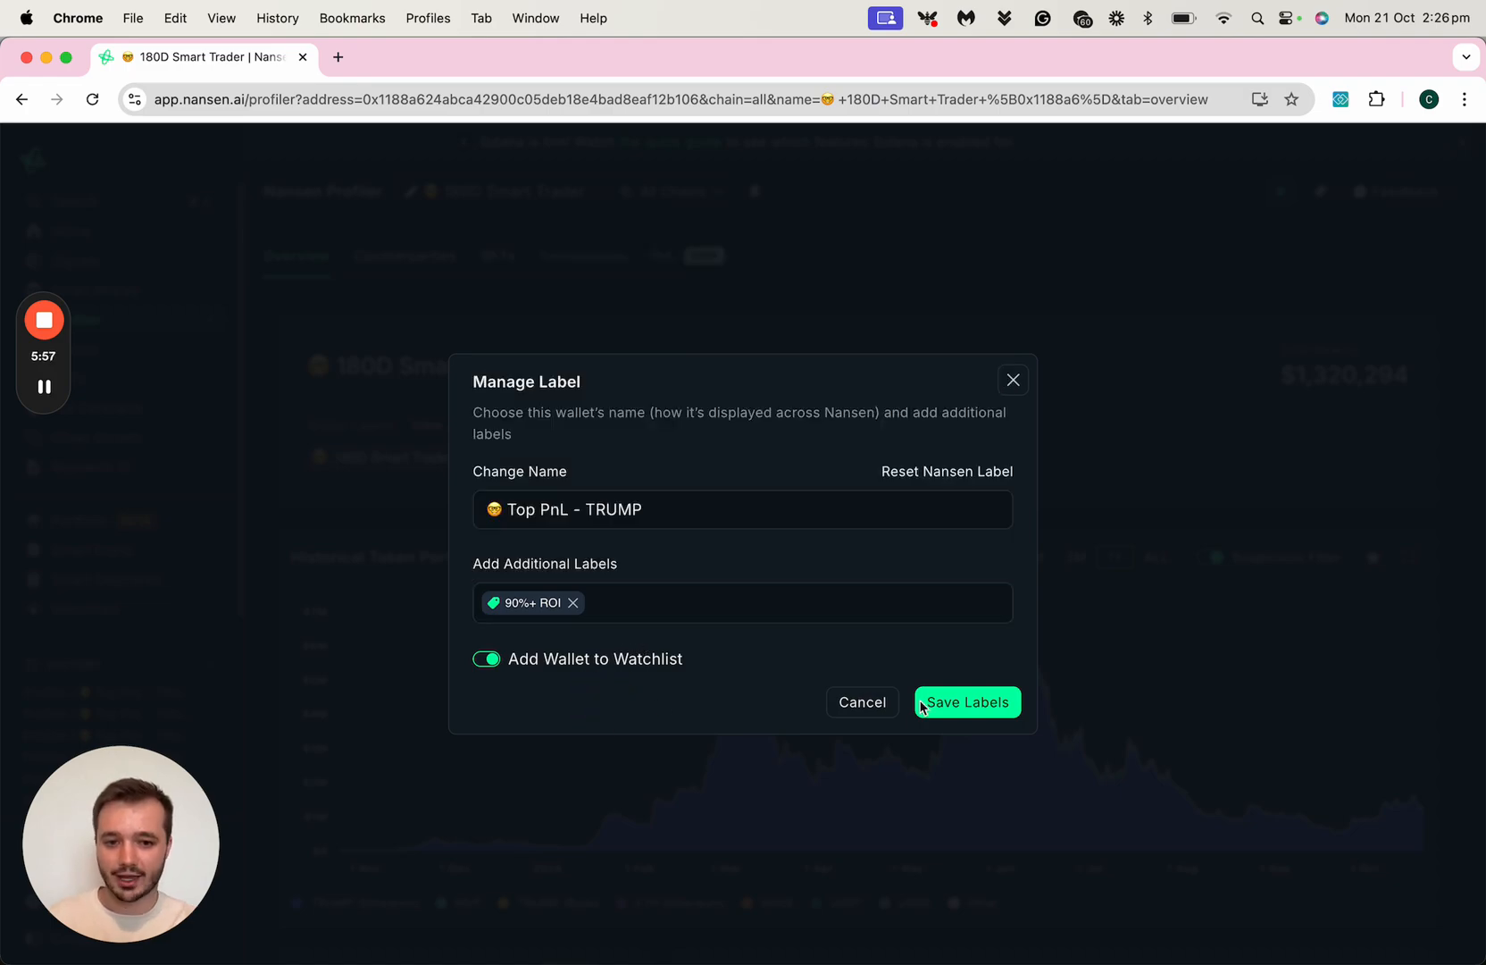
click(966, 702)
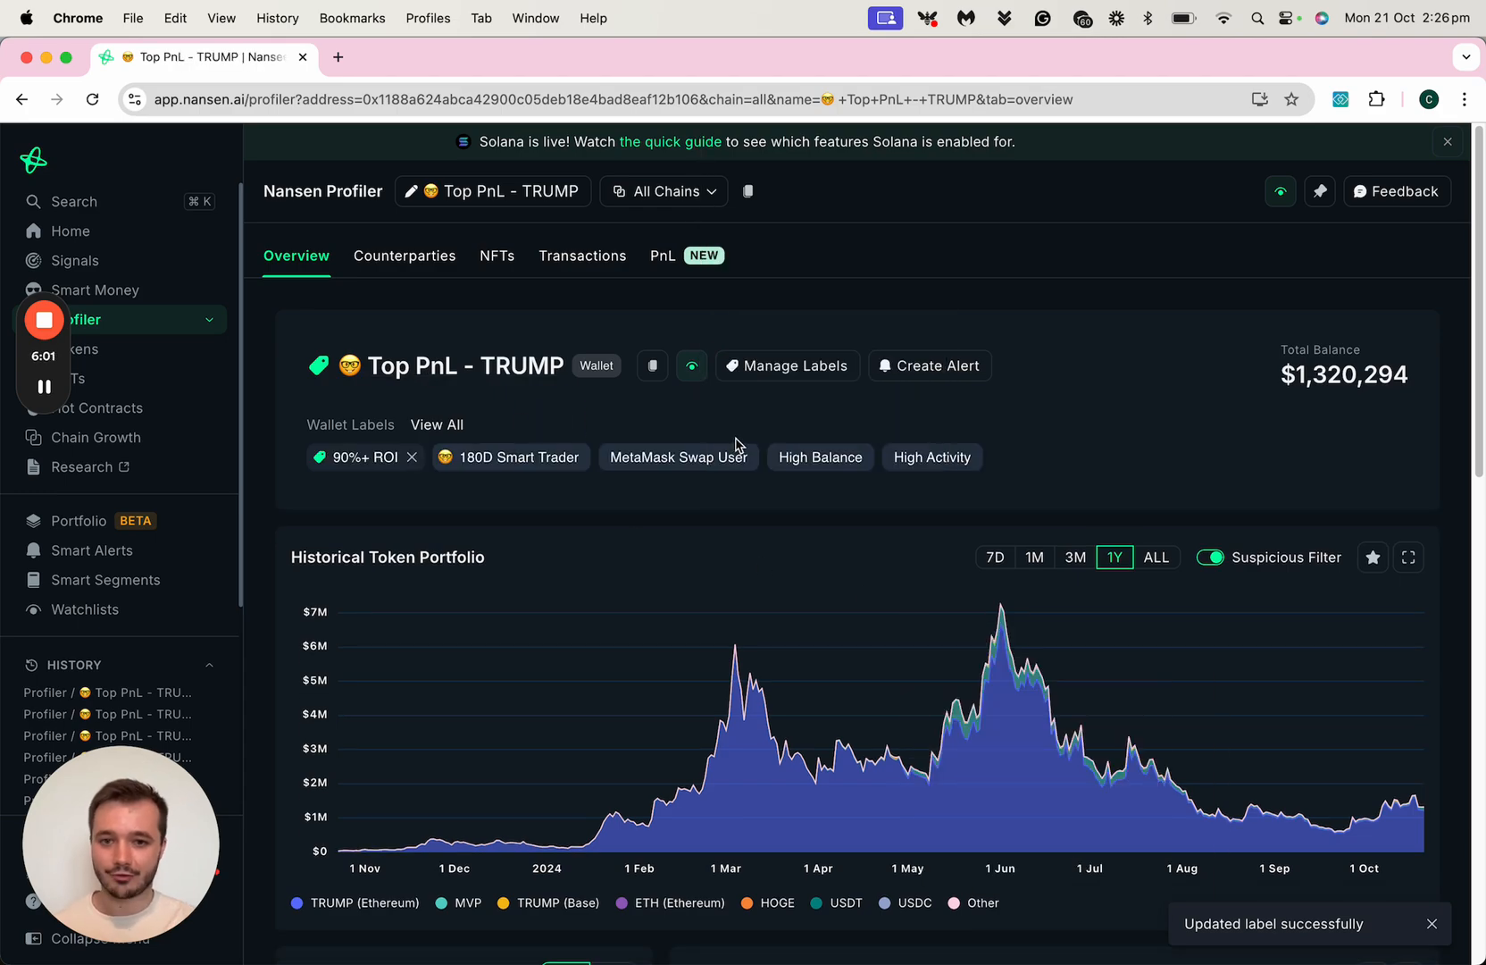
scroll(down, 3)
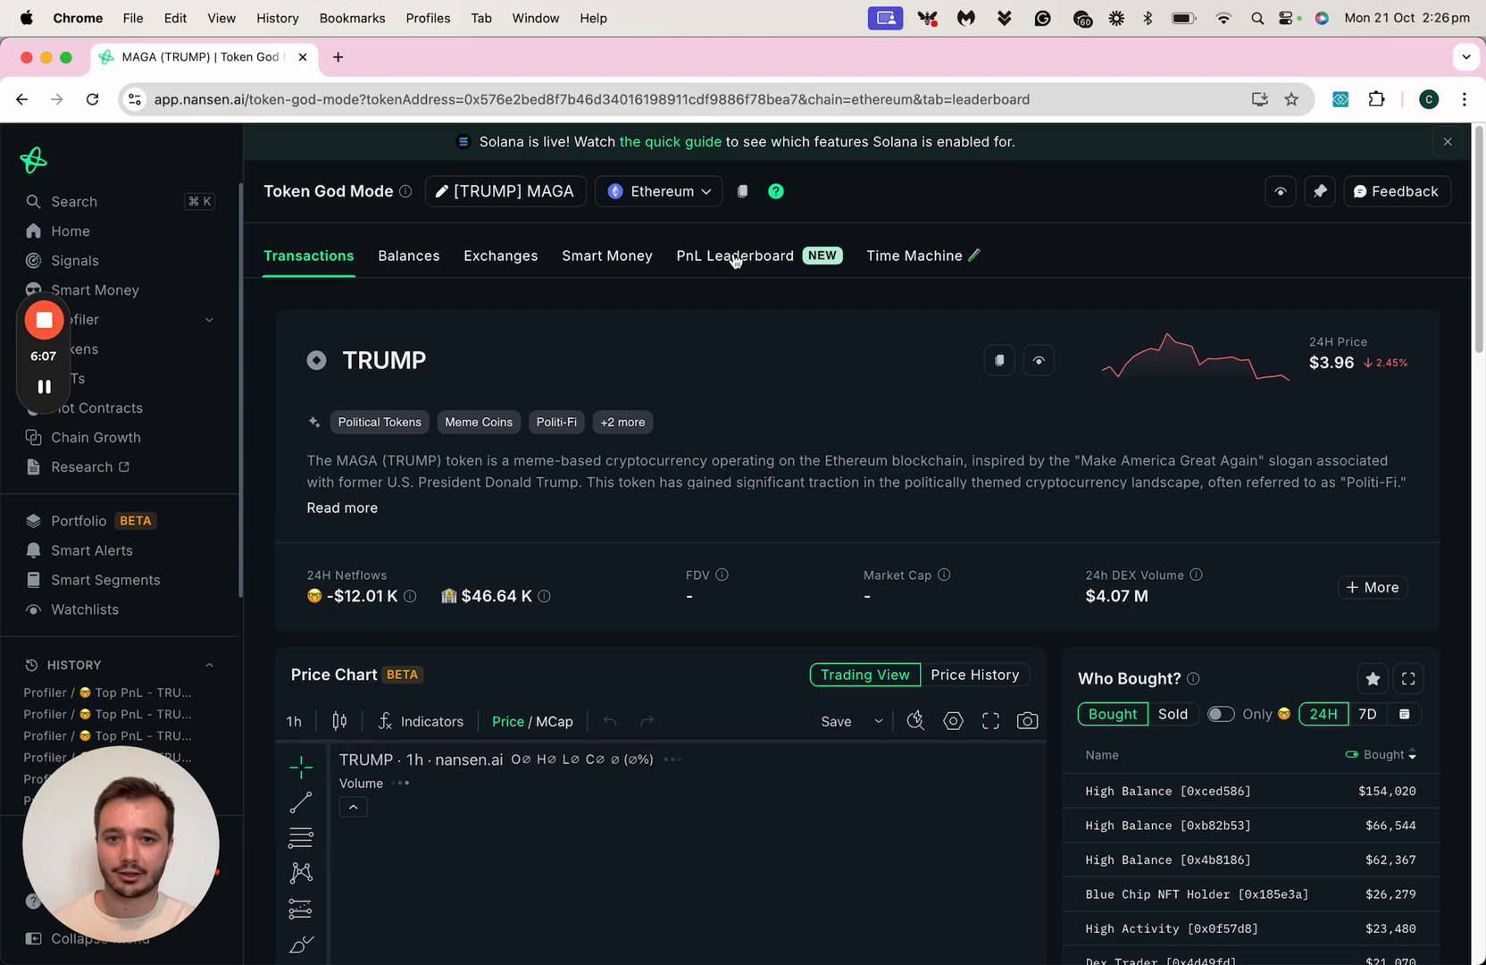
click(734, 254)
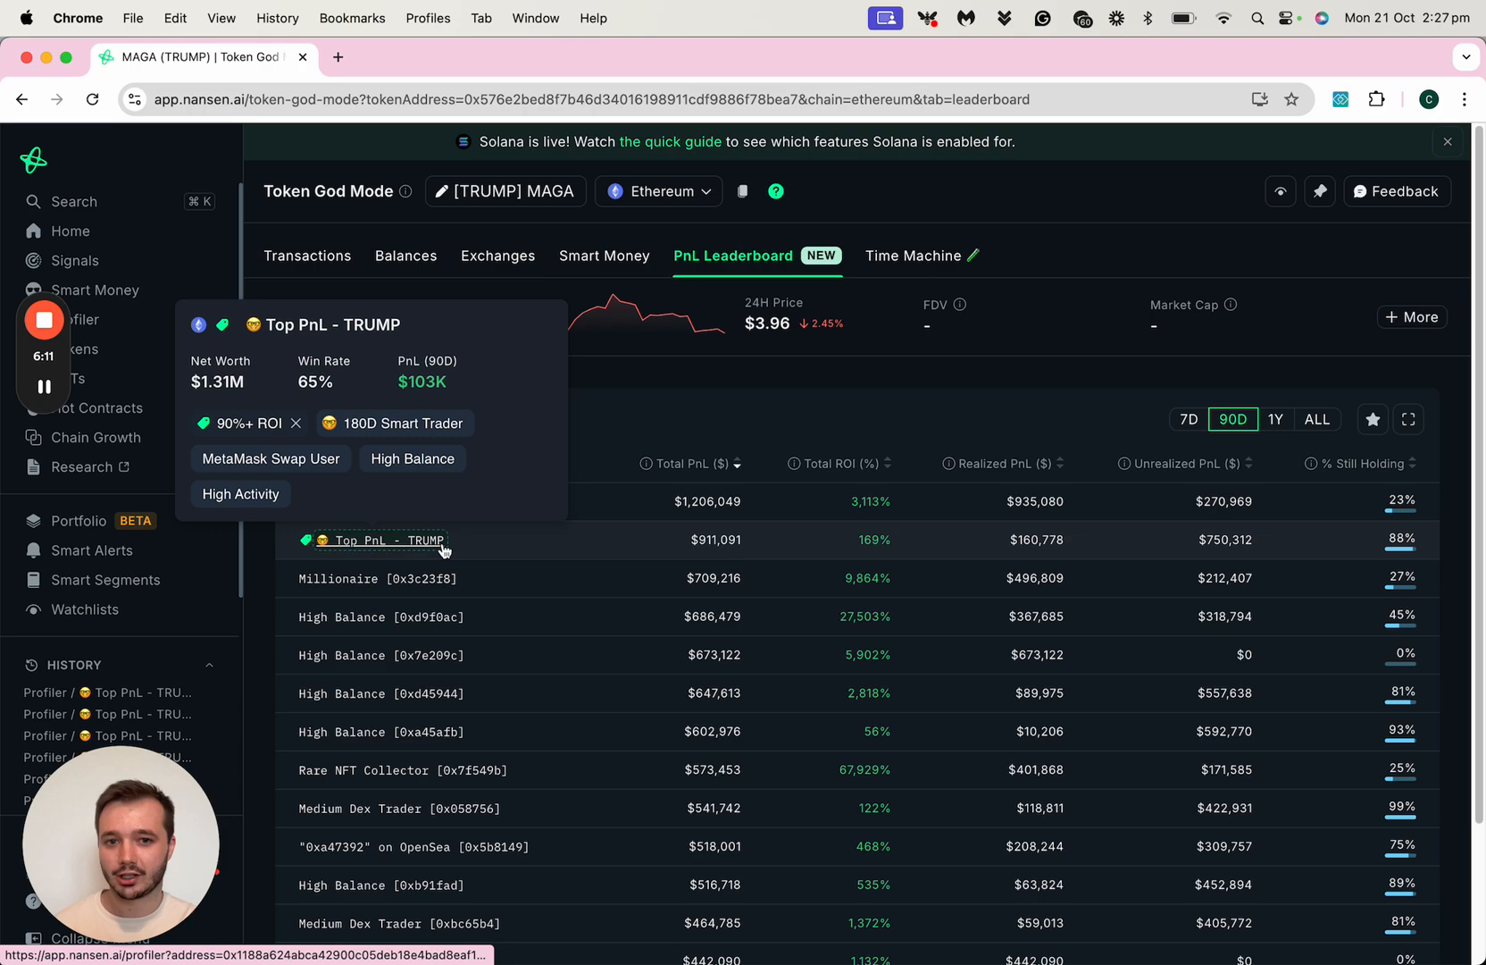
mouse_move(567, 556)
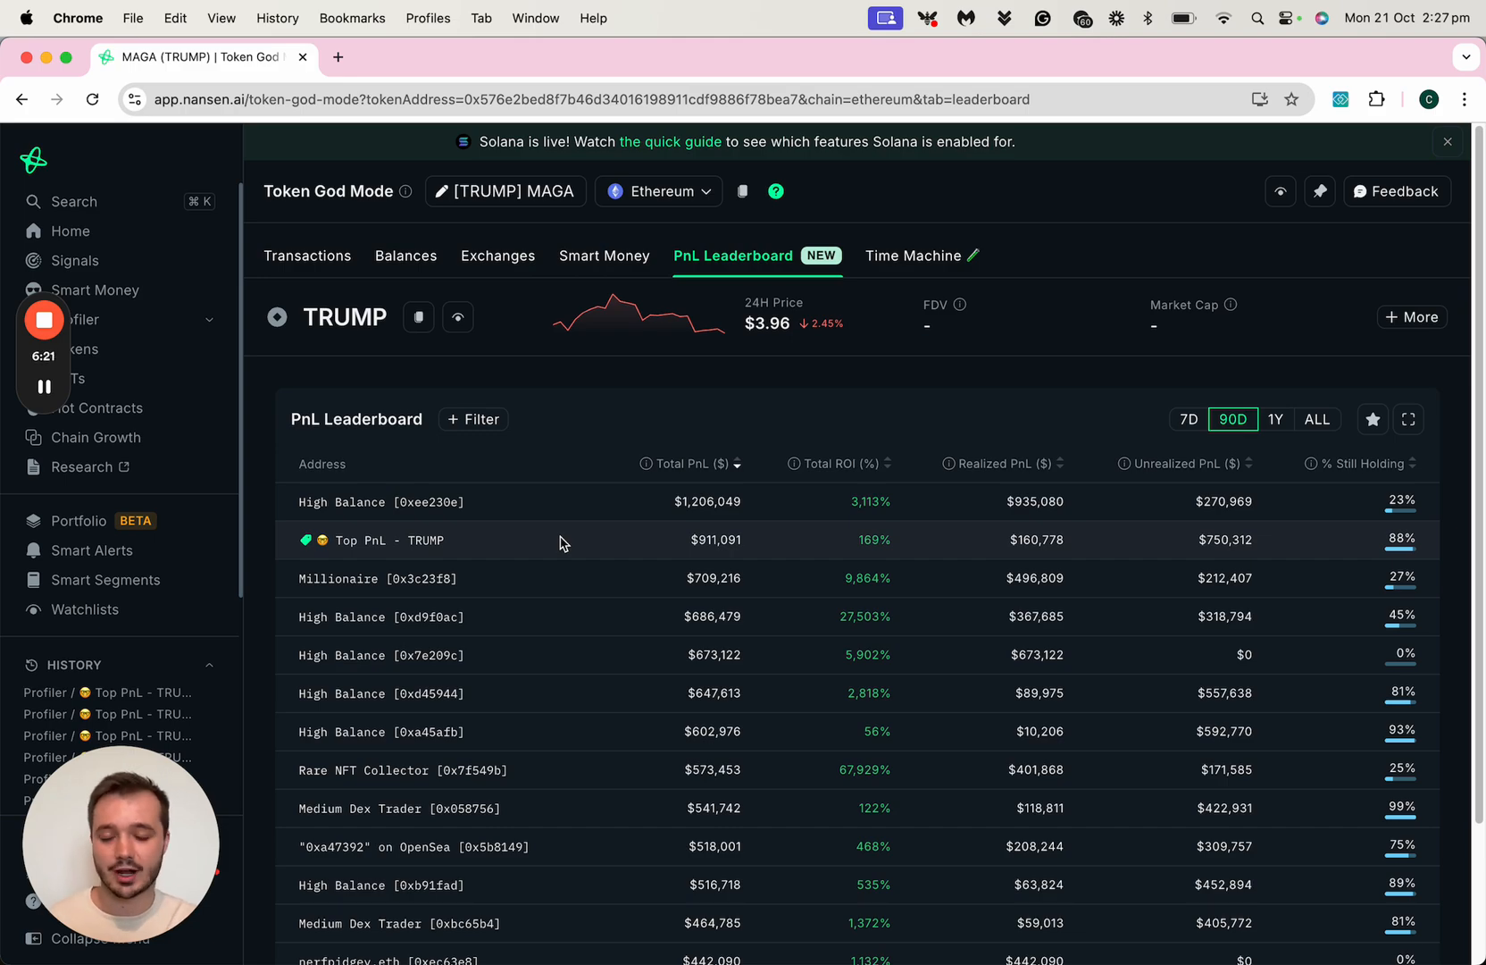
click(383, 540)
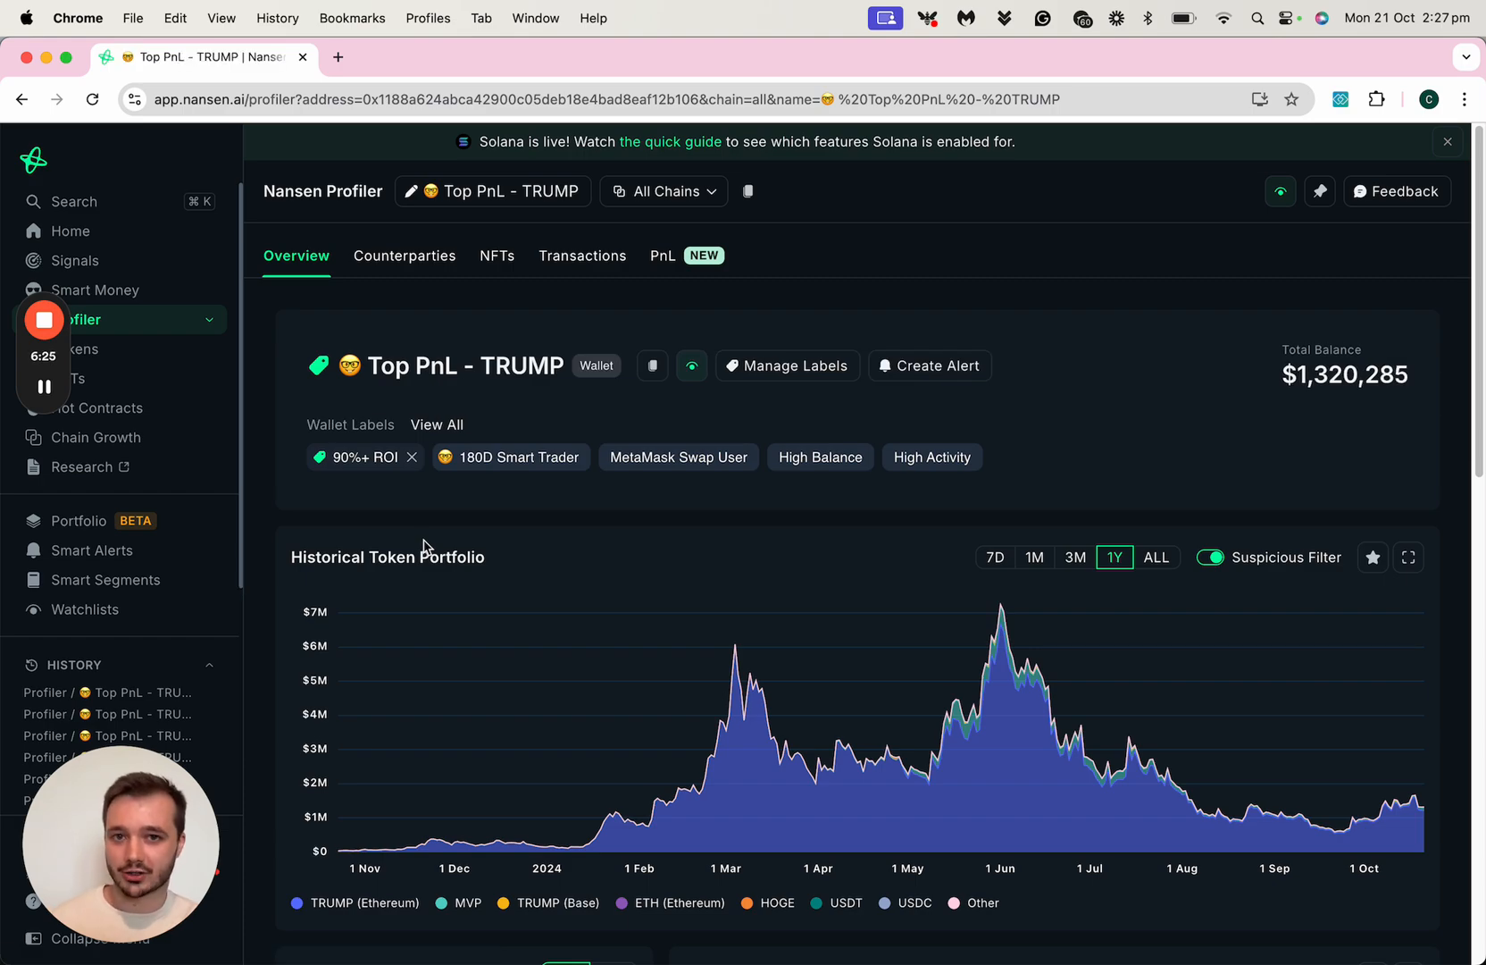
mouse_move(939, 366)
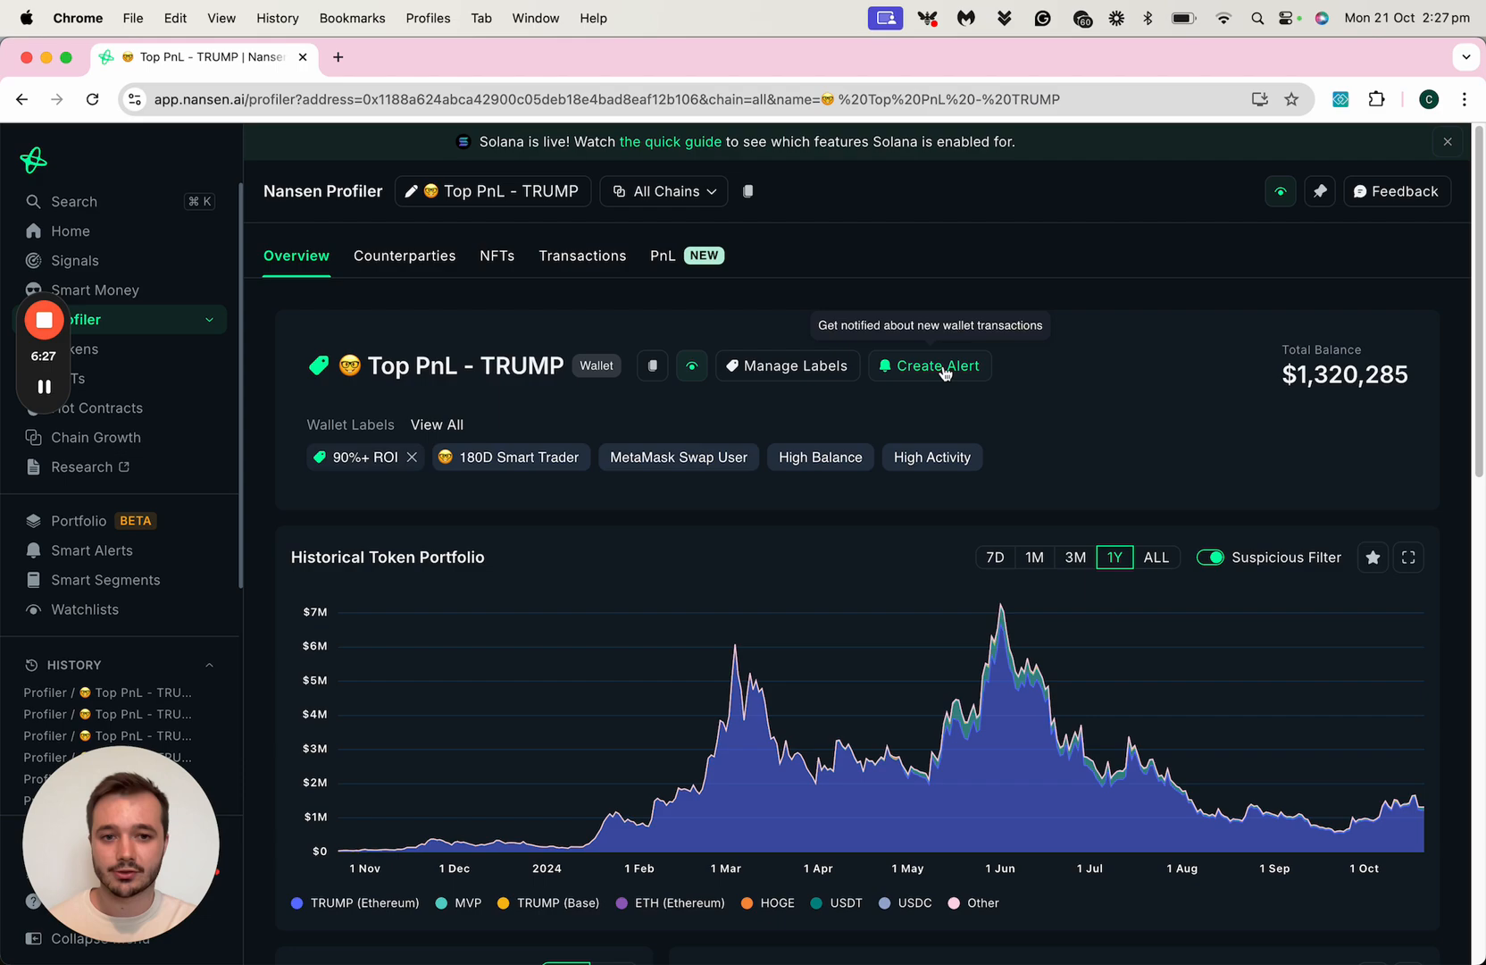
Start a transaction alert for the wallet with the > $100,000 value threshold
click(938, 366)
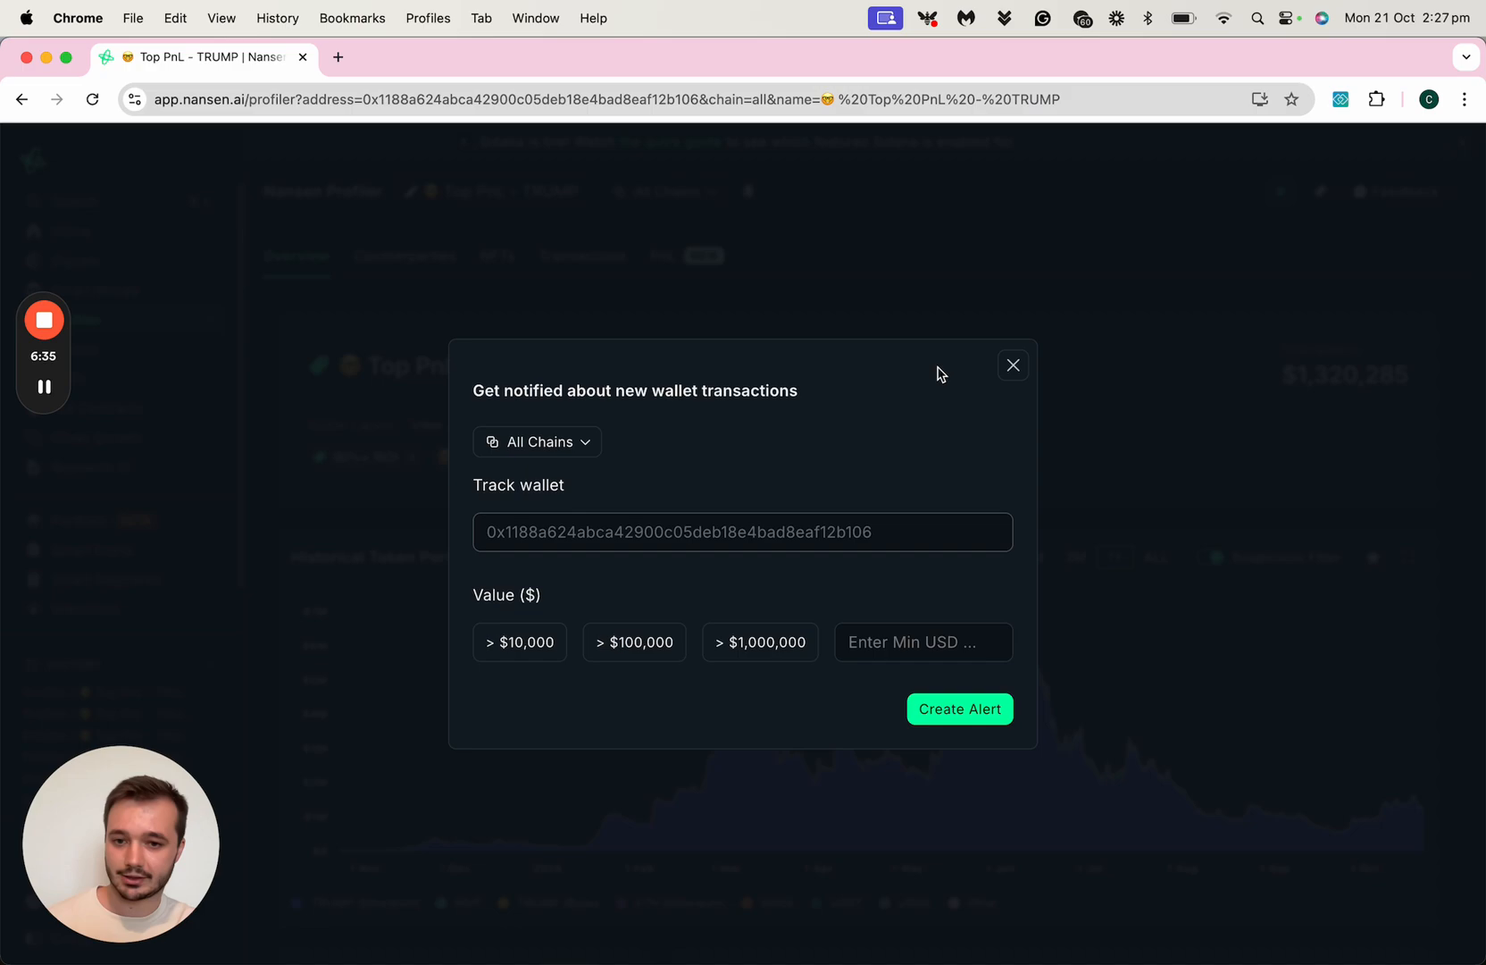
mouse_move(649, 627)
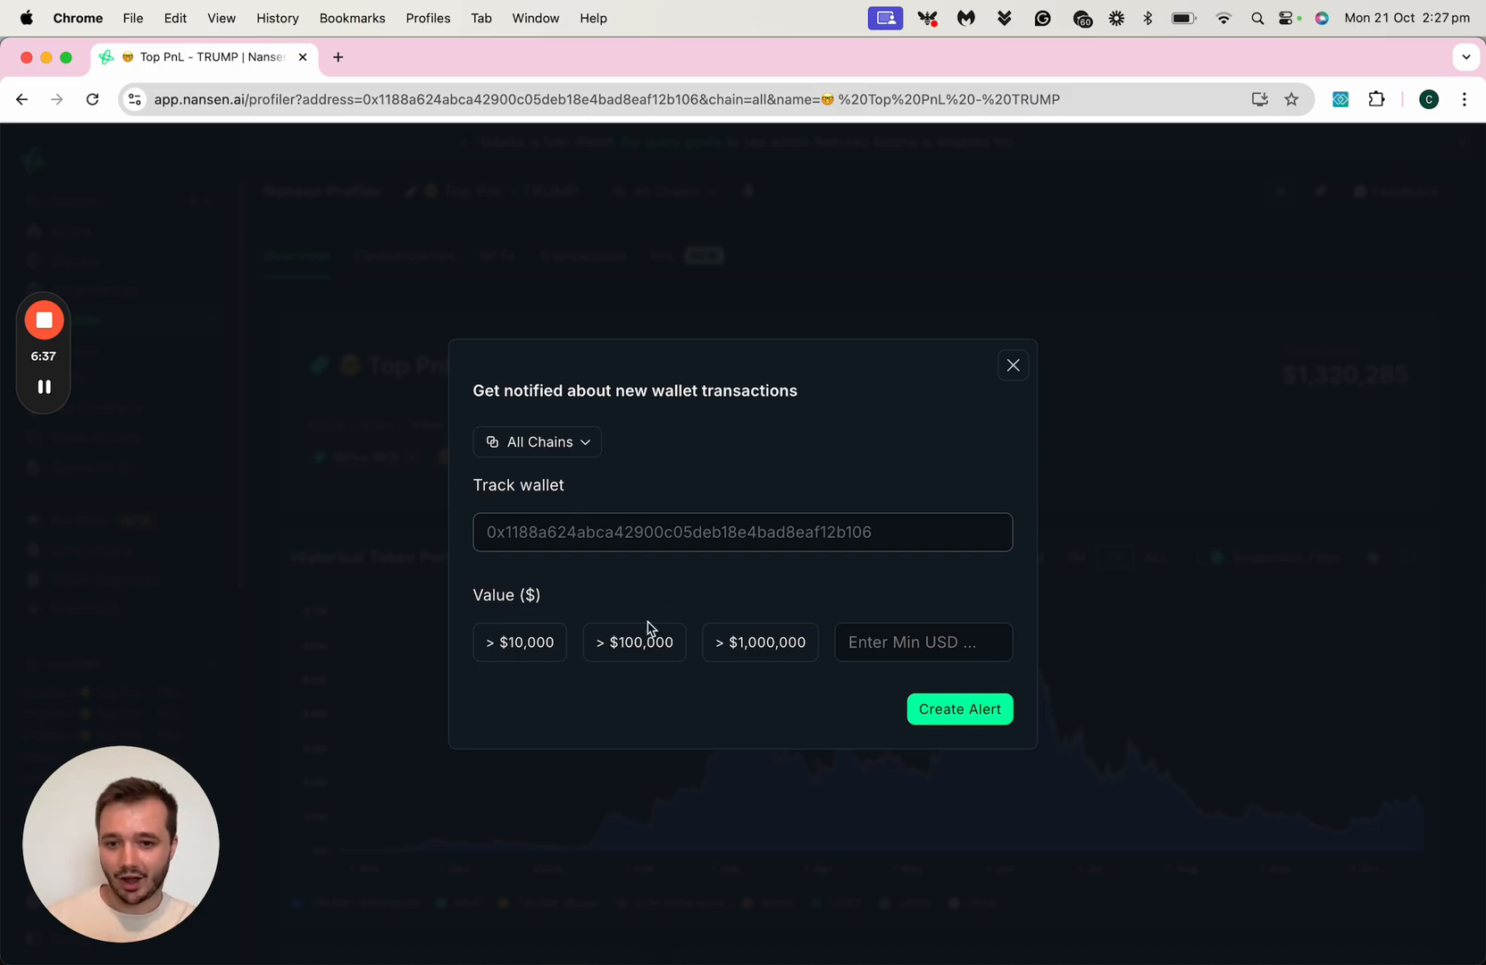
click(634, 641)
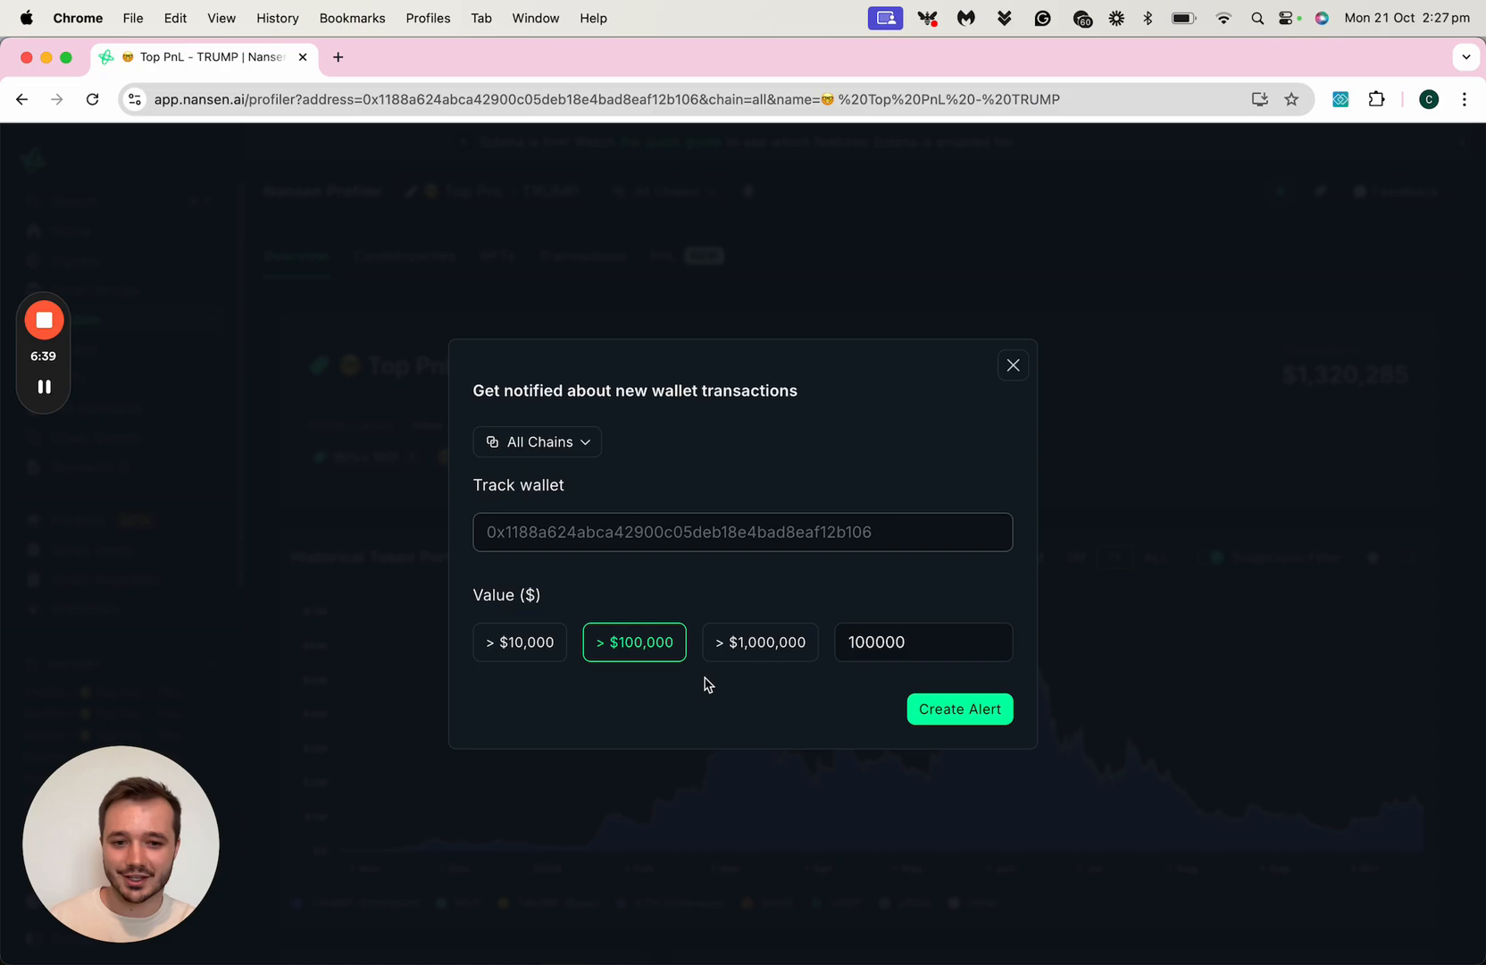
mouse_move(730, 694)
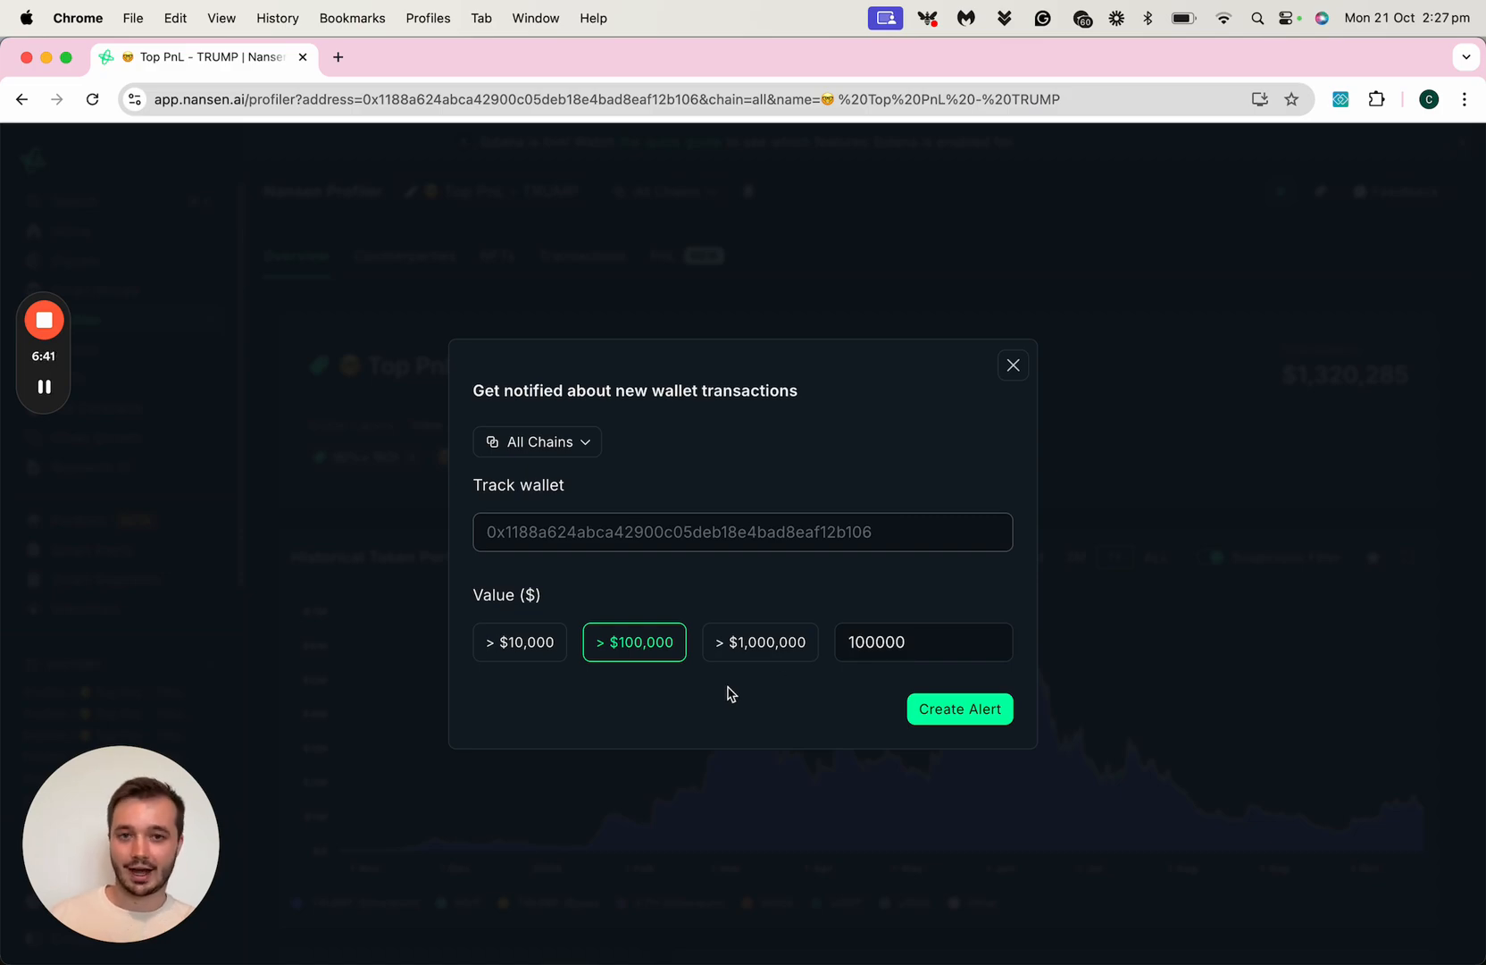
Advance the alert to the Telegram Chat ID step, then return to the wallet overview
click(960, 708)
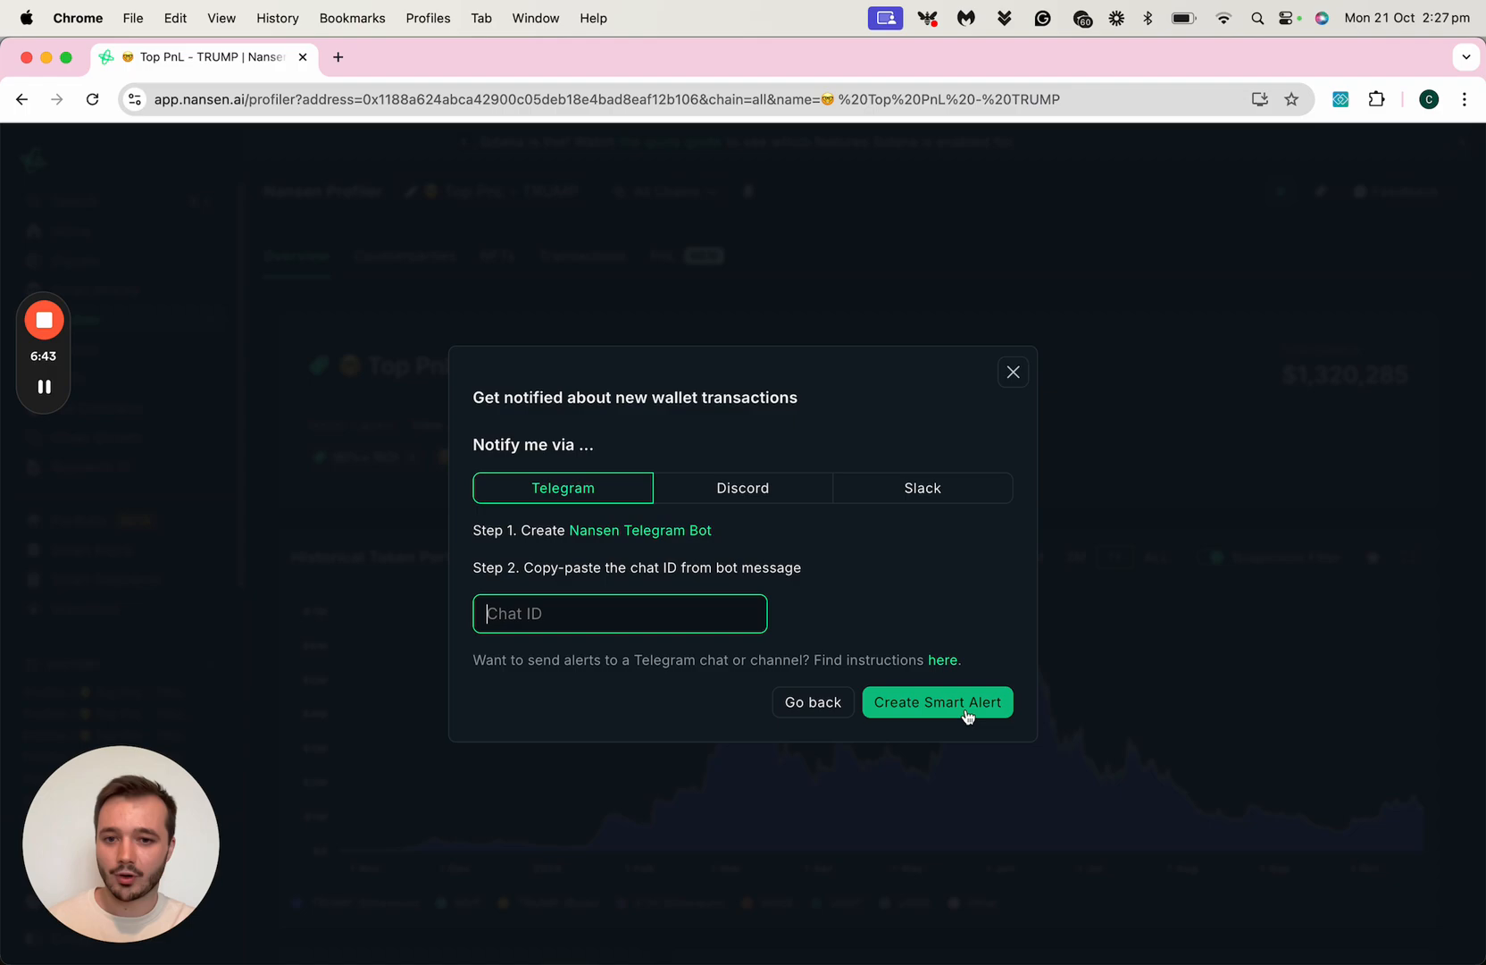
mouse_move(872, 616)
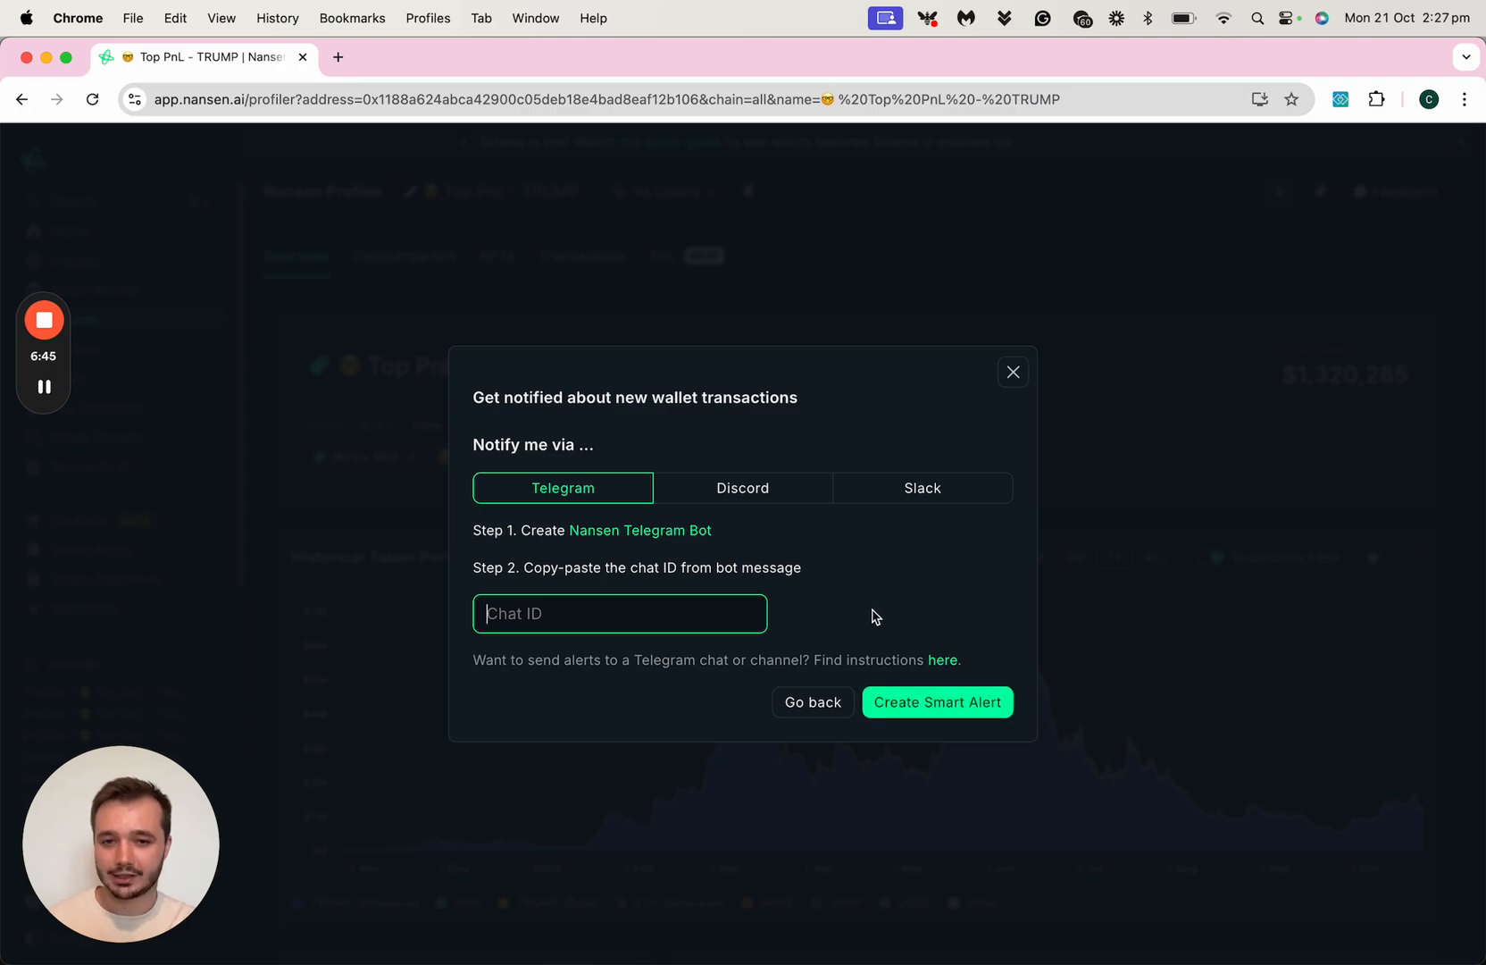
mouse_move(768, 553)
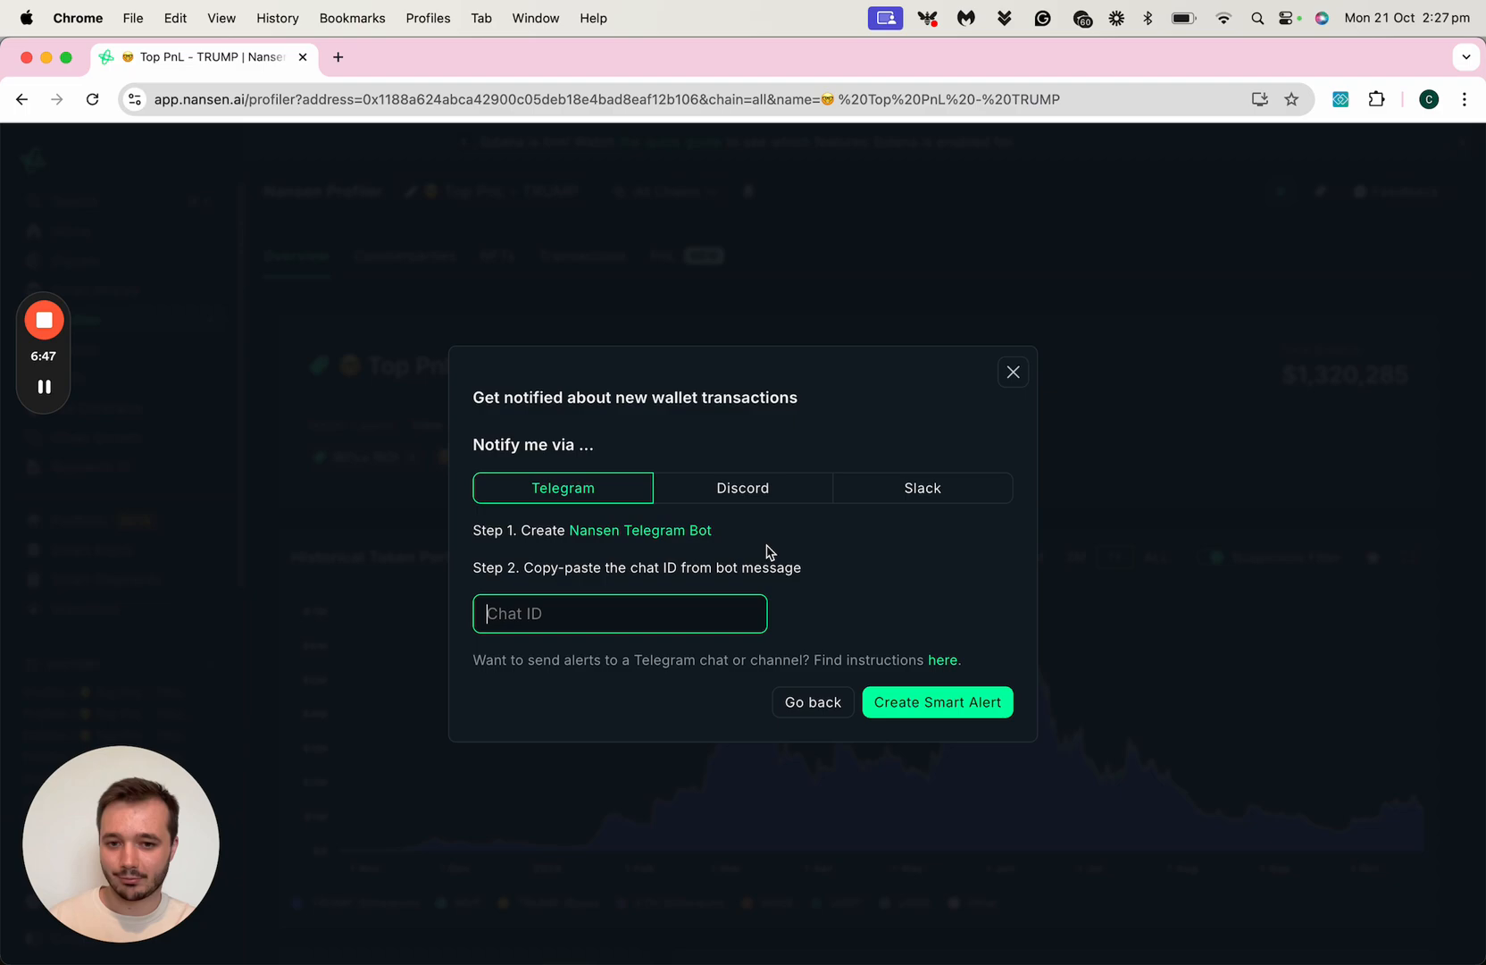
mouse_move(639, 530)
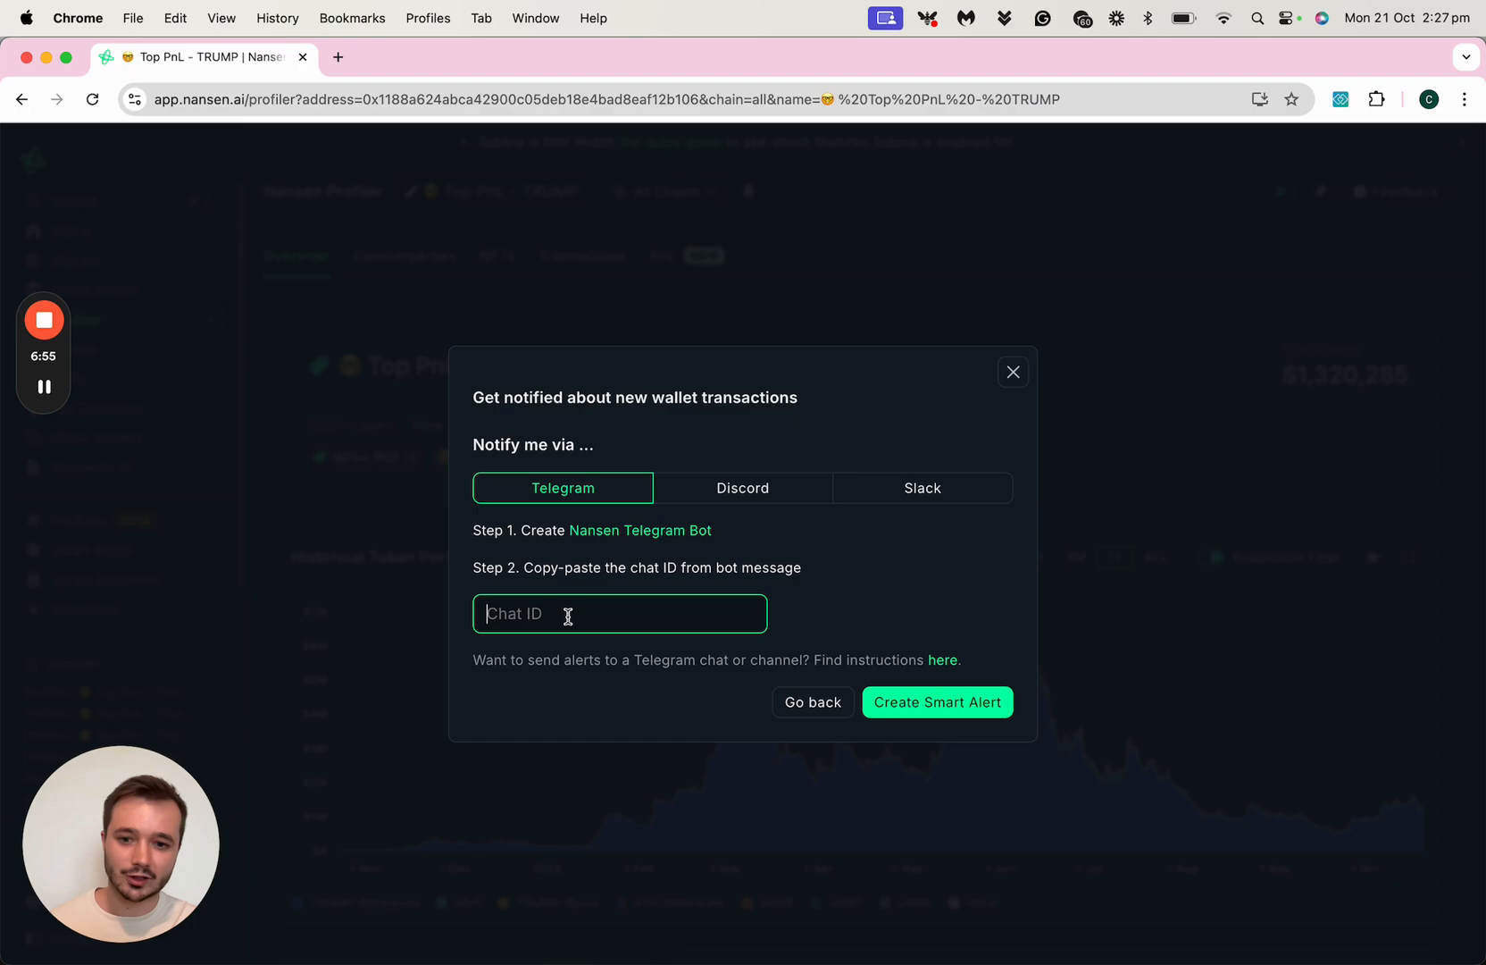
click(936, 713)
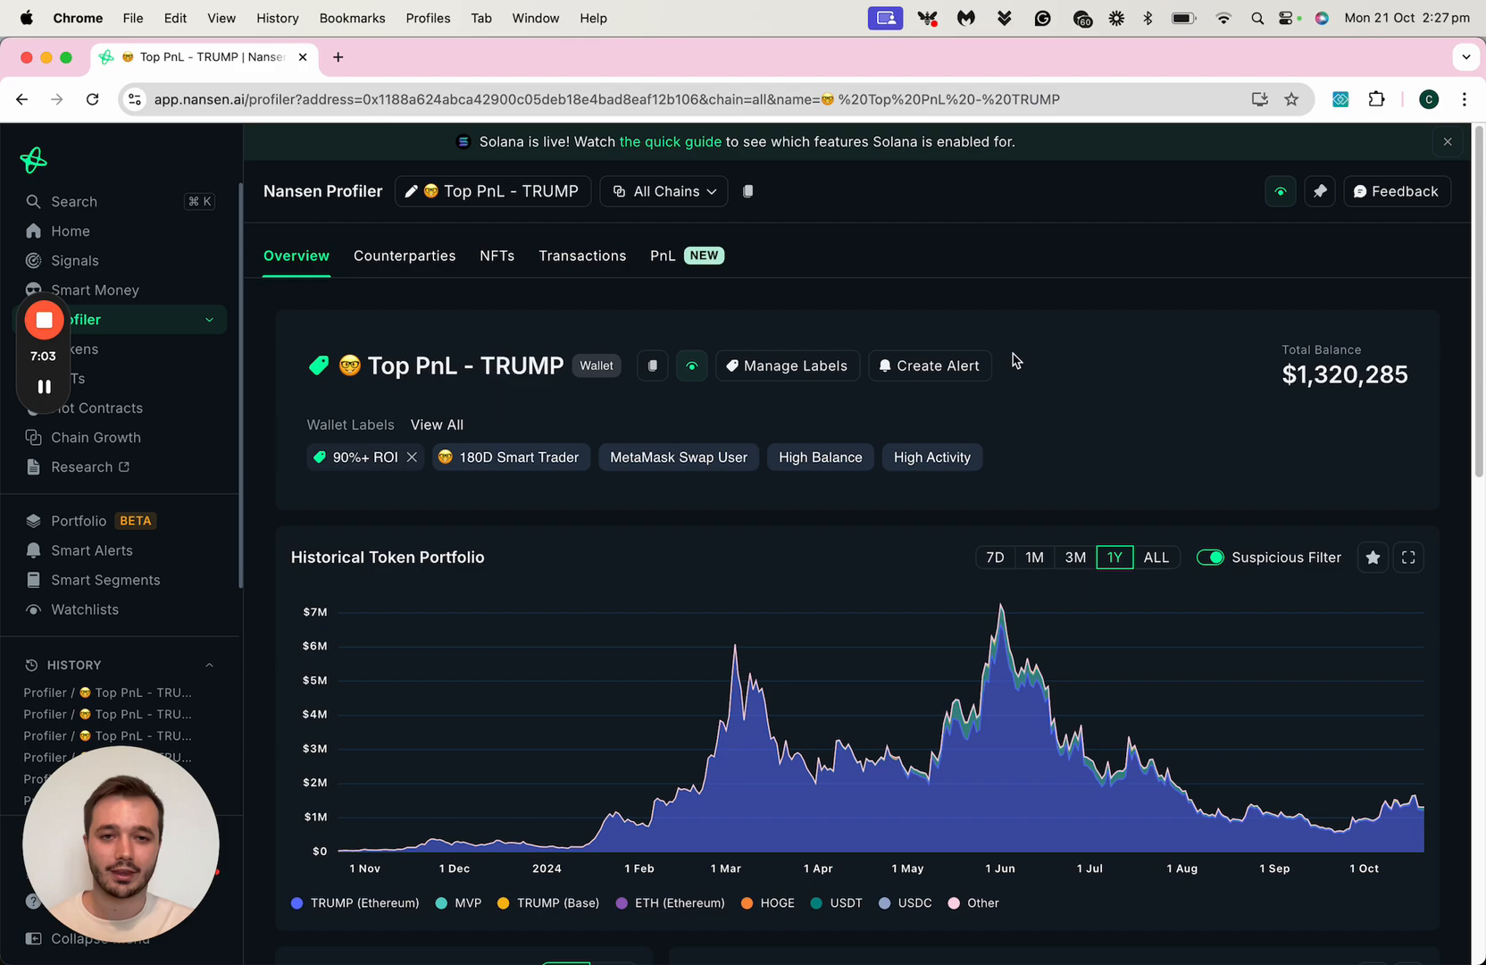
mouse_move(493, 336)
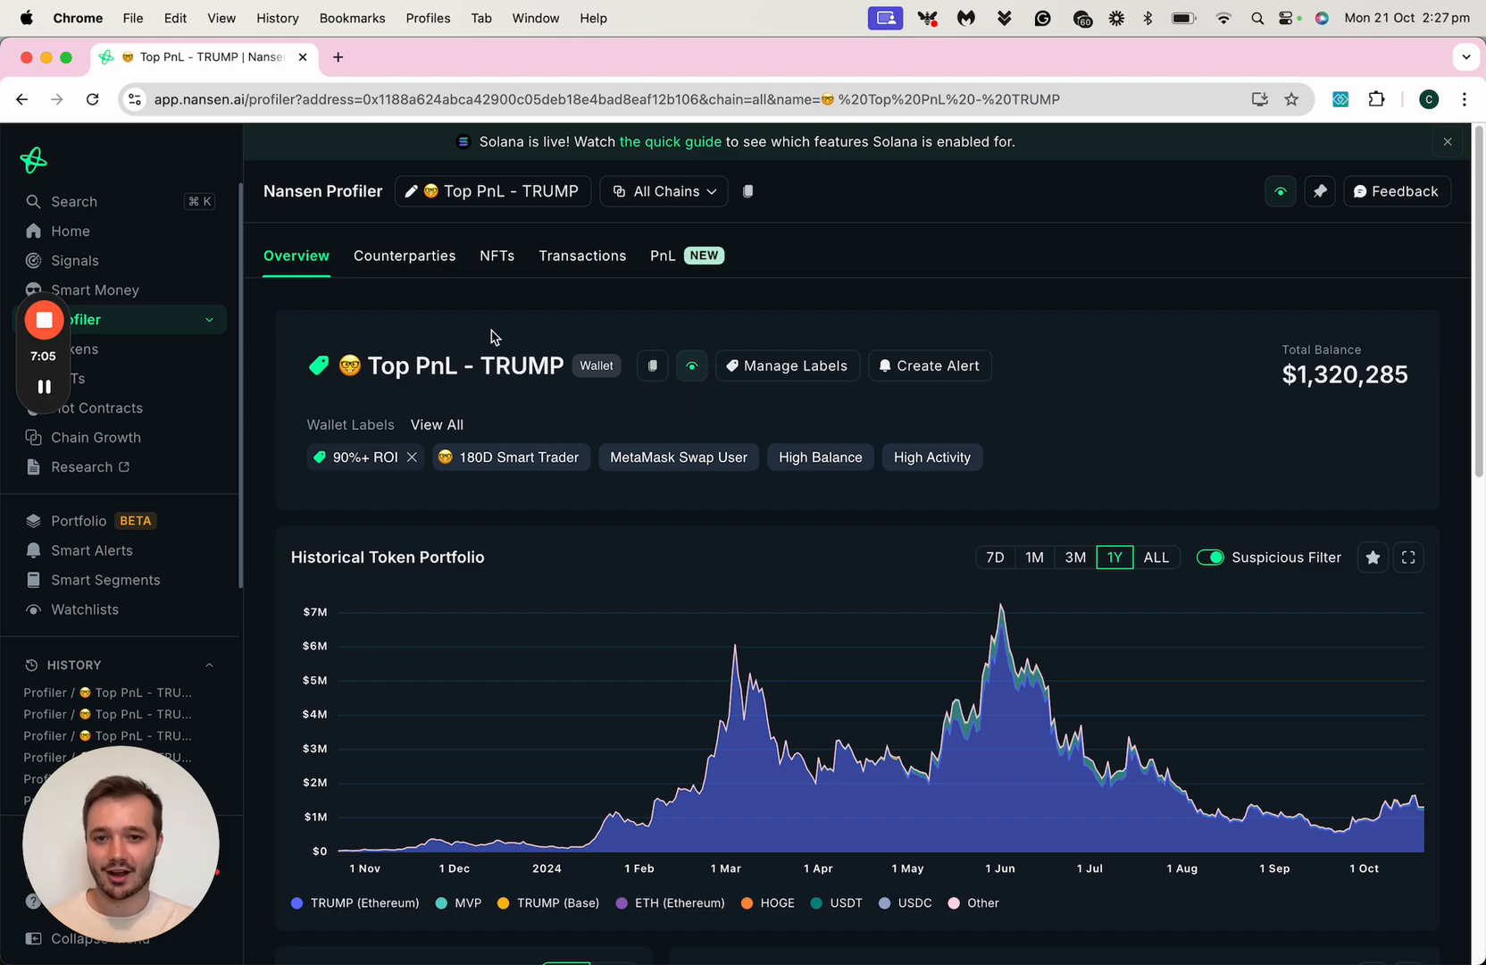